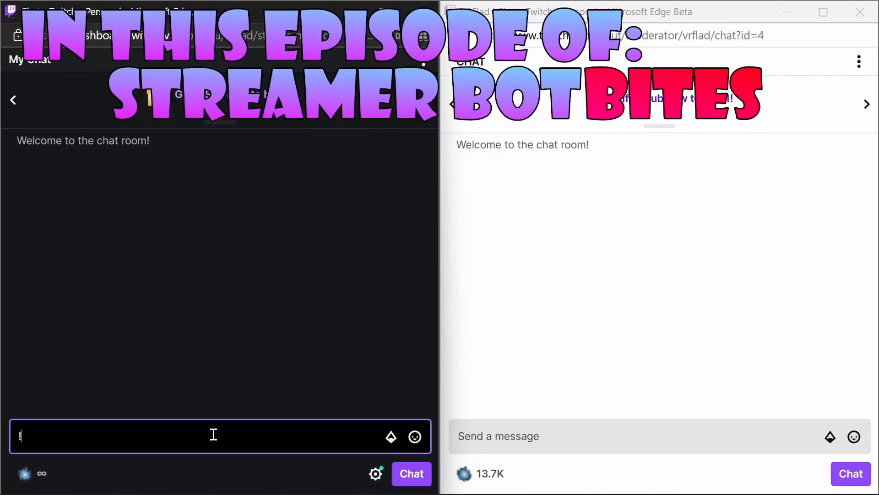
Enter the giveaway with !entergiveaway, then send !checkentries in Twitch chat.
{"action": "type", "text": "en"}
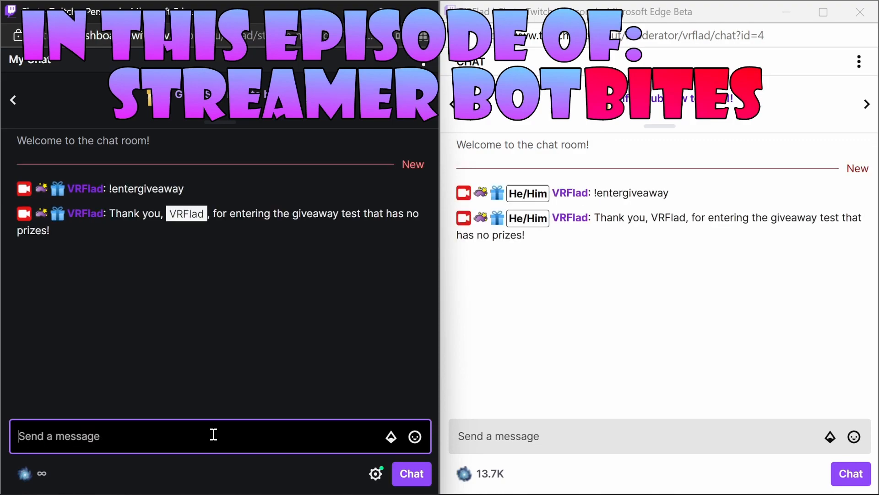
{"action": "type", "text": "!entergiveaway"}
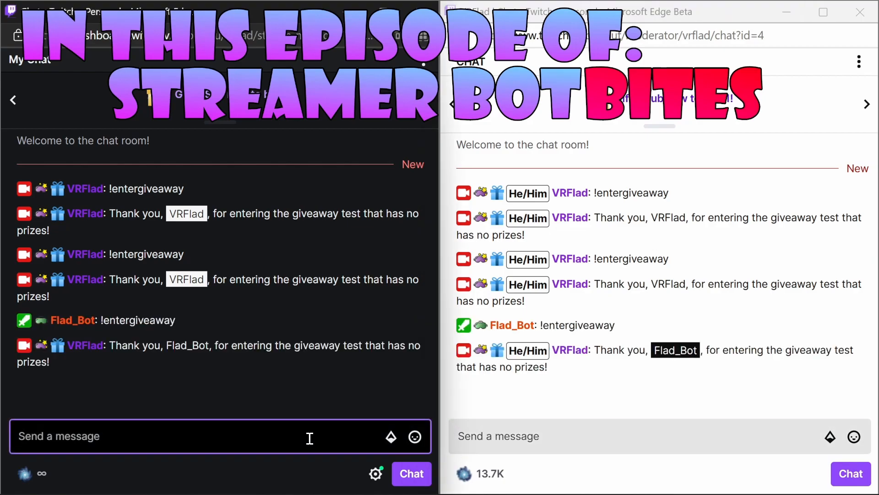
{"action": "type", "text": "!checketries"}
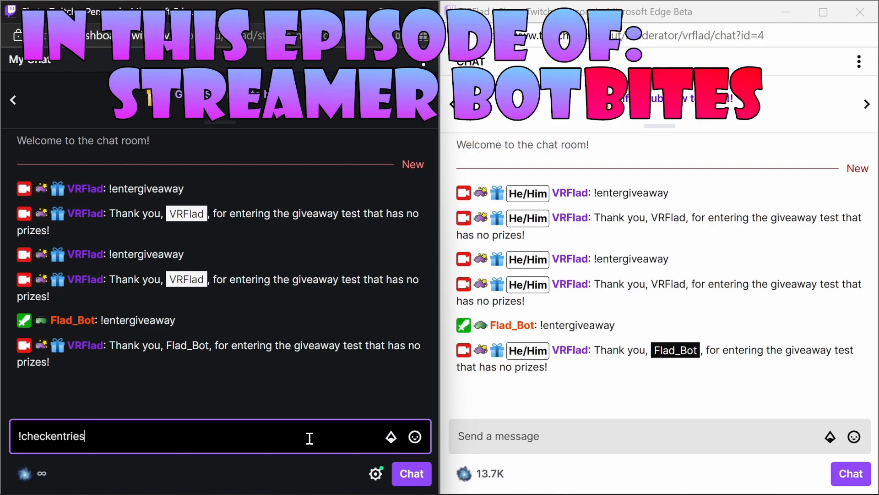
{"action": "key", "text": "Return"}
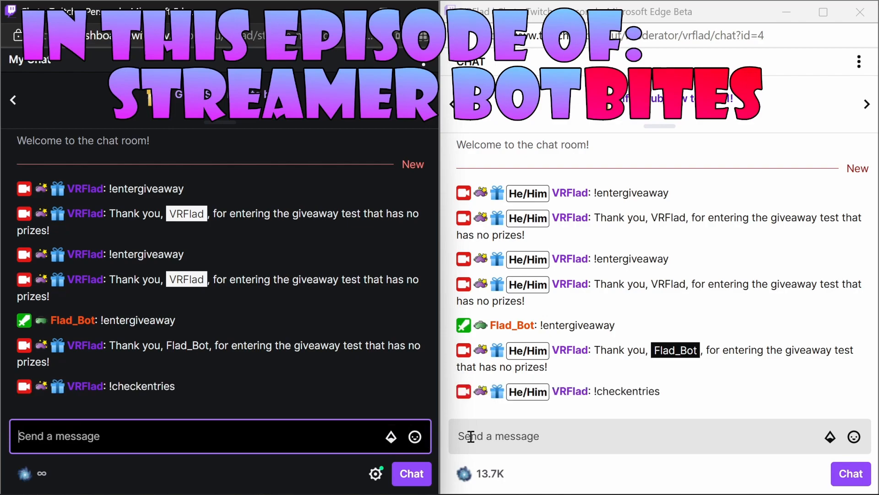
Send the !giveawaywinner command in chat.
{"action": "left_click", "coordinate": [617, 437]}
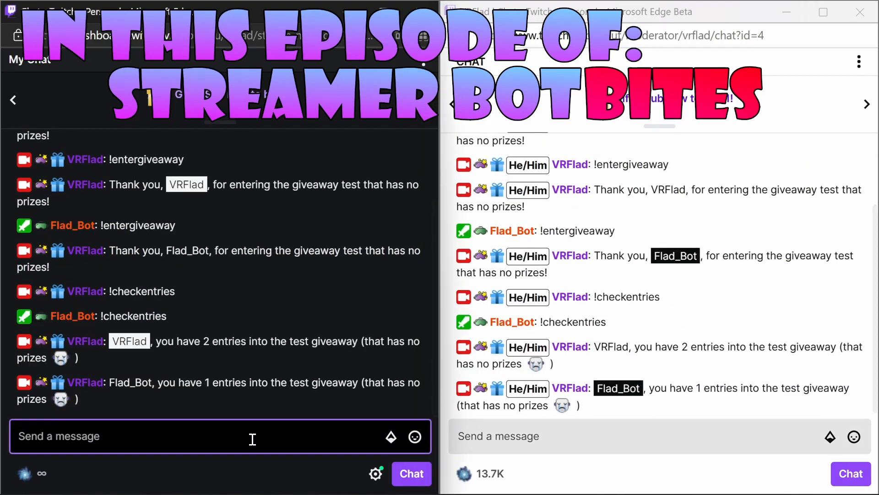
{"action": "type", "text": "!p"}
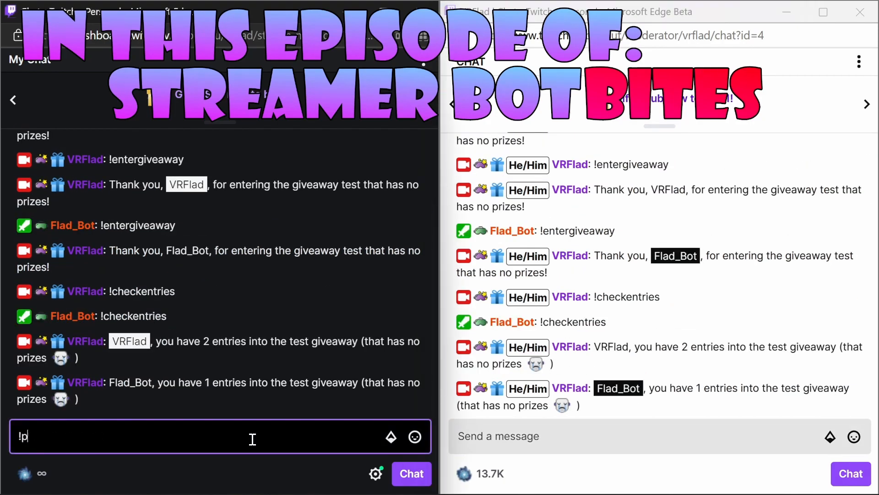
{"action": "key", "text": "Backspace"}
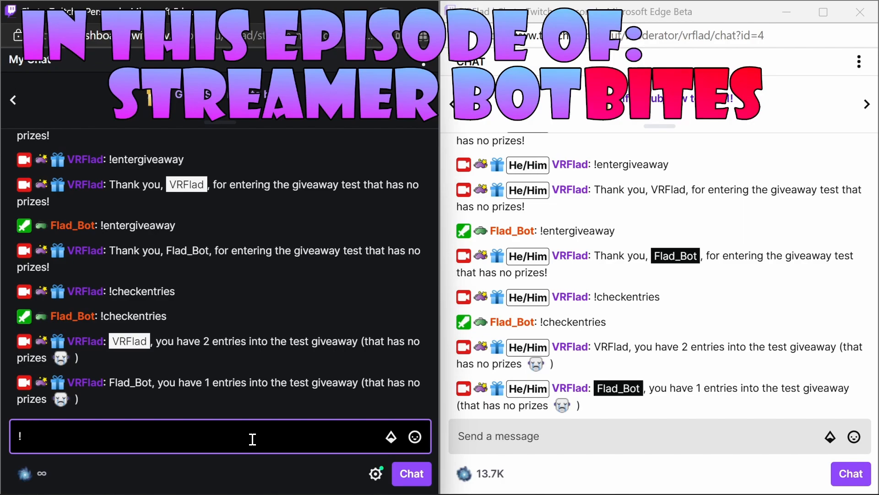
{"action": "type", "text": "giveawaywi"}
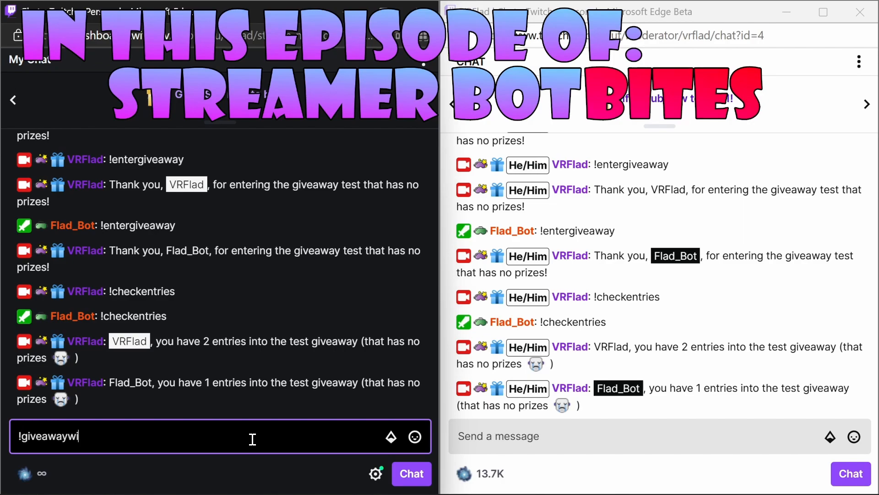
{"action": "key", "text": "Return"}
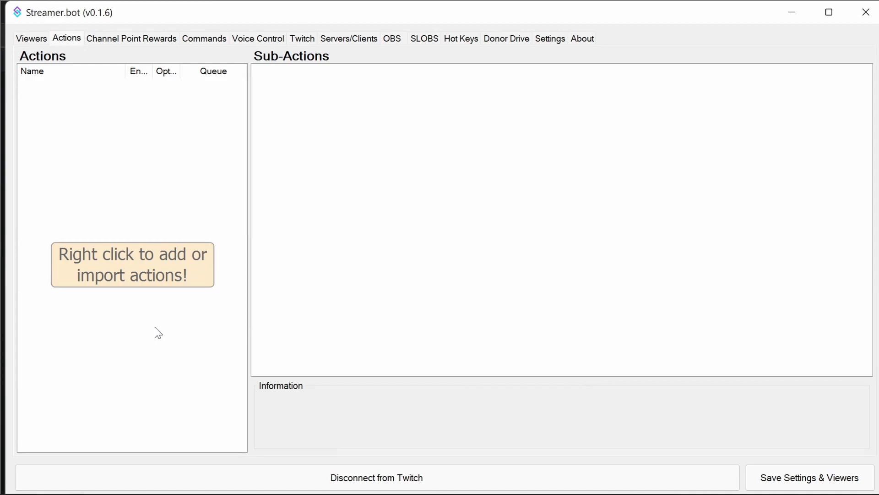
Import the four giveaway actions from a pasted string, selecting the Giveaway queue.
{"action": "right_click", "coordinate": [158, 332]}
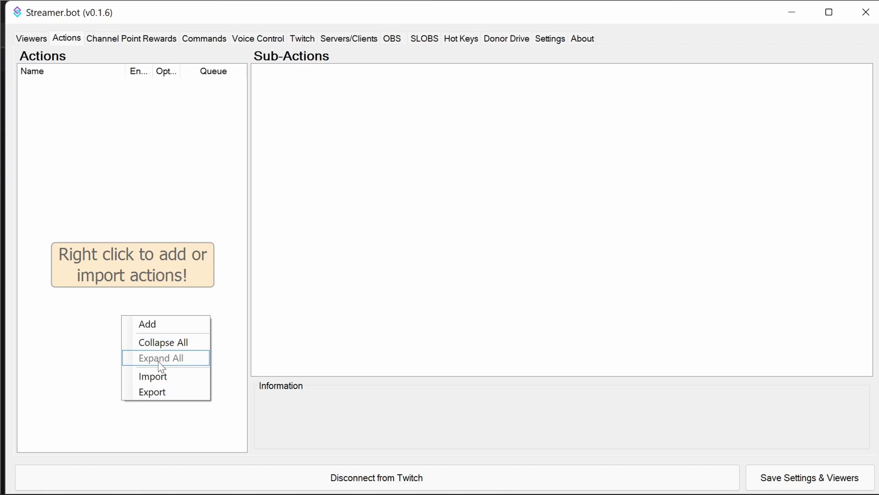
{"action": "mouse_move", "coordinate": [165, 376]}
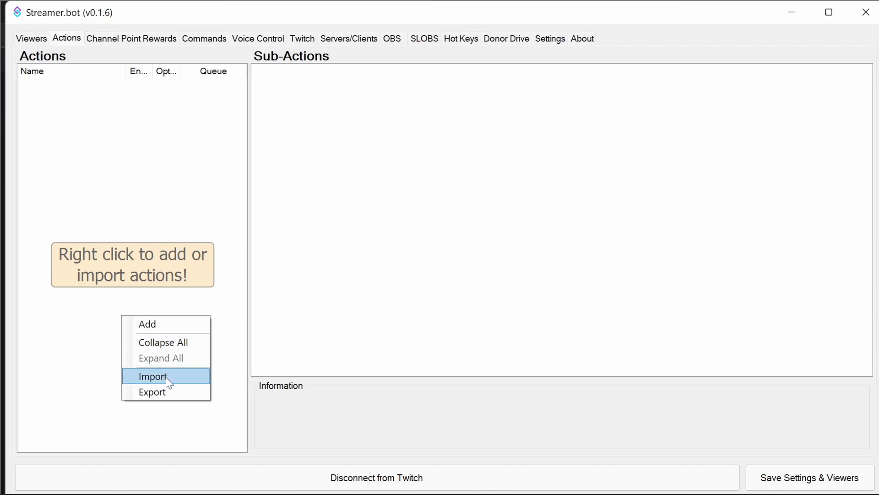
{"action": "left_click", "coordinate": [152, 376]}
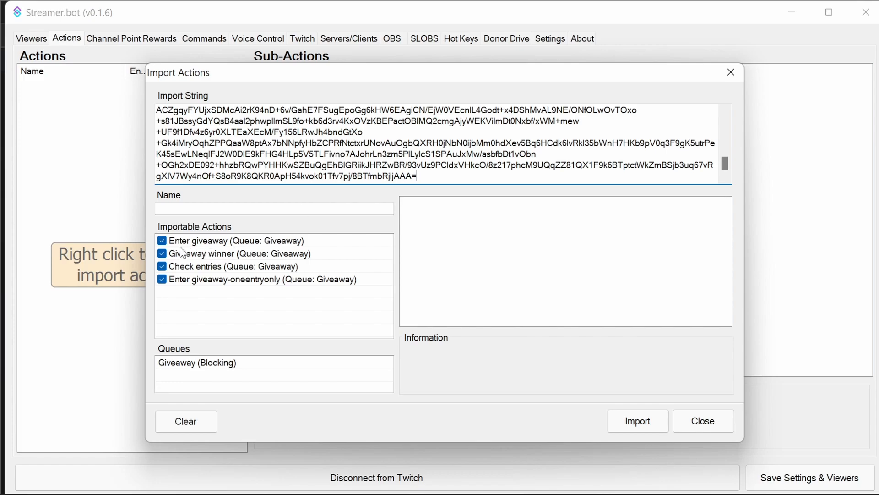
{"action": "mouse_move", "coordinate": [208, 371]}
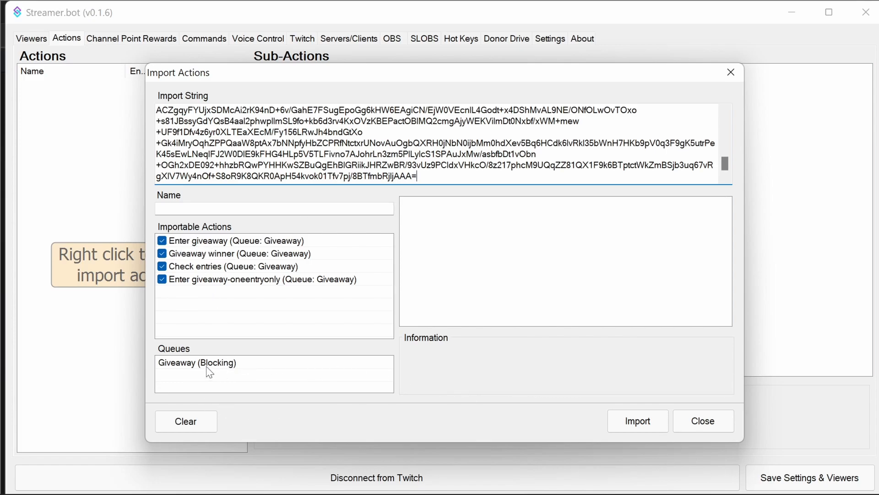
{"action": "left_click", "coordinate": [197, 362]}
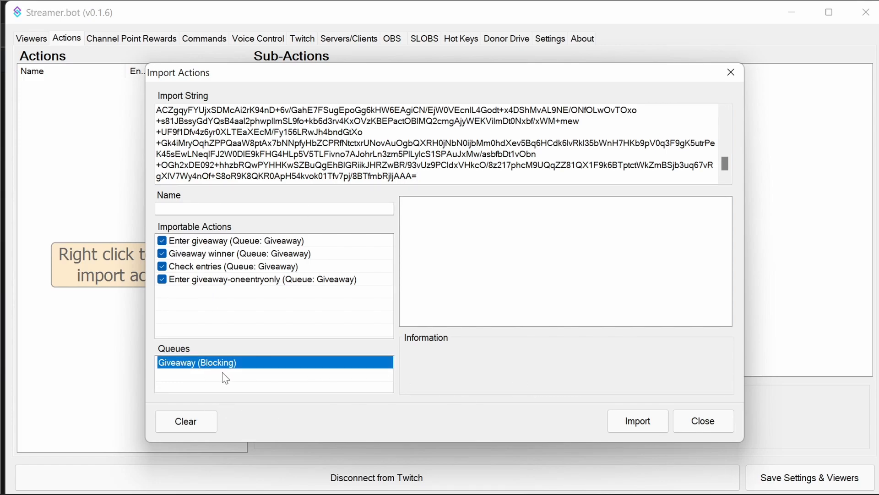
{"action": "mouse_move", "coordinate": [221, 356]}
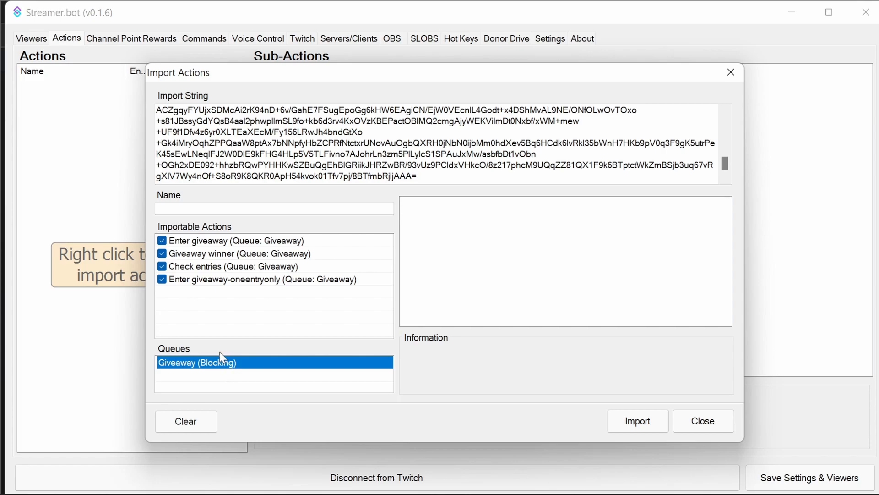
{"action": "mouse_move", "coordinate": [266, 365]}
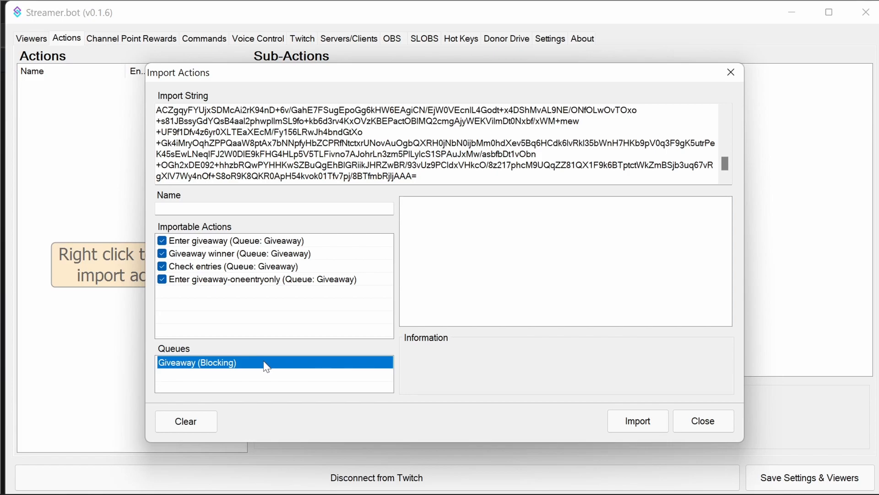
{"action": "left_click", "coordinate": [637, 421]}
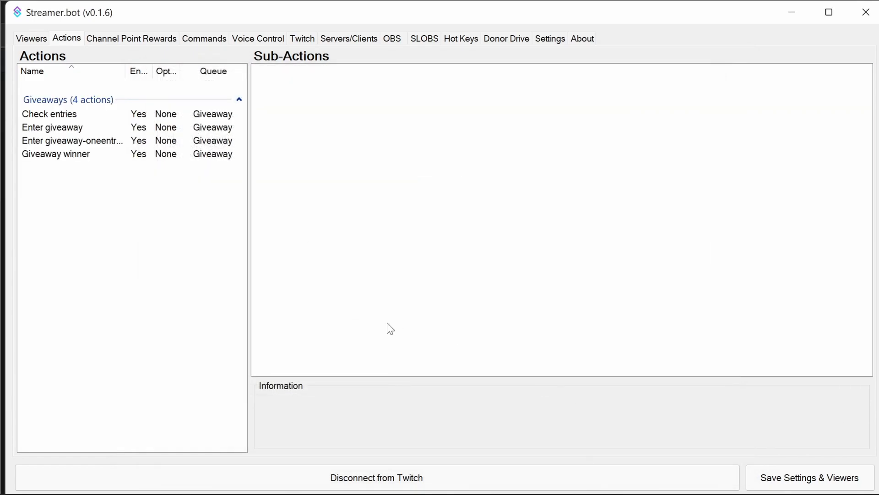
{"action": "mouse_move", "coordinate": [146, 225]}
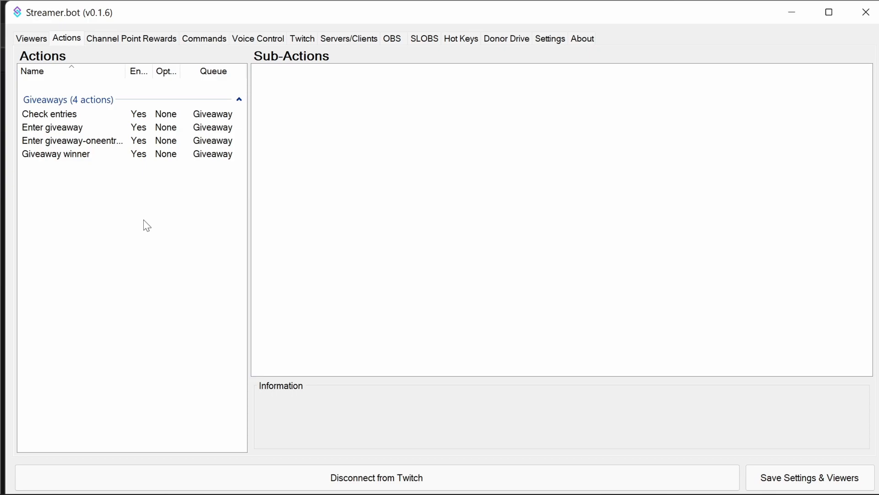
{"action": "mouse_move", "coordinate": [250, 211]}
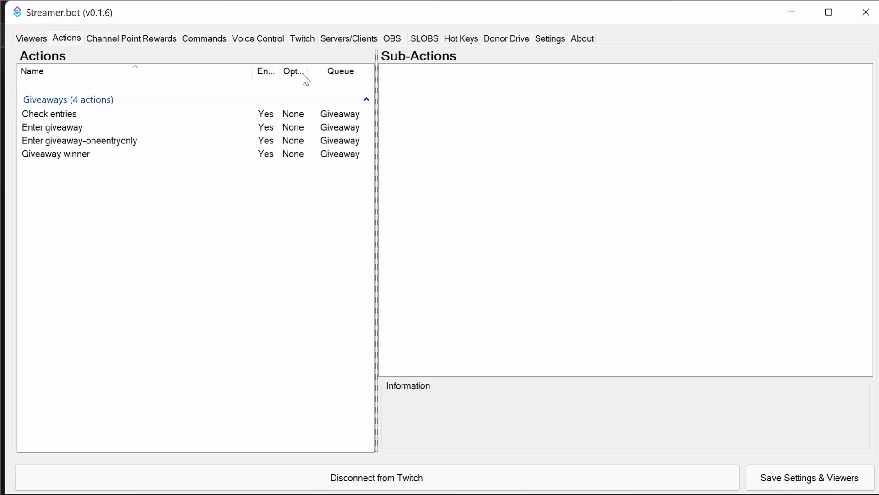
Review sub-actions of Enter giveaway, Enter giveaway-oneentryonly, Check entries and Giveaway winner.
{"action": "left_click", "coordinate": [52, 127]}
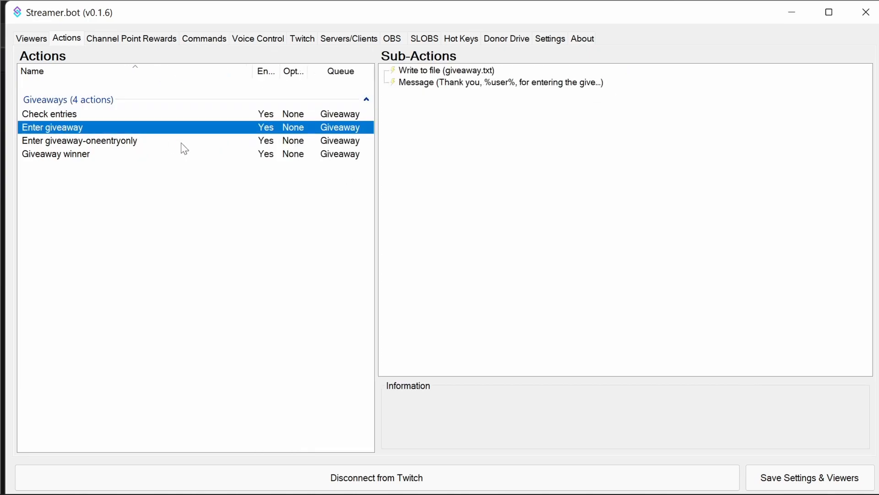
{"action": "mouse_move", "coordinate": [256, 193]}
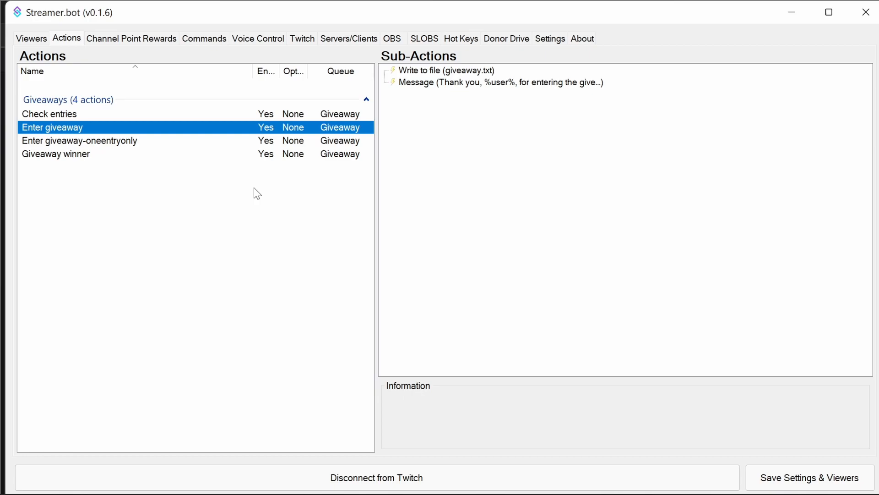
{"action": "mouse_move", "coordinate": [108, 142]}
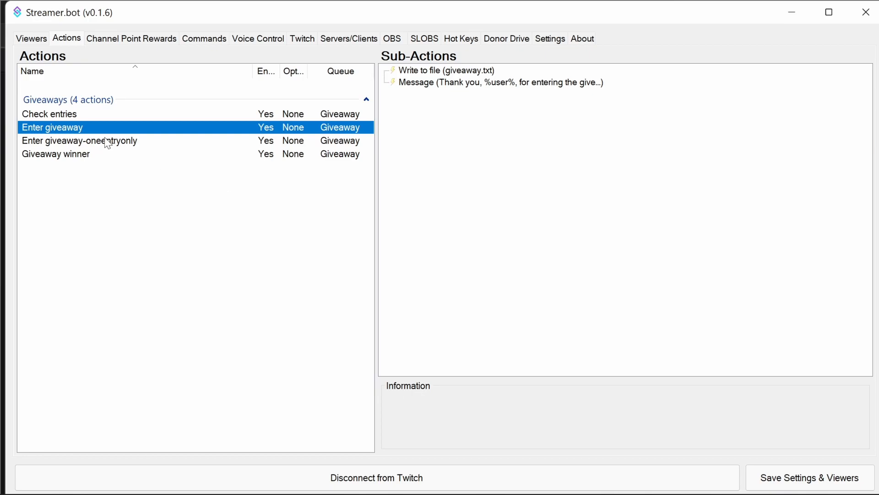
{"action": "left_click", "coordinate": [78, 140]}
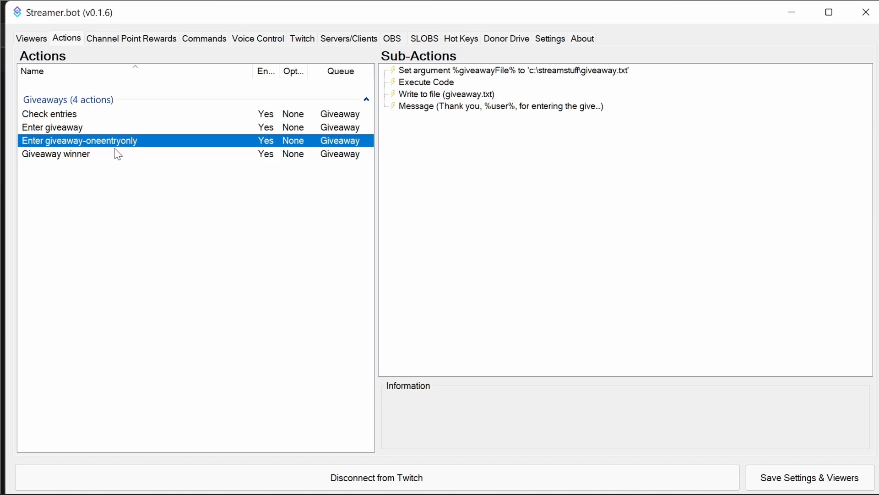
{"action": "left_click", "coordinate": [49, 114]}
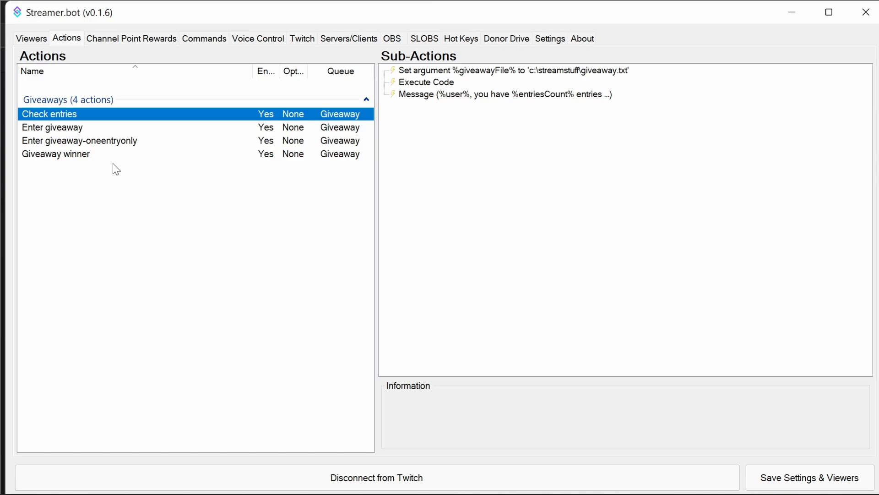
{"action": "mouse_move", "coordinate": [84, 157]}
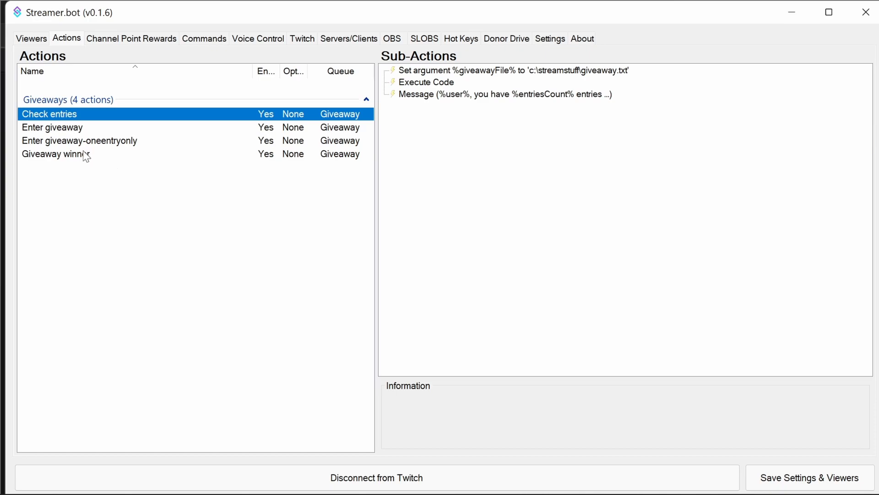
{"action": "left_click", "coordinate": [55, 154]}
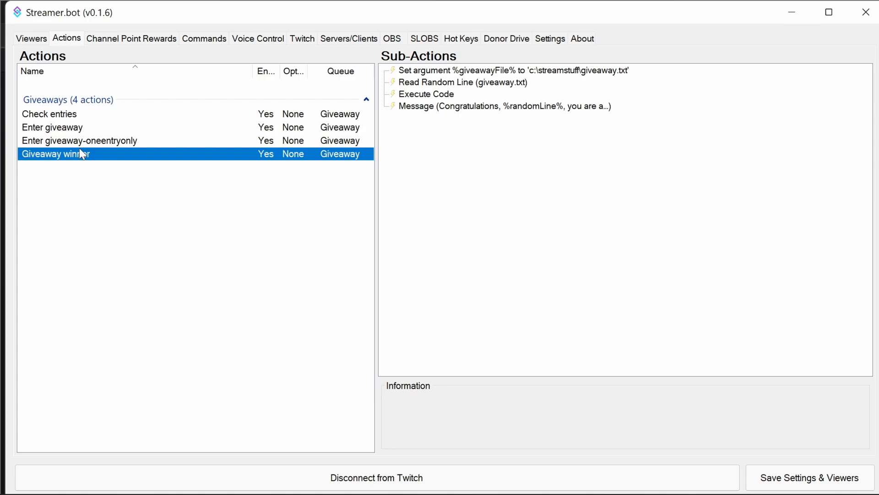
{"action": "mouse_move", "coordinate": [86, 123]}
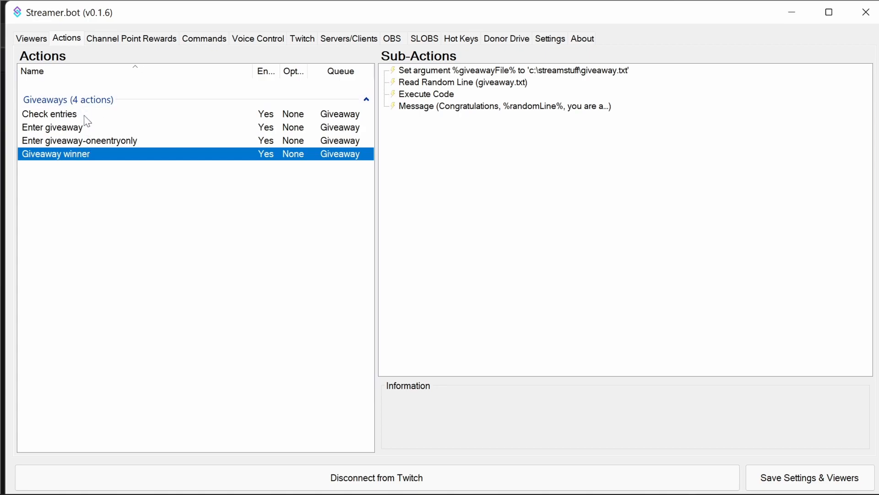
Inspect Check entries' giveawayFile argument, then show Enter giveaway's sub-actions.
{"action": "left_click", "coordinate": [50, 114]}
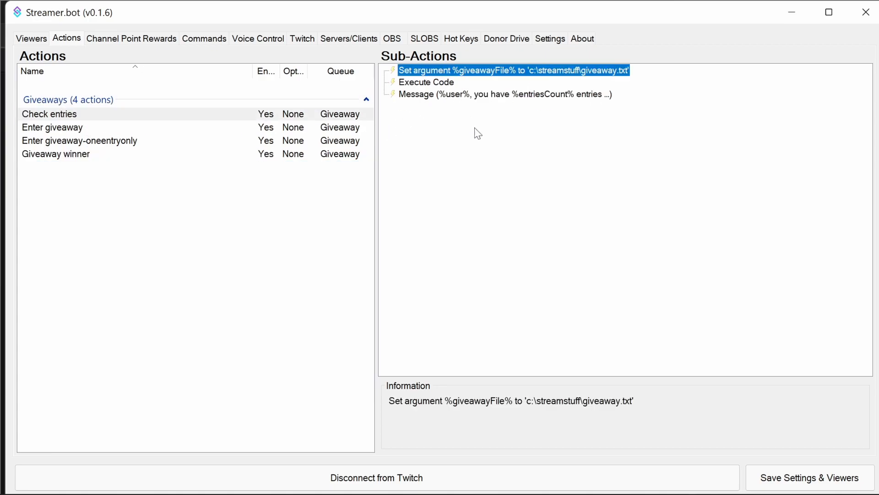
{"action": "mouse_move", "coordinate": [522, 76]}
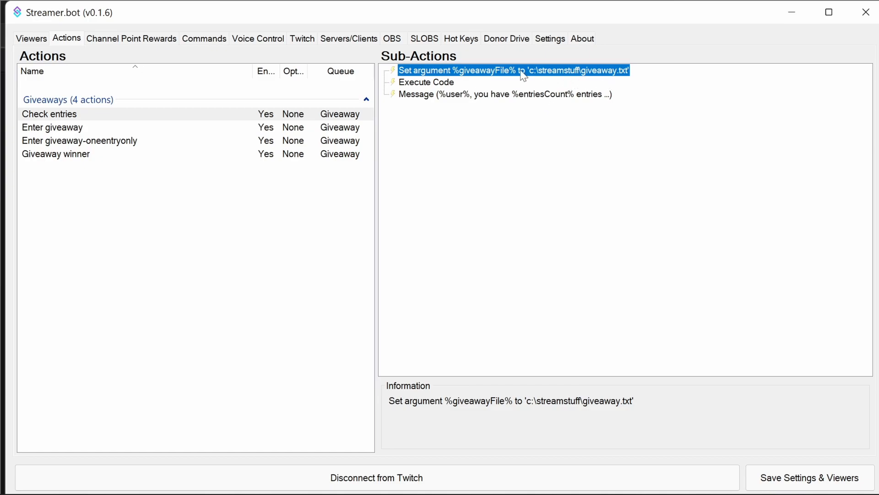
{"action": "mouse_move", "coordinate": [600, 78]}
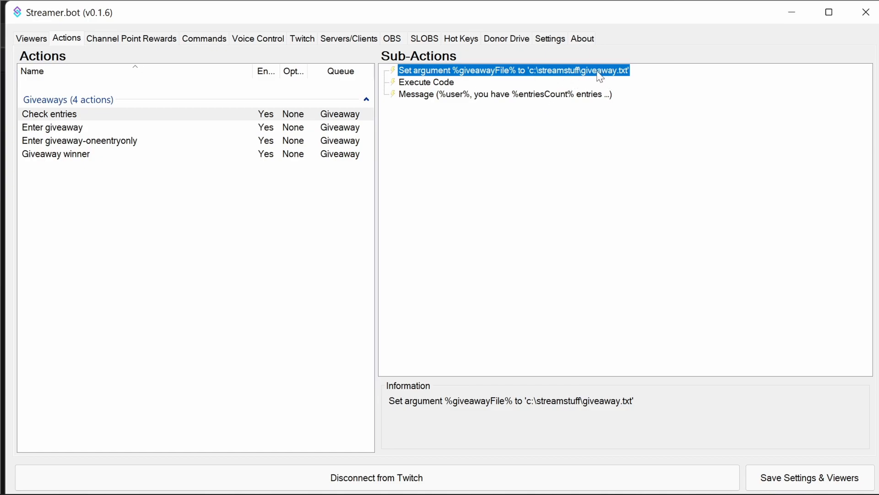
{"action": "double_click", "coordinate": [512, 70]}
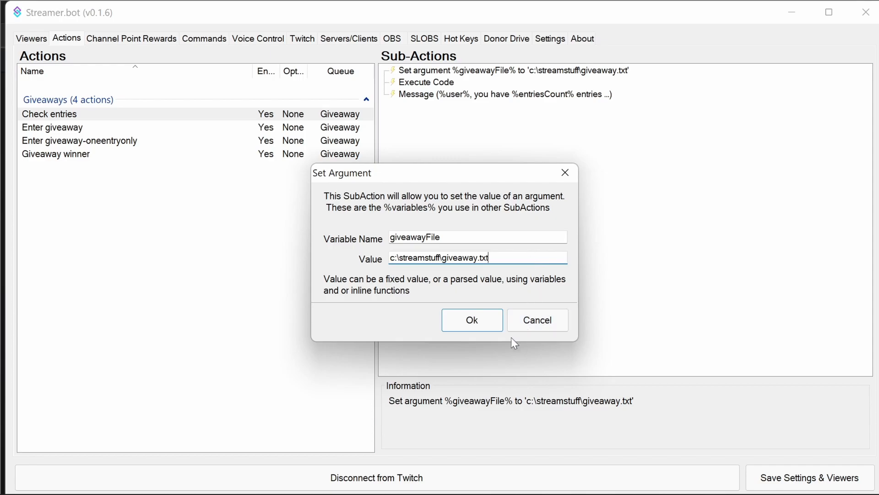
{"action": "left_click", "coordinate": [472, 320]}
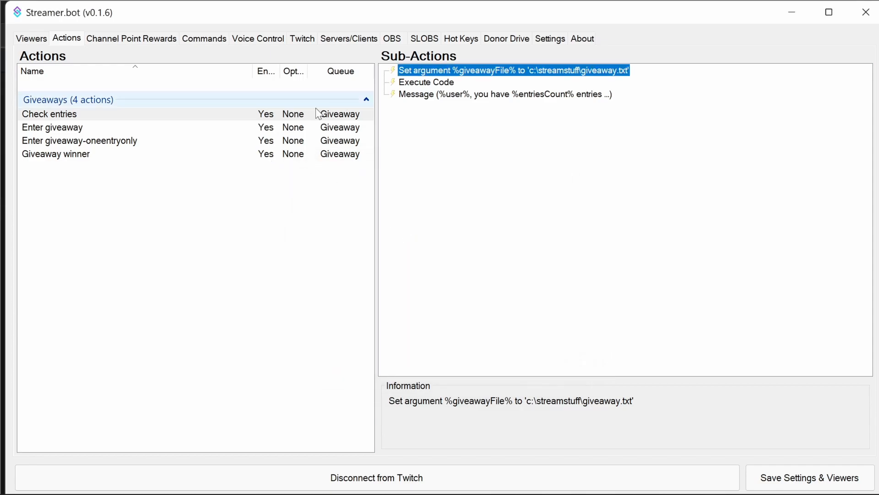
{"action": "left_click", "coordinate": [52, 127]}
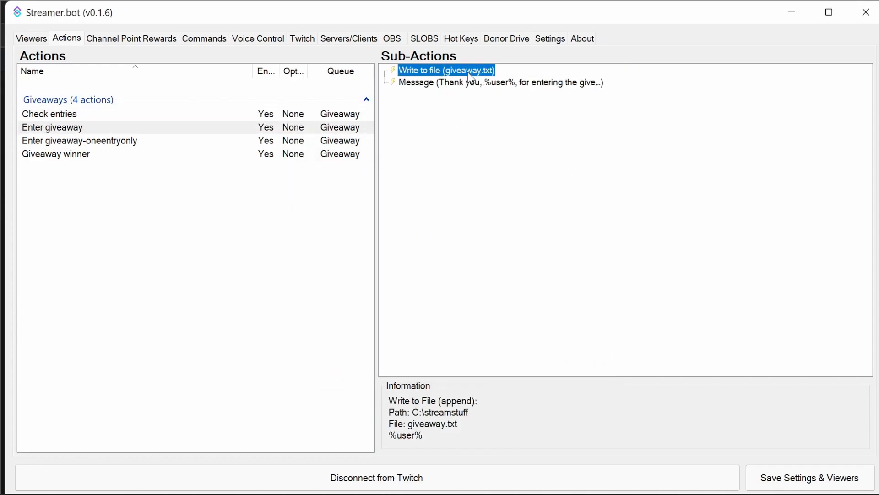
Point Enter giveaway's write-to-file step at C:\streamstuff\giveaway.txt, replacing the existing file.
{"action": "double_click", "coordinate": [445, 70]}
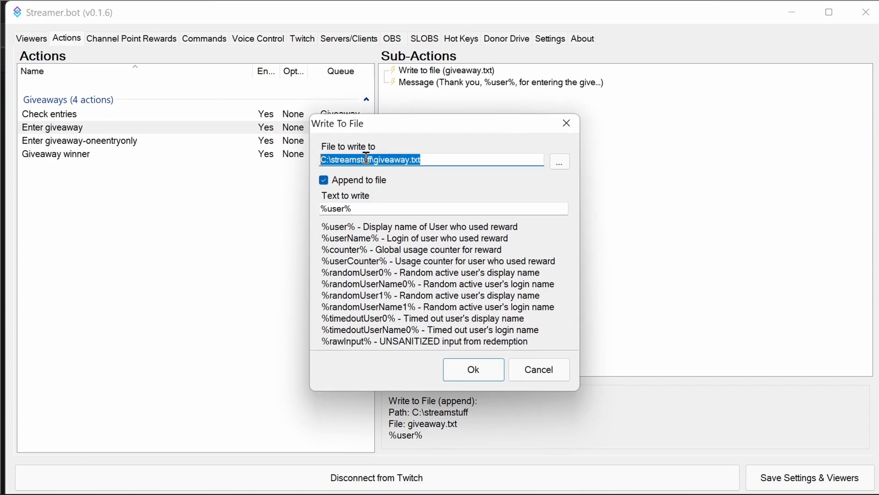
{"action": "left_click", "coordinate": [559, 161]}
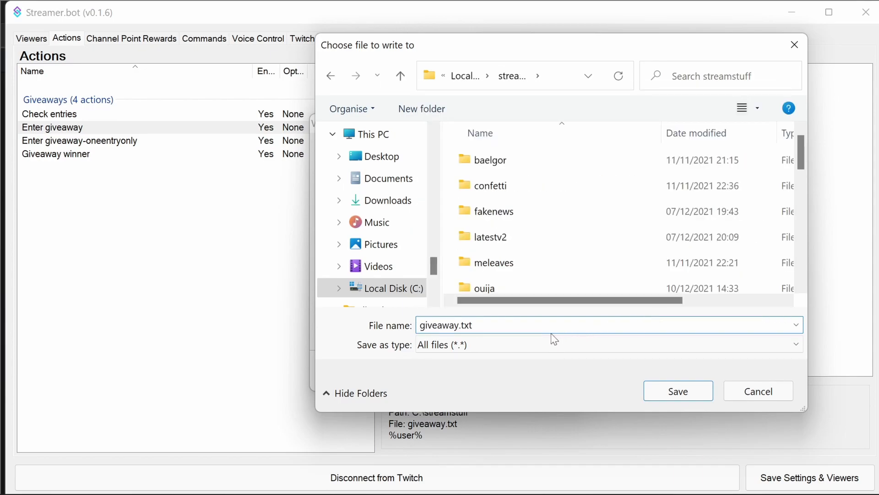
{"action": "scroll", "scroll_direction": "down", "scroll_amount": 3}
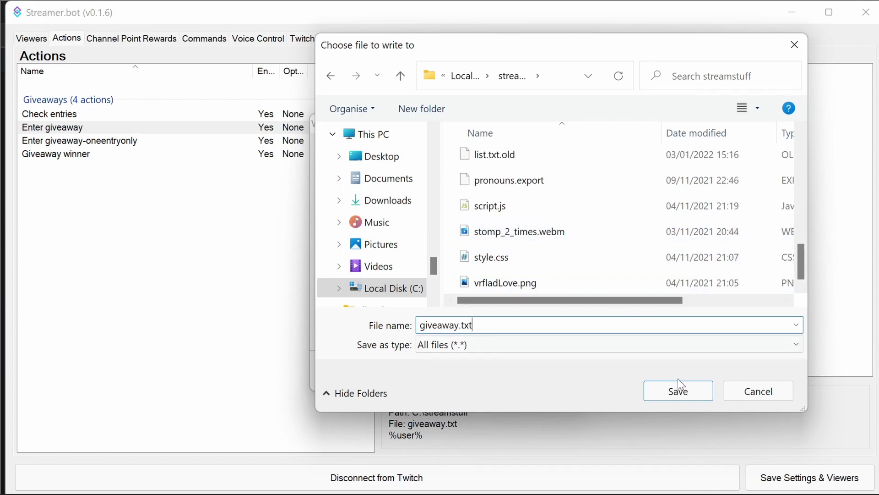
{"action": "mouse_move", "coordinate": [649, 376]}
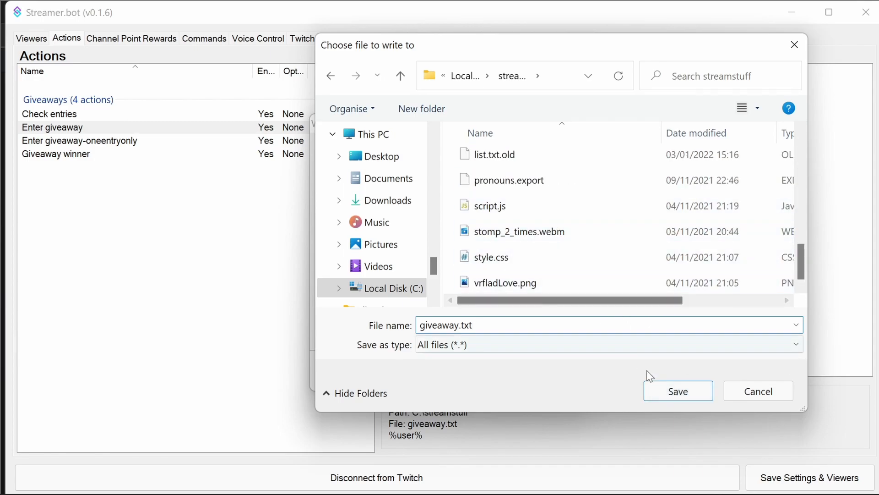
{"action": "left_click", "coordinate": [678, 390]}
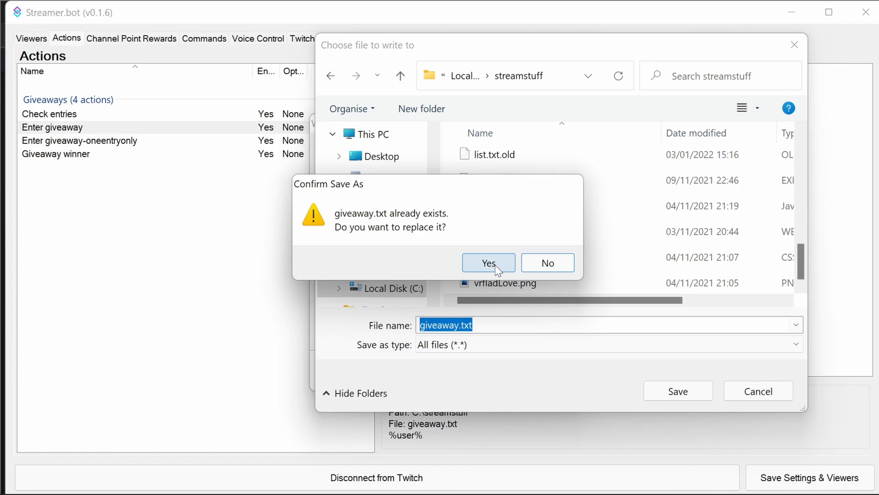
{"action": "left_click", "coordinate": [488, 262]}
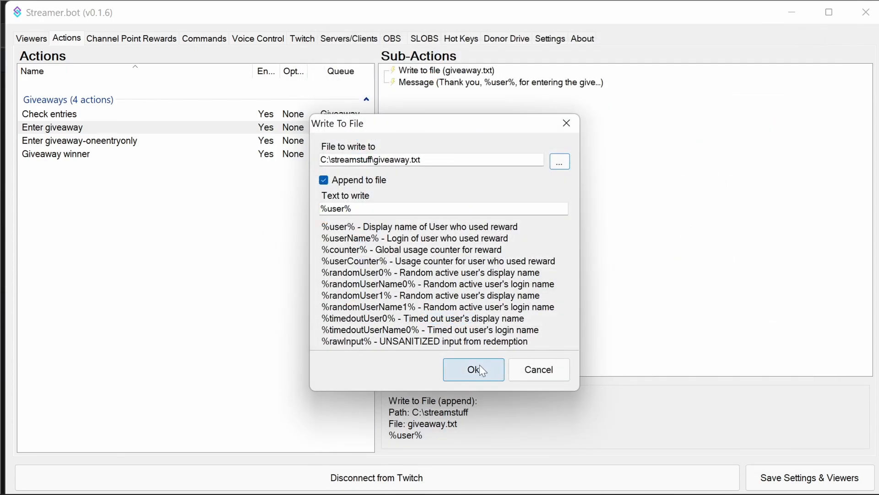
{"action": "left_click", "coordinate": [472, 369]}
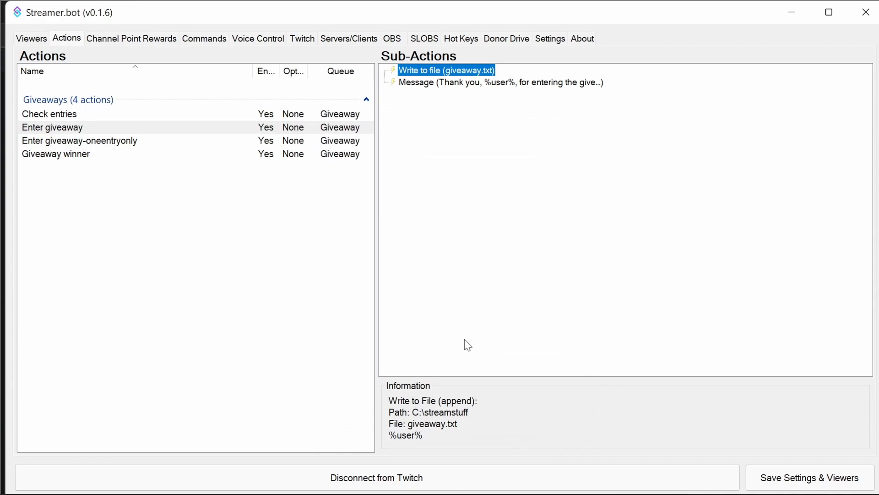
{"action": "mouse_move", "coordinate": [437, 315]}
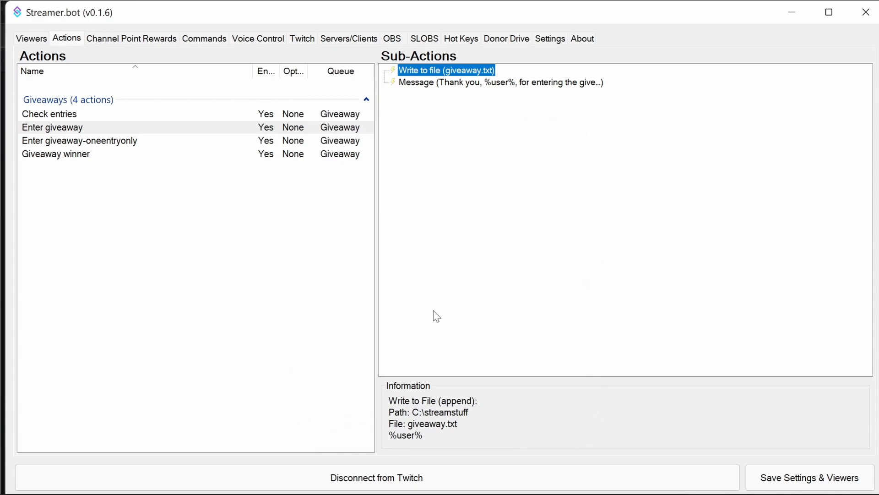
Check the oneentryonly action's giveawayFile argument and write-to-file path, closing unchanged.
{"action": "left_click", "coordinate": [79, 140]}
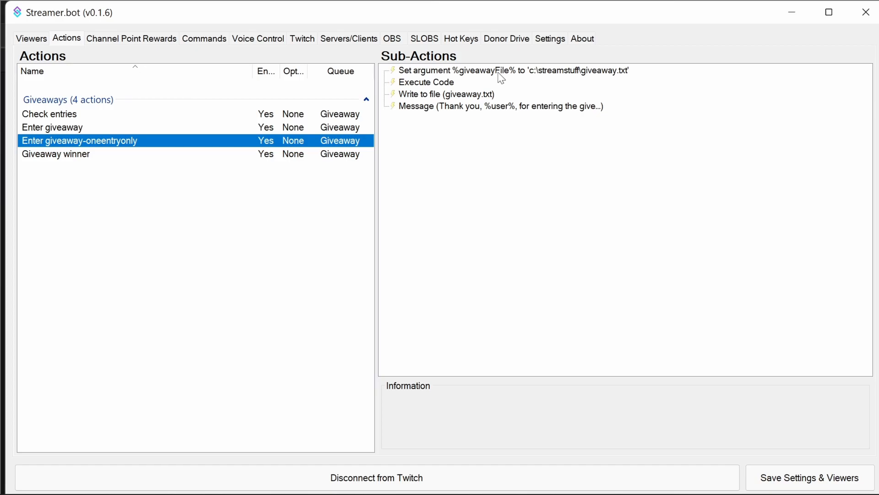
{"action": "left_click", "coordinate": [504, 70]}
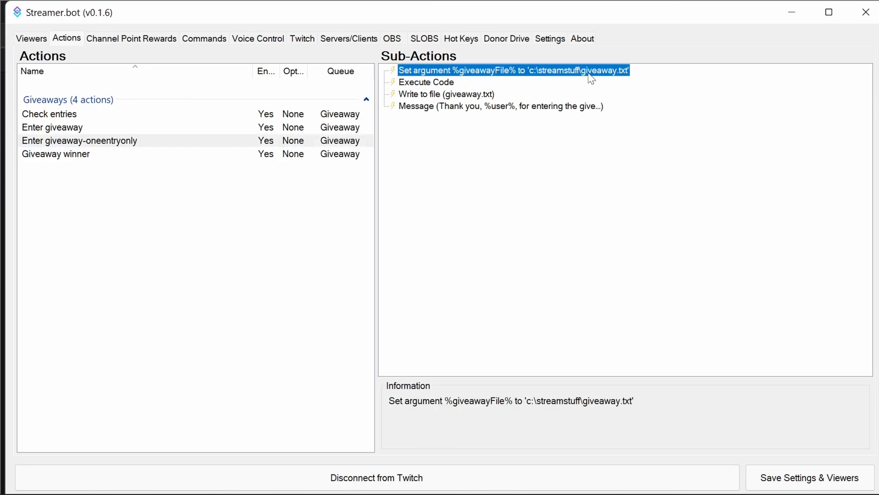
{"action": "double_click", "coordinate": [513, 70]}
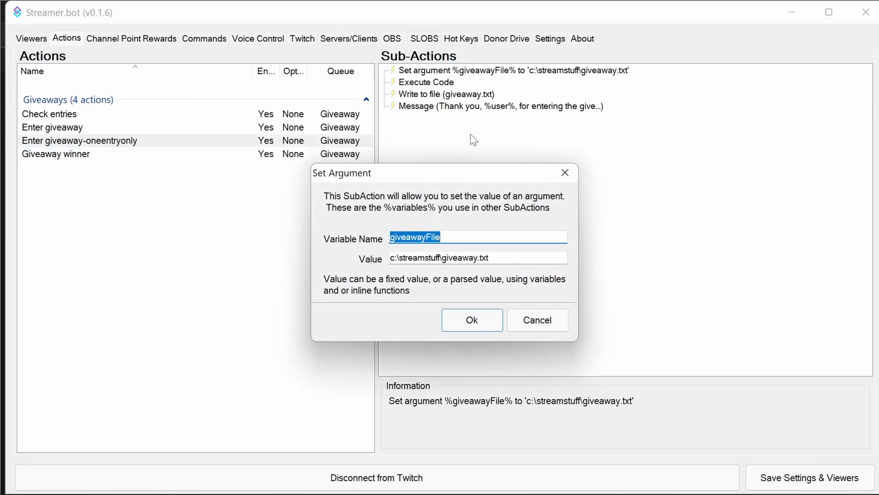
{"action": "left_click", "coordinate": [477, 258]}
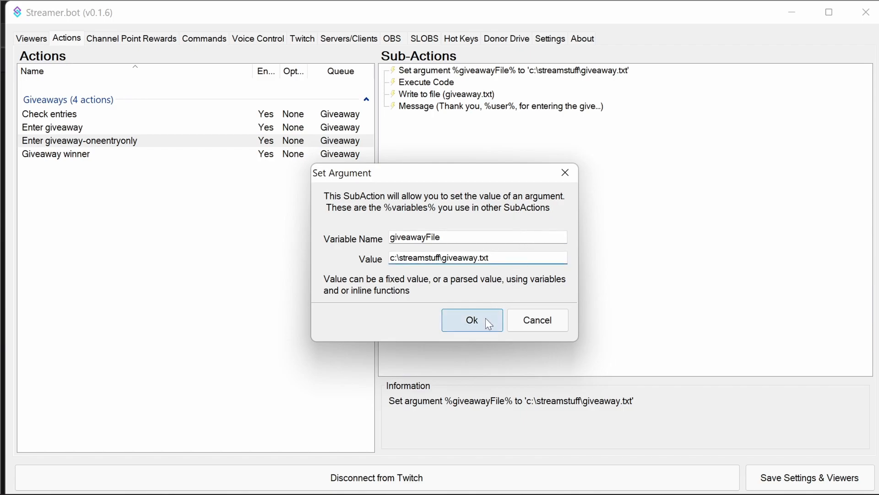
{"action": "left_click", "coordinate": [472, 320]}
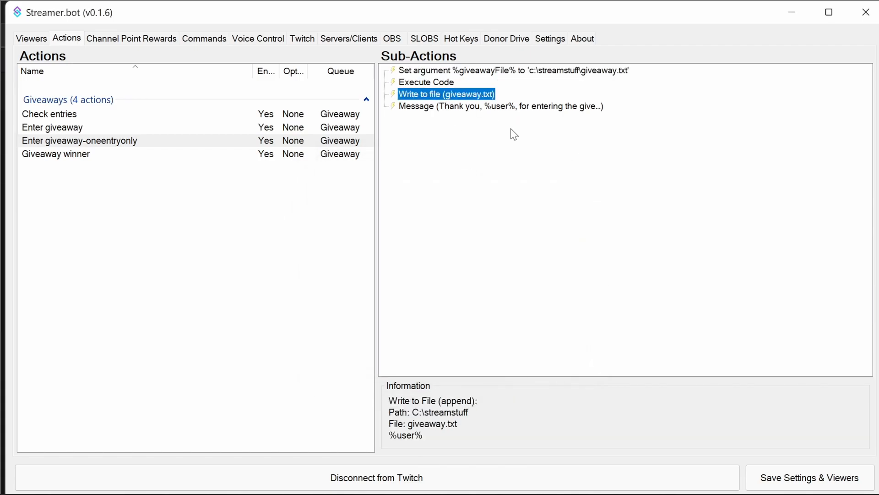
{"action": "double_click", "coordinate": [445, 93]}
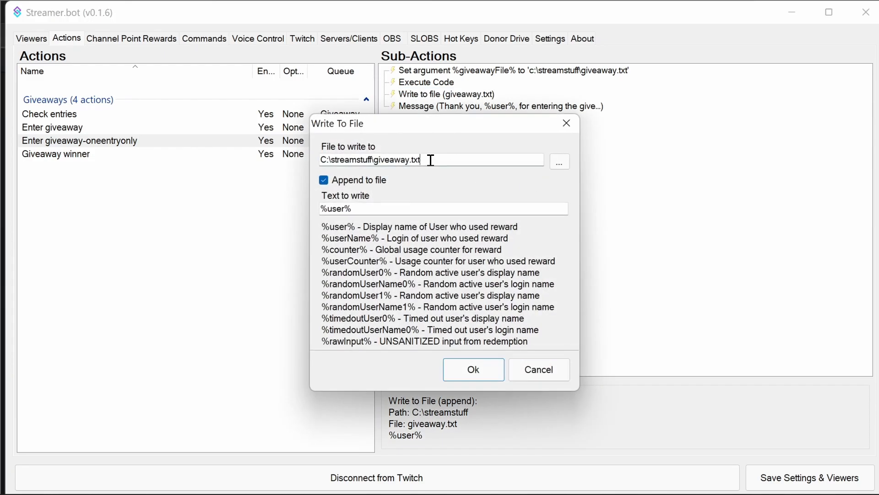
{"action": "left_click", "coordinate": [473, 369]}
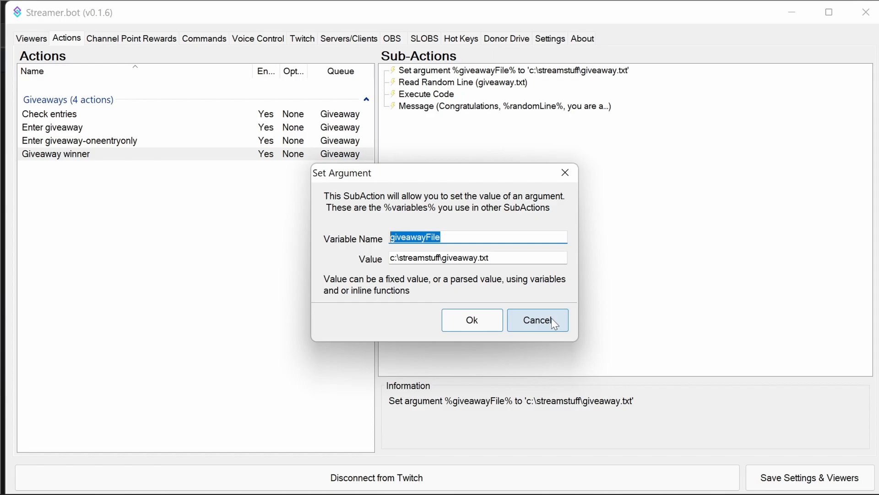
{"action": "left_click", "coordinate": [537, 319]}
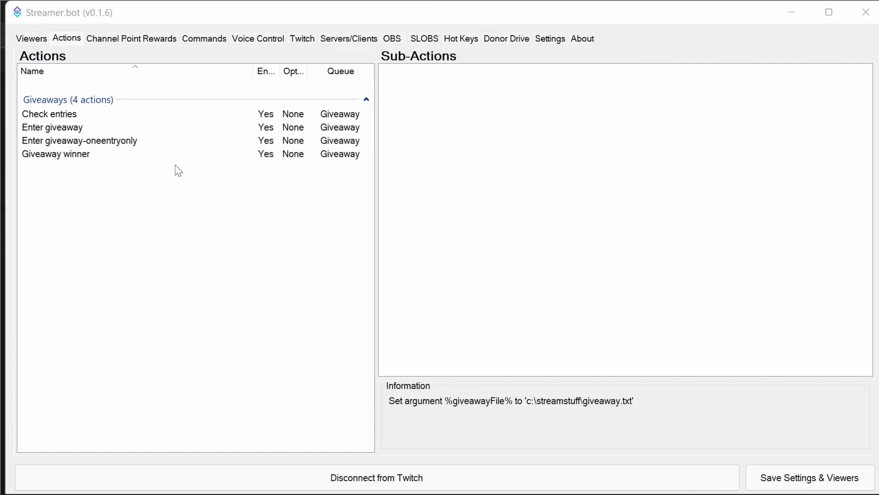
On the Commands list, add !entergiveaway and attach the Enter giveaway action.
{"action": "left_click", "coordinate": [204, 39]}
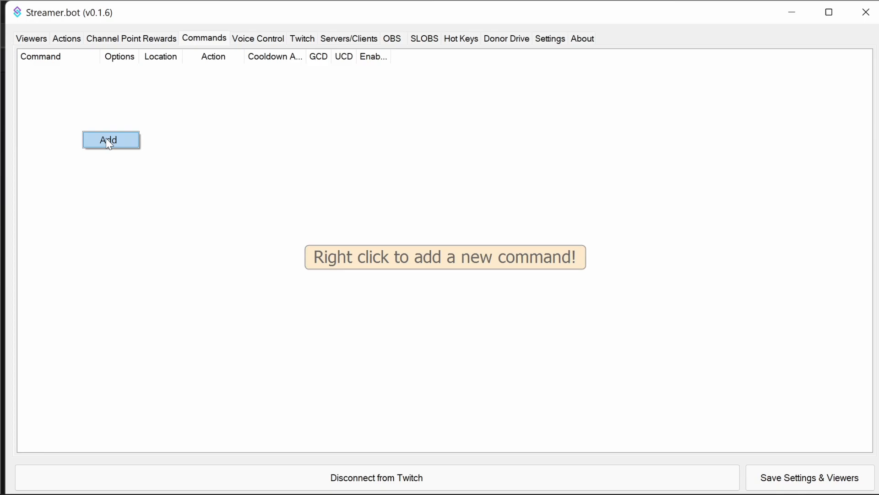
{"action": "left_click", "coordinate": [110, 140]}
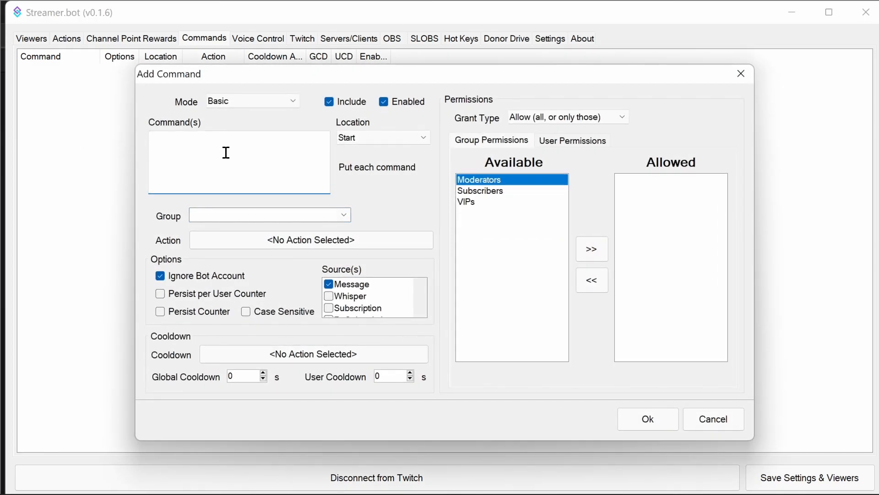
{"action": "type", "text": "!entergiveawa"}
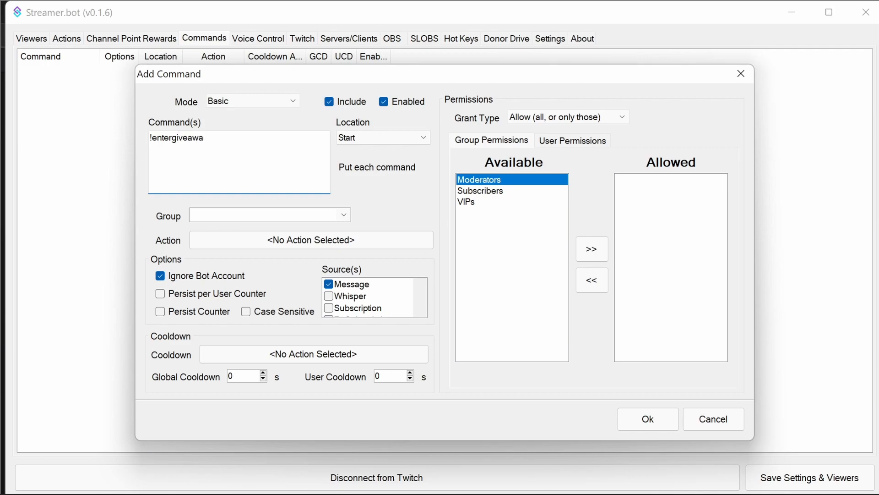
{"action": "type", "text": "y"}
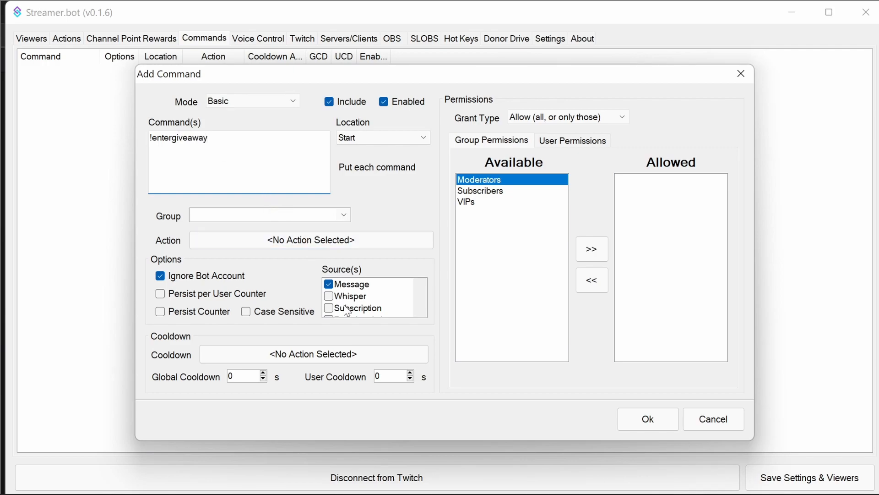
{"action": "mouse_move", "coordinate": [391, 372]}
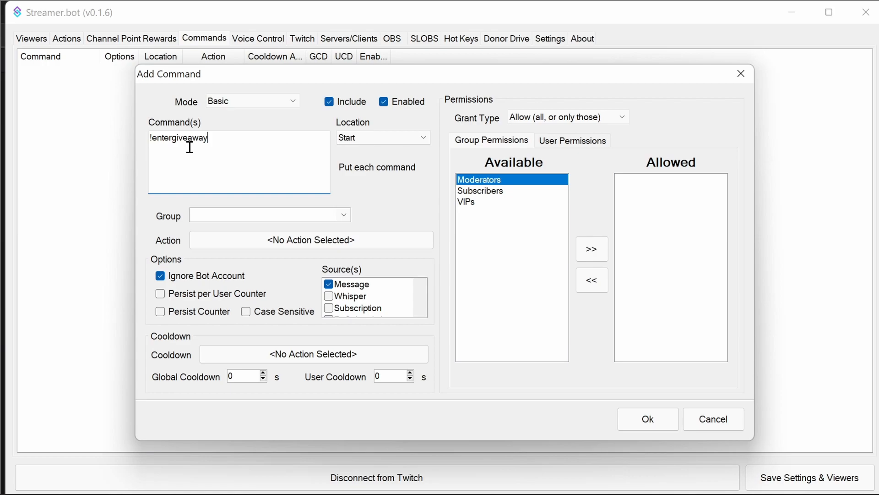
{"action": "mouse_move", "coordinate": [218, 160]}
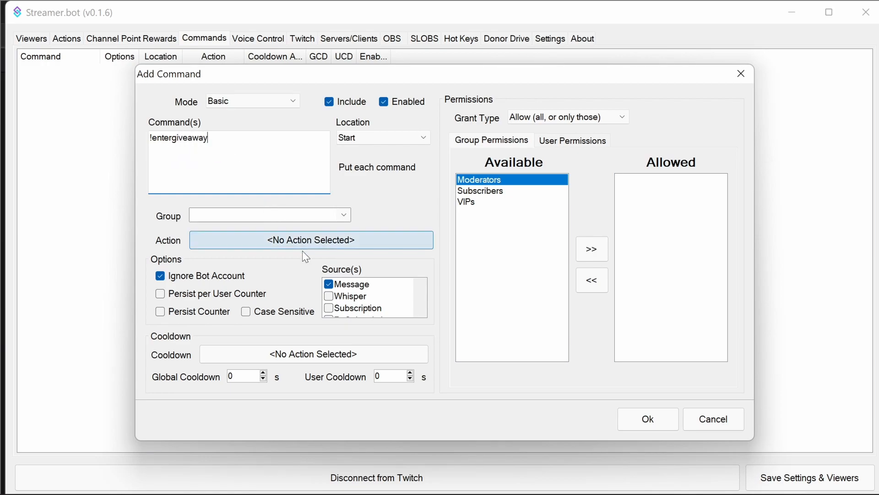
{"action": "left_click", "coordinate": [310, 240]}
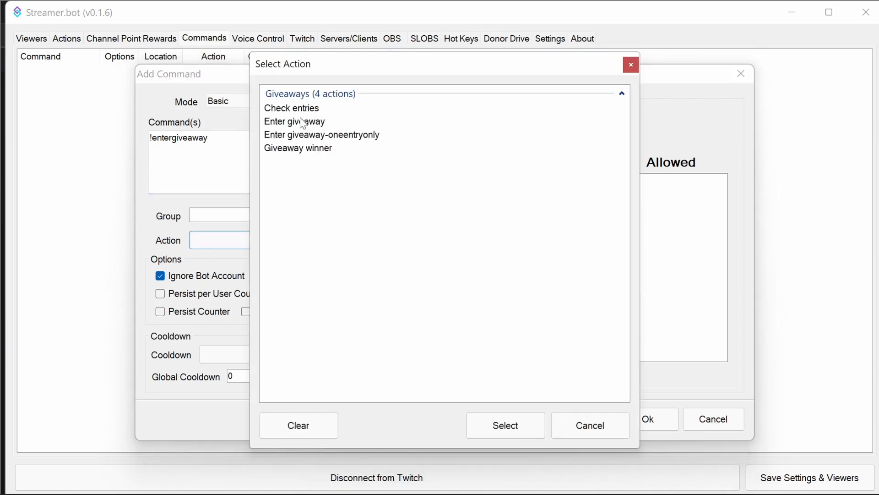
{"action": "left_click", "coordinate": [295, 121]}
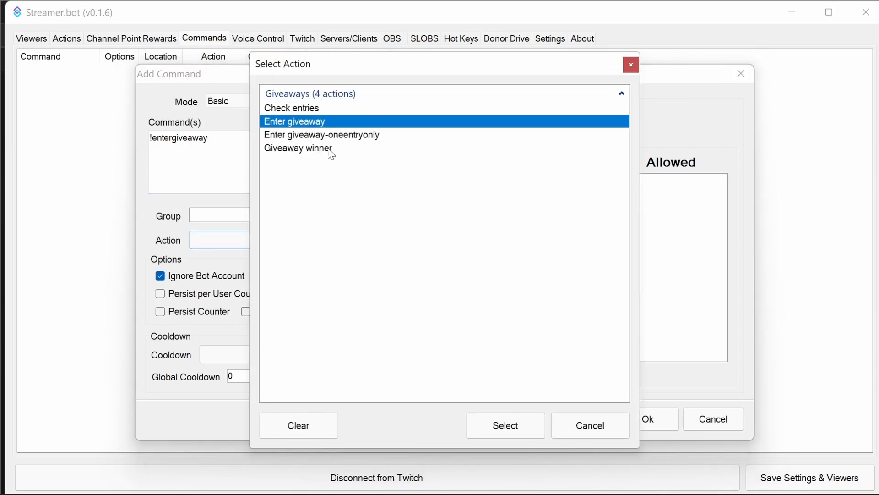
{"action": "mouse_move", "coordinate": [320, 138]}
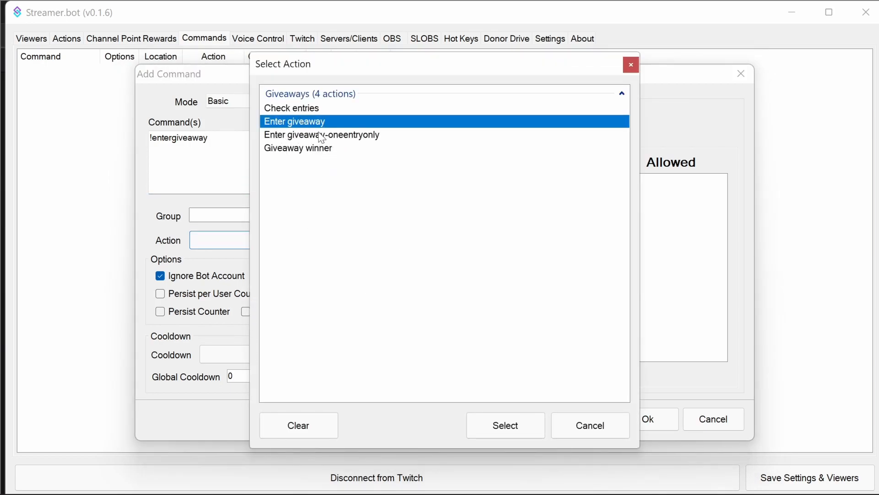
{"action": "mouse_move", "coordinate": [372, 141]}
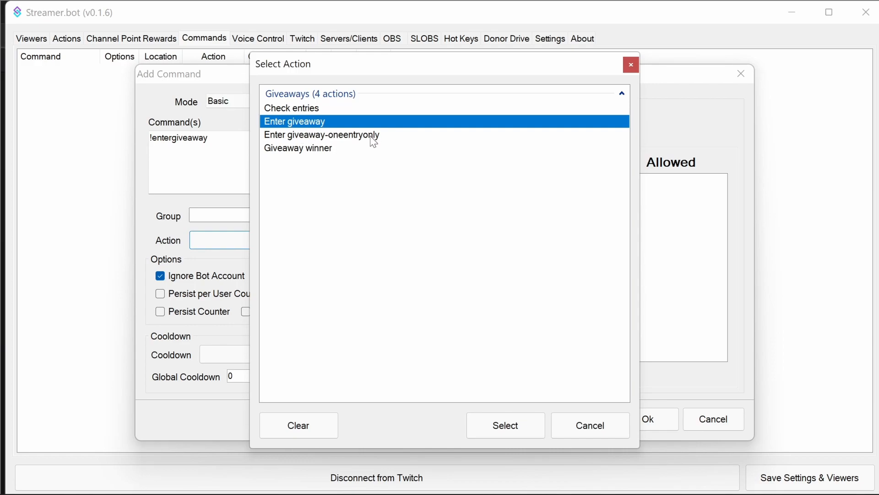
{"action": "mouse_move", "coordinate": [528, 394]}
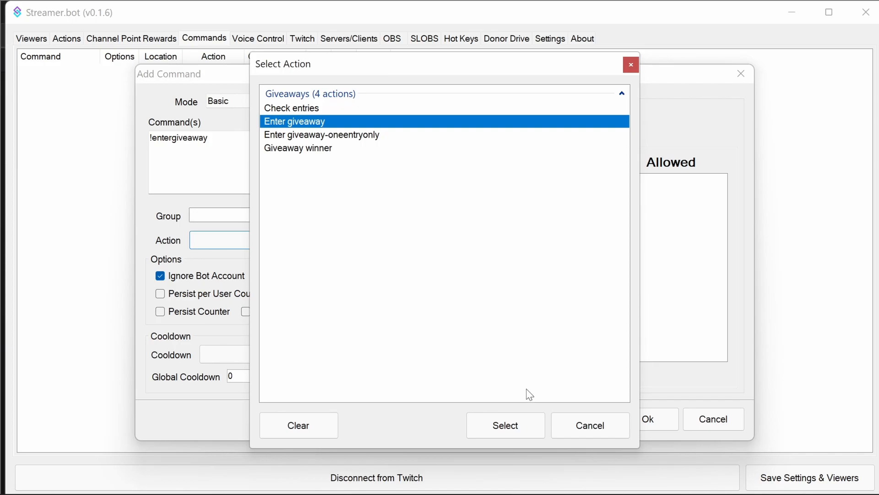
{"action": "left_click", "coordinate": [505, 425]}
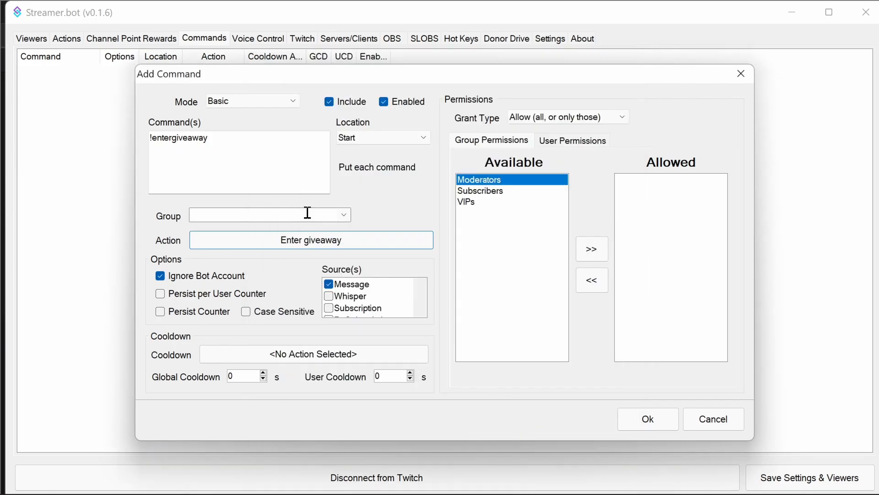
{"action": "mouse_move", "coordinate": [389, 375]}
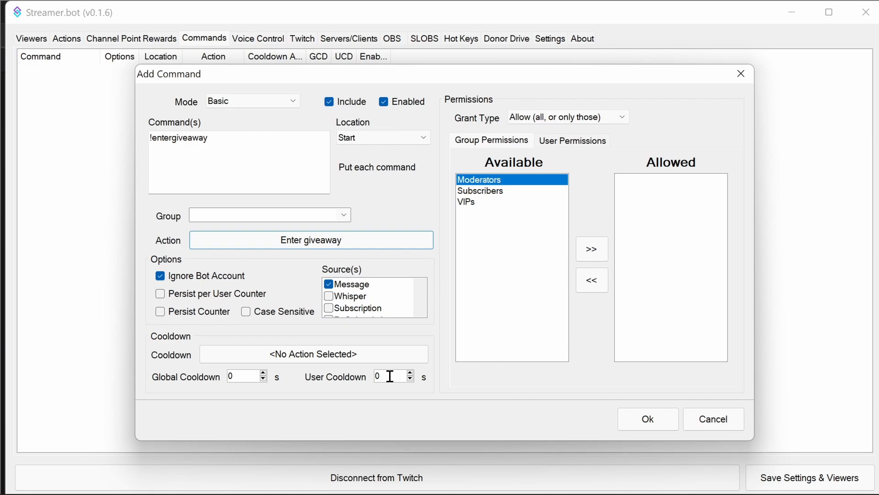
{"action": "mouse_move", "coordinate": [577, 430]}
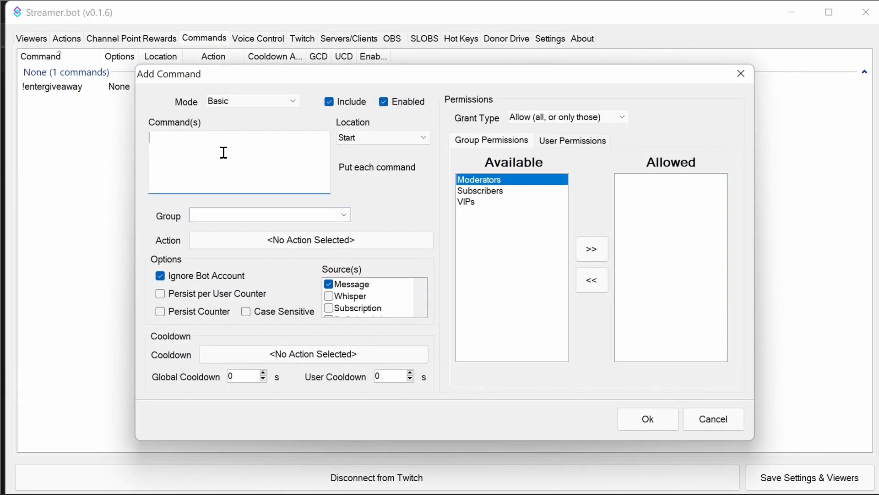
Save the !checkentries command with Check entries as its action.
{"action": "type", "text": "!checke"}
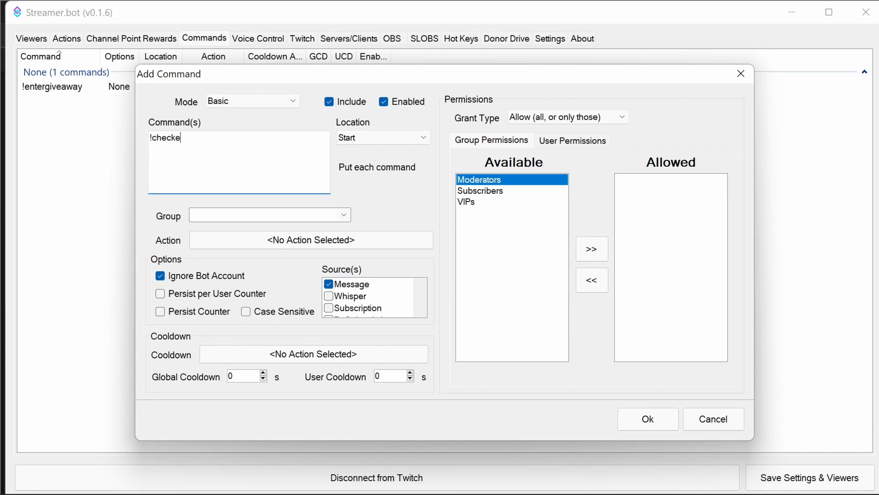
{"action": "type", "text": "ntries"}
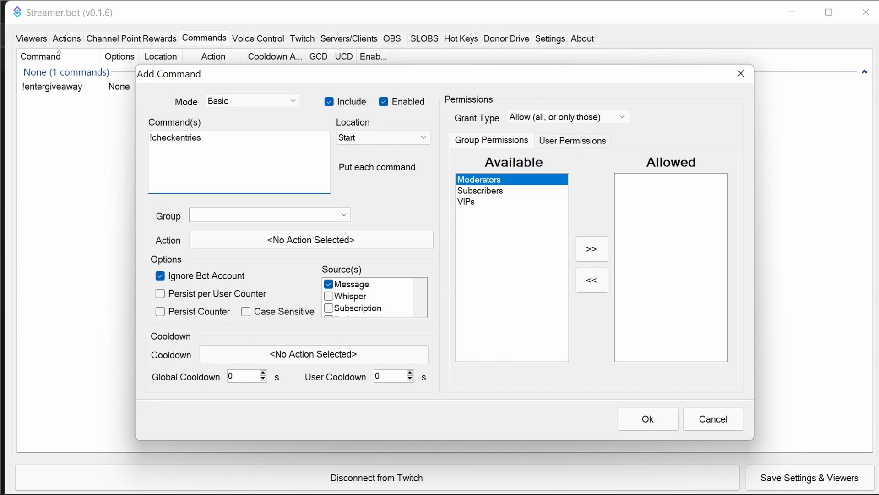
{"action": "left_click", "coordinate": [310, 240]}
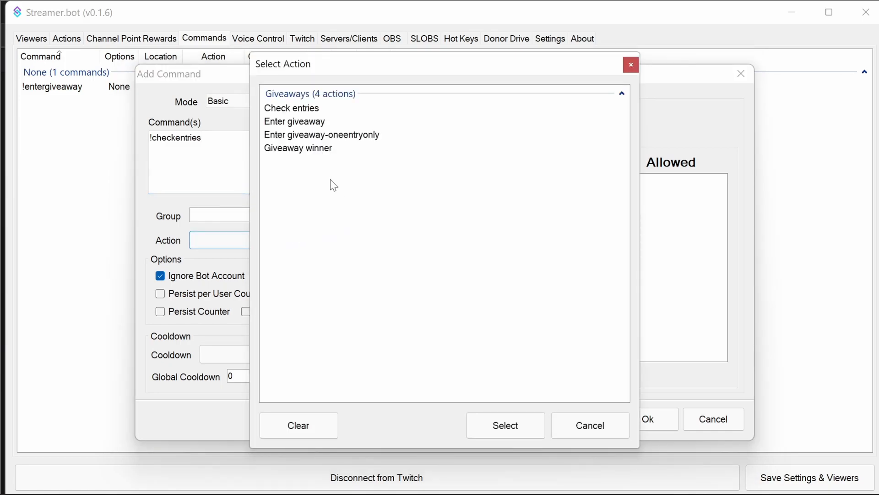
{"action": "left_click", "coordinate": [504, 425]}
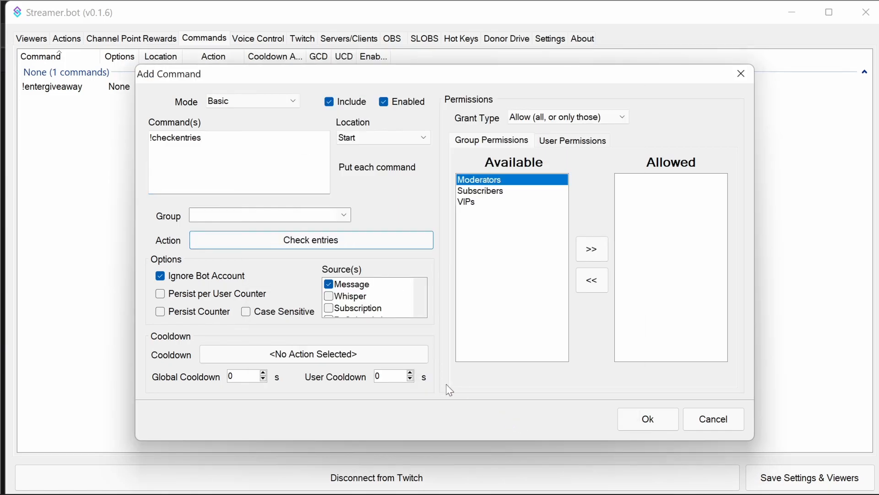
{"action": "mouse_move", "coordinate": [390, 375]}
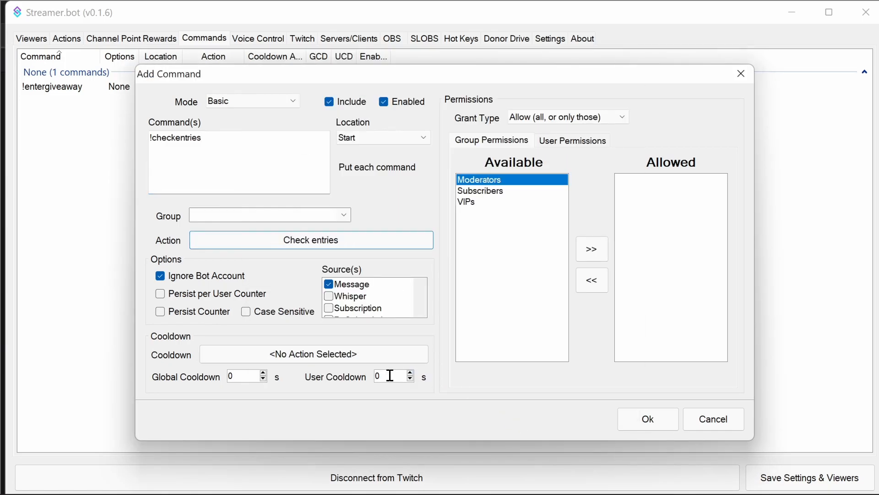
{"action": "mouse_move", "coordinate": [579, 401]}
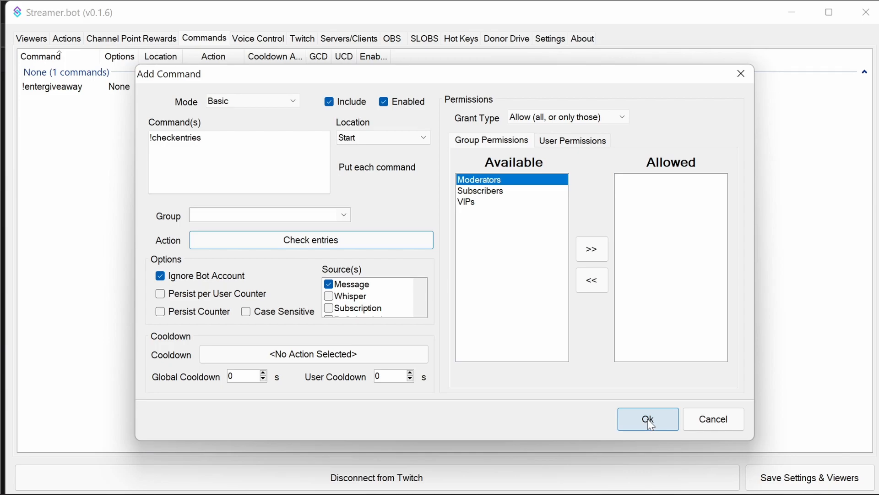
{"action": "left_click", "coordinate": [647, 419]}
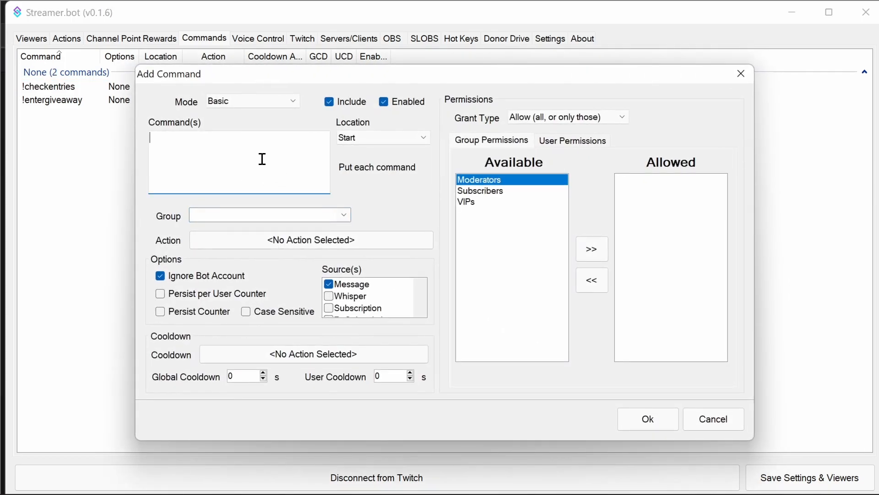
Save !giveawaywinner running Giveaway winner, with Moderators moved to Allowed.
{"action": "type", "text": "!pi"}
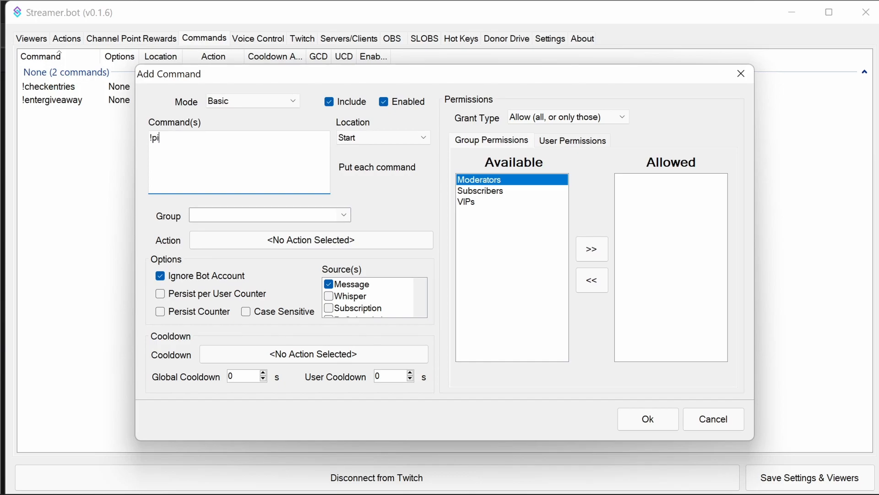
{"action": "type", "text": "givea"}
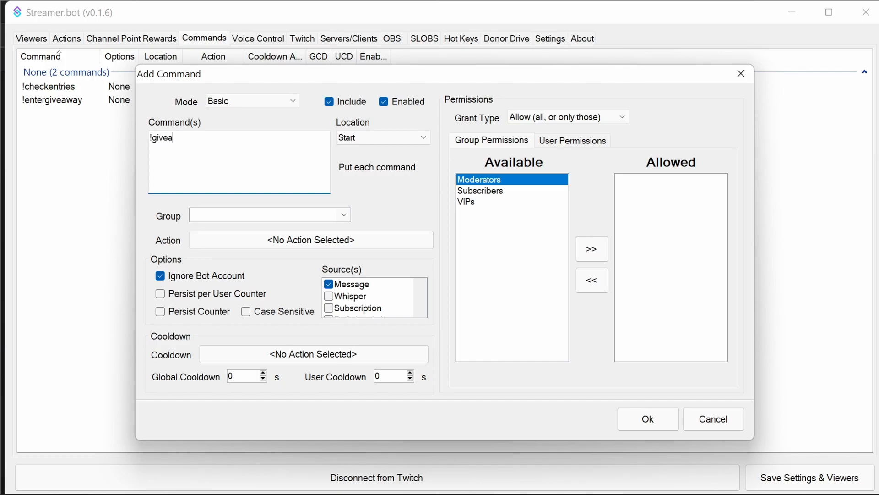
{"action": "type", "text": "waywinner"}
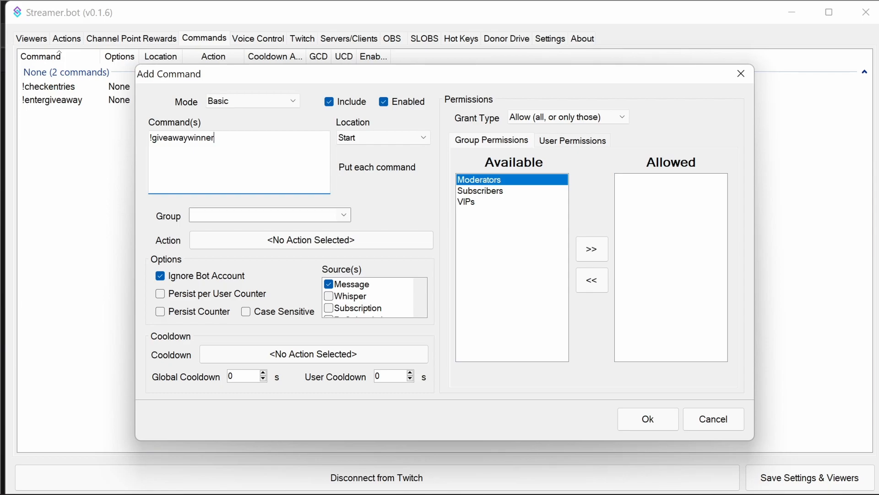
{"action": "left_click", "coordinate": [310, 240]}
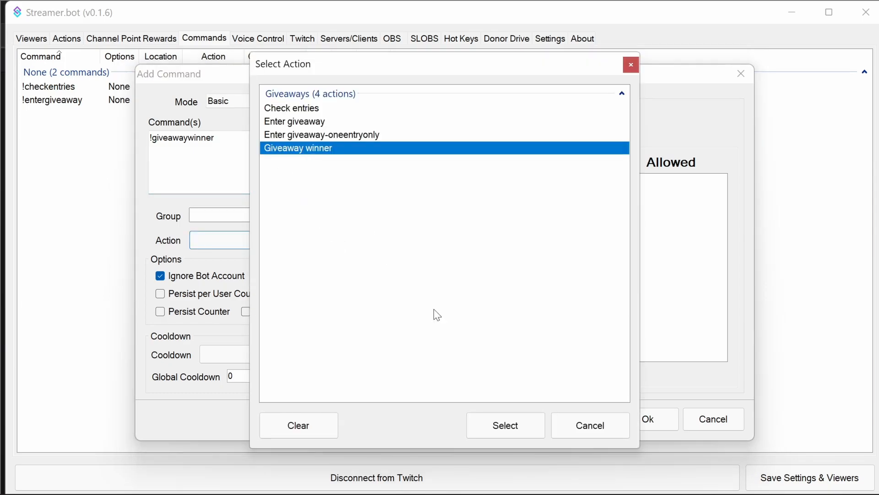
{"action": "left_click", "coordinate": [504, 425]}
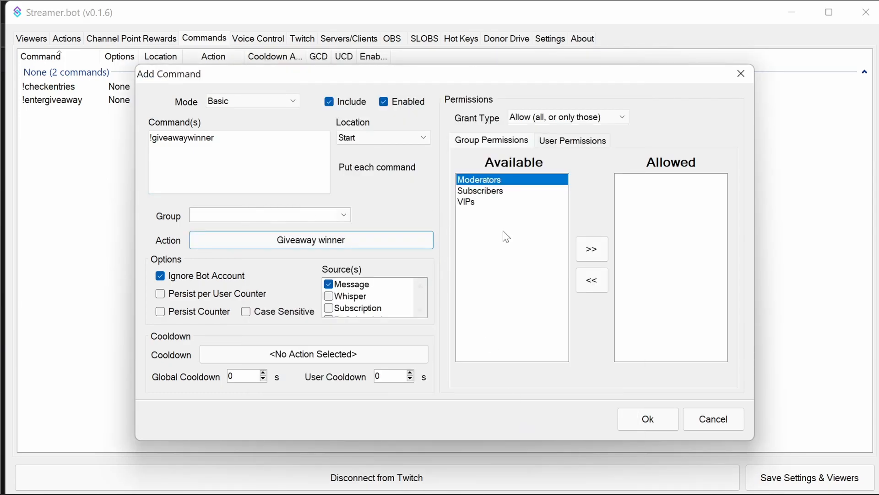
{"action": "left_click", "coordinate": [592, 249]}
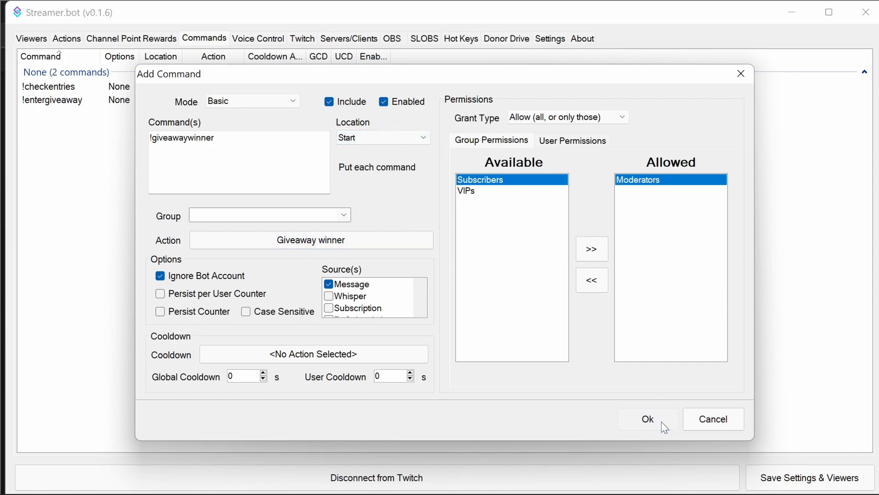
{"action": "left_click", "coordinate": [647, 419]}
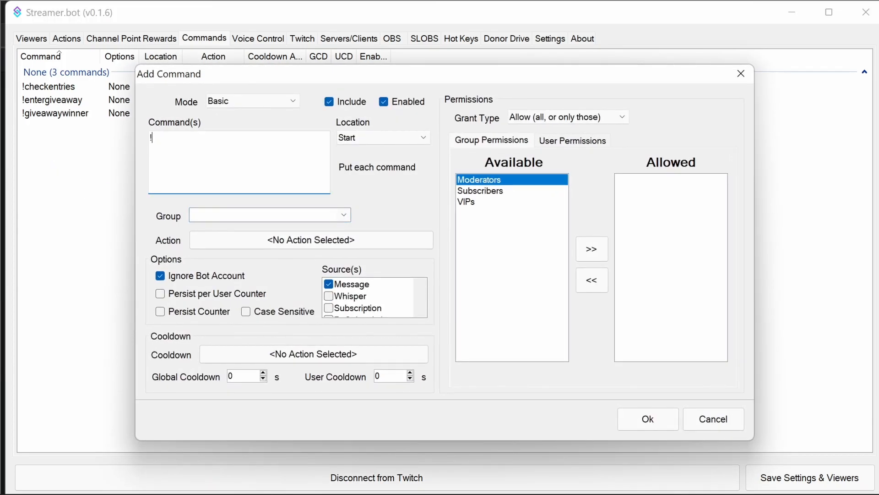
Save !onetimeentry linked to the Enter giveaway-oneentryonly action.
{"action": "type", "text": "!onetimeentr"}
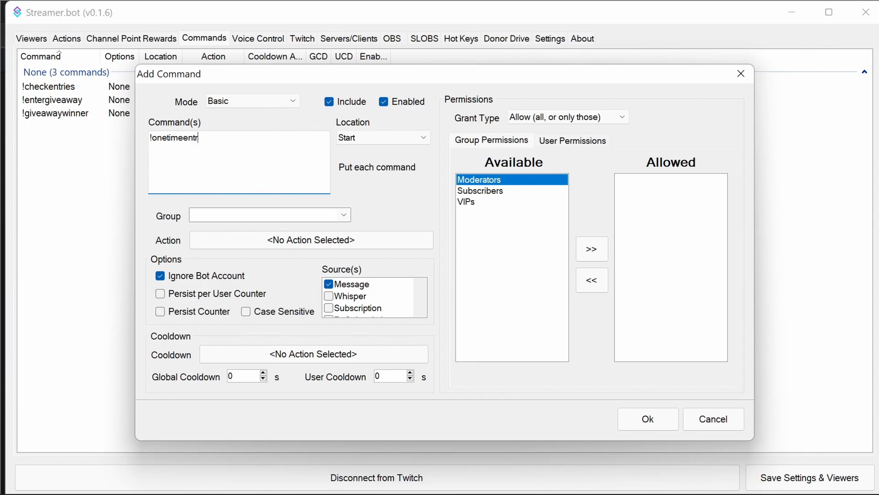
{"action": "left_click", "coordinate": [310, 240]}
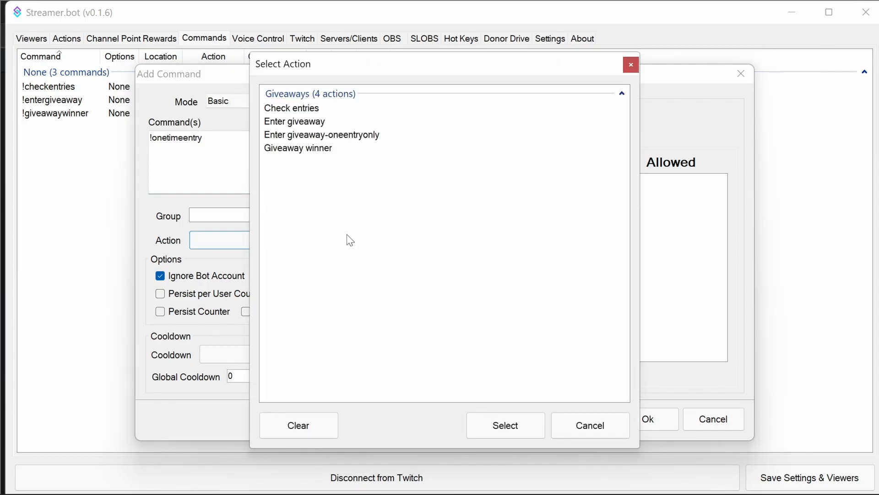
{"action": "left_click", "coordinate": [322, 135]}
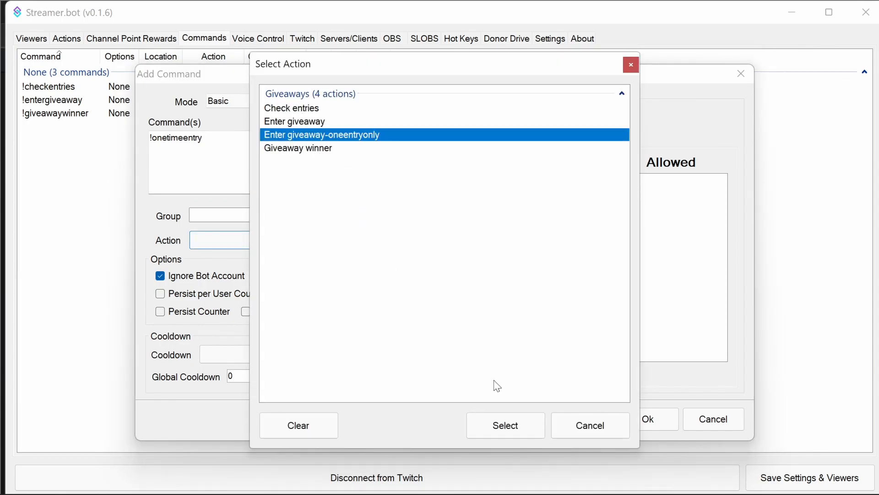
{"action": "left_click", "coordinate": [504, 425]}
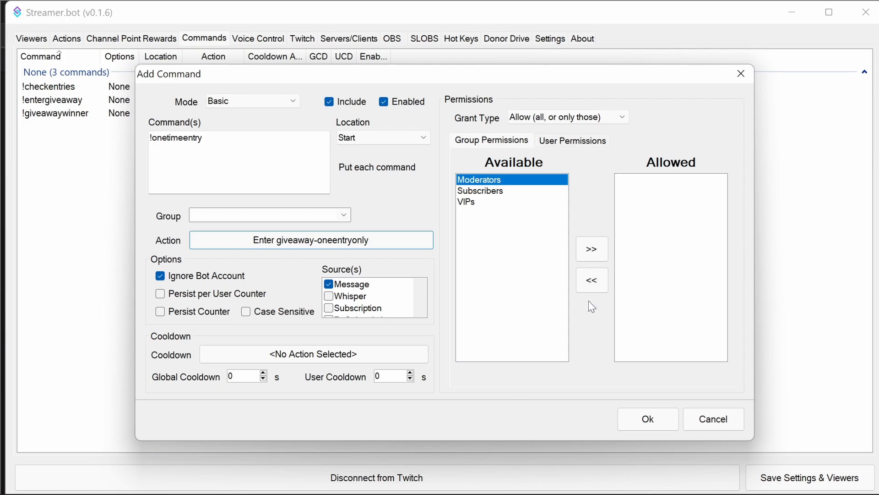
{"action": "left_click", "coordinate": [647, 418]}
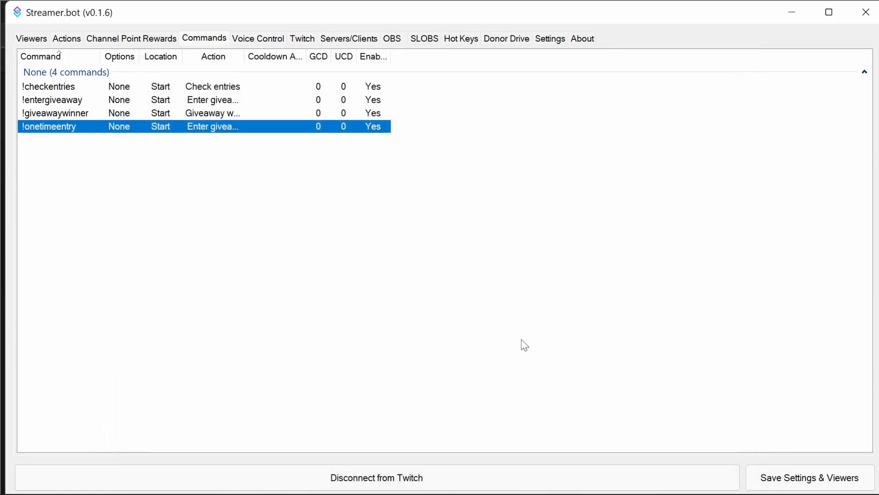
{"action": "left_click", "coordinate": [505, 82]}
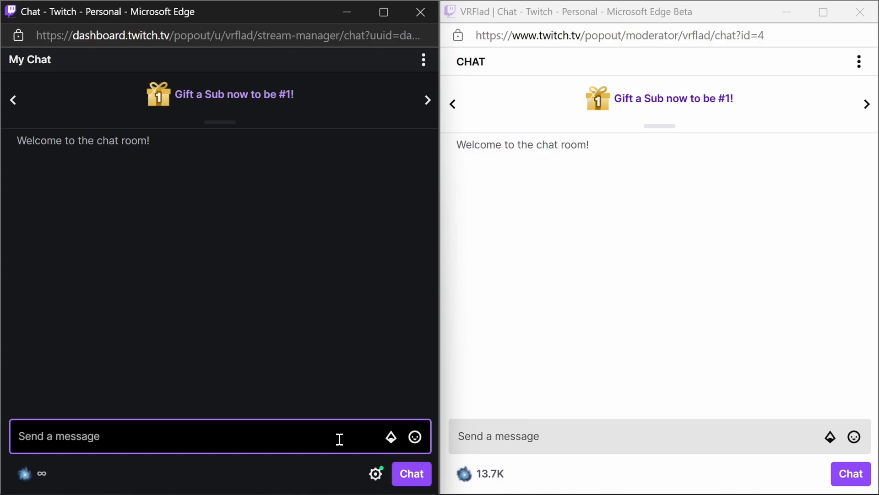
Send !onetimeentry from both accounts, then start typing !checkentries.
{"action": "type", "text": "!"}
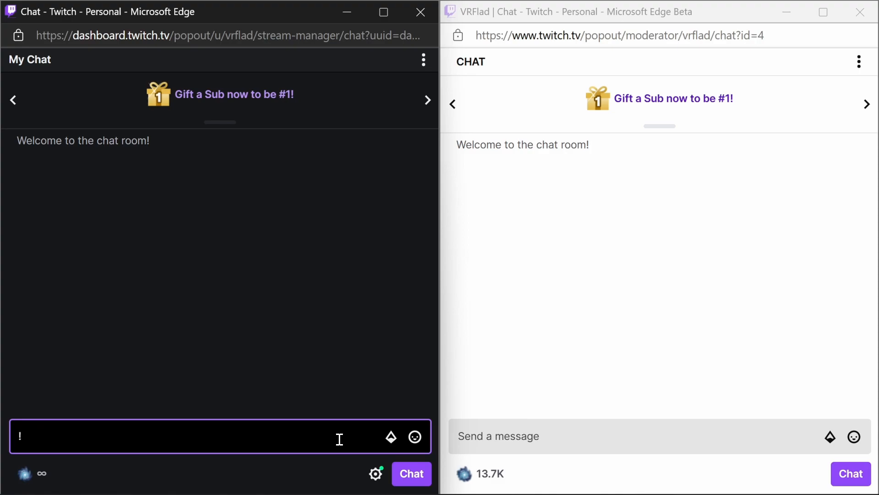
{"action": "type", "text": "on"}
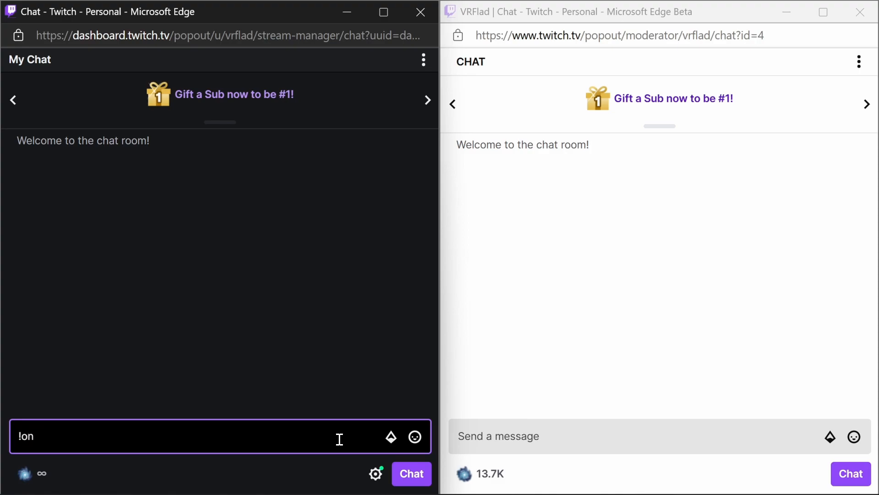
{"action": "type", "text": "etime"}
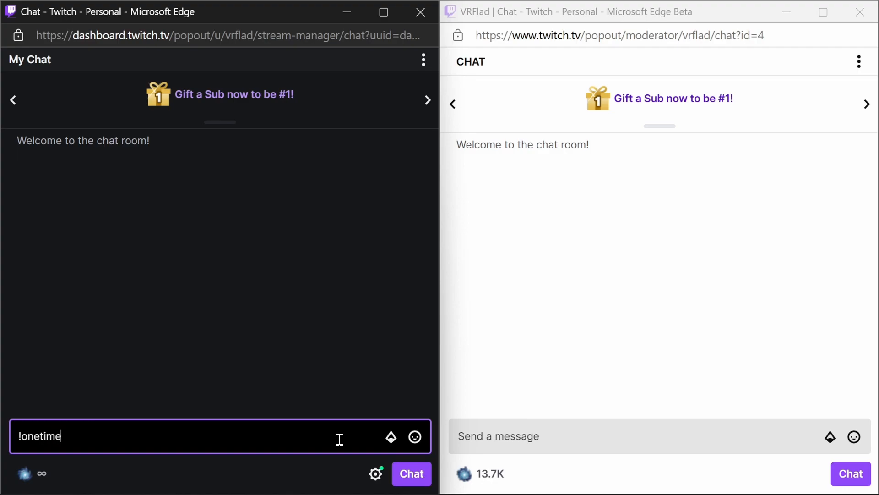
{"action": "type", "text": "entry"}
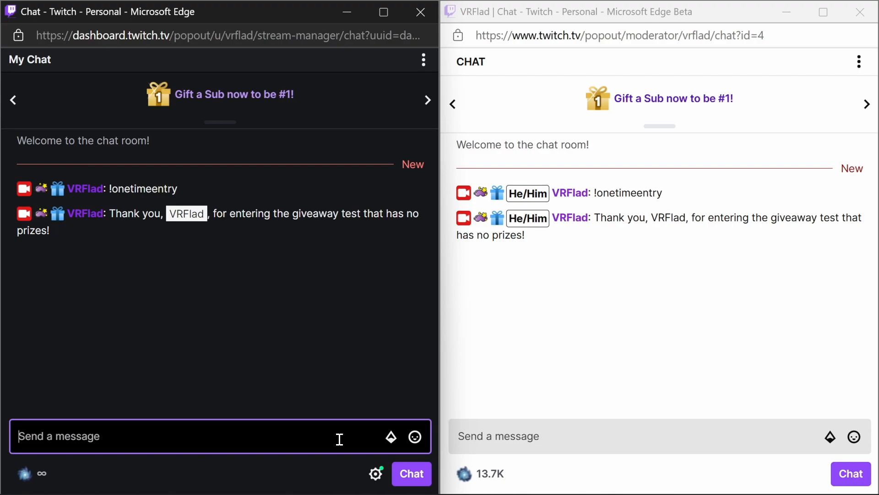
{"action": "type", "text": "!onetimeentry"}
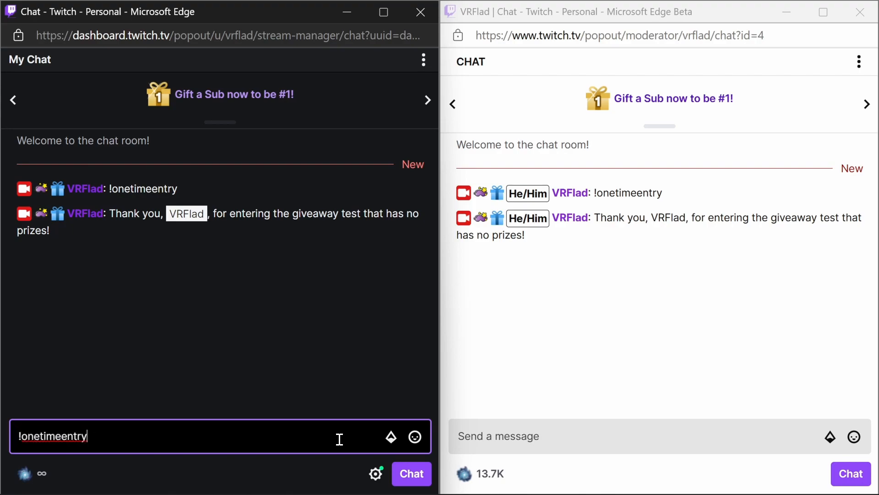
{"action": "key", "text": "Return"}
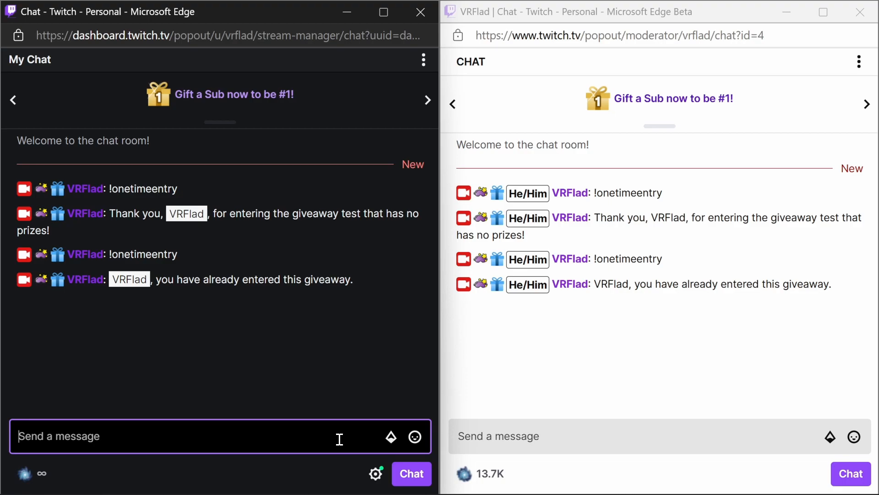
{"action": "type", "text": "!onetimeentry"}
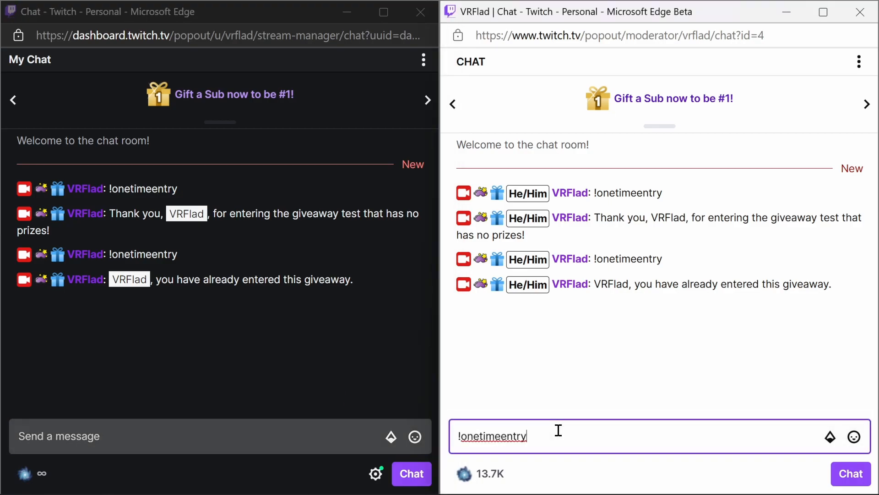
{"action": "key", "text": "Return"}
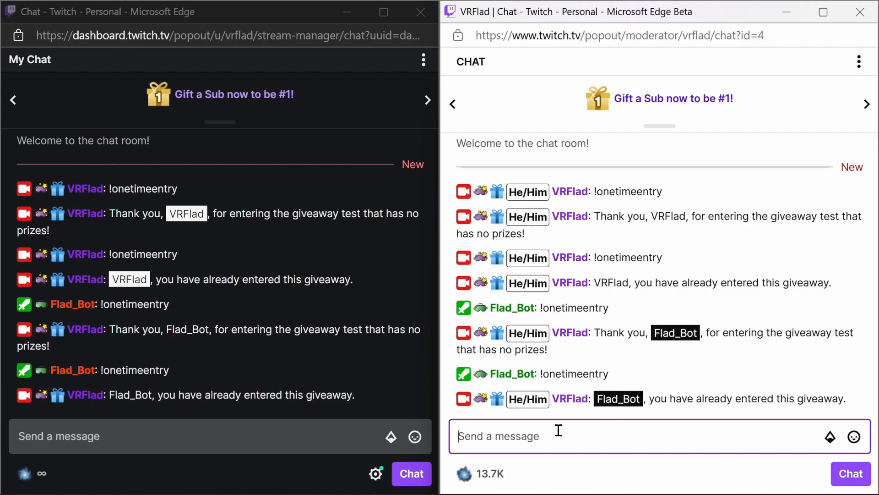
{"action": "type", "text": "!"}
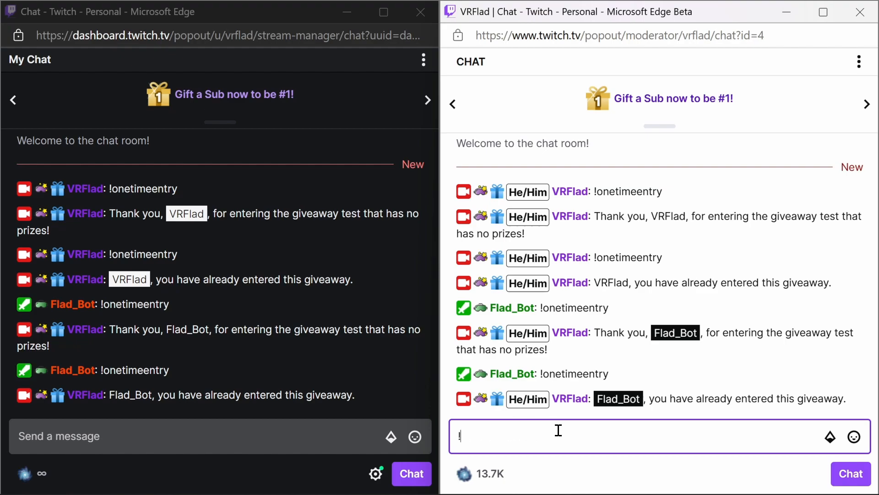
{"action": "type", "text": "!checkentri"}
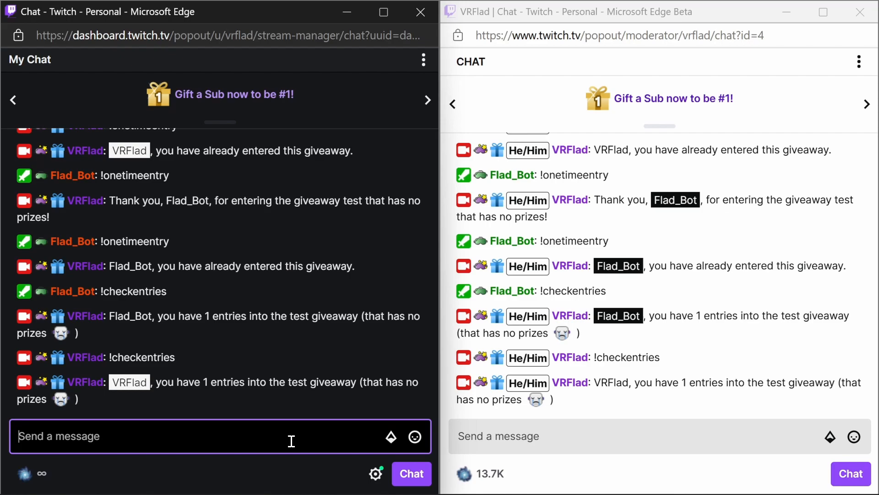
Enter the giveaway twice with !entergiveaway, then check the count with !checkentries.
{"action": "type", "text": "!entergivea"}
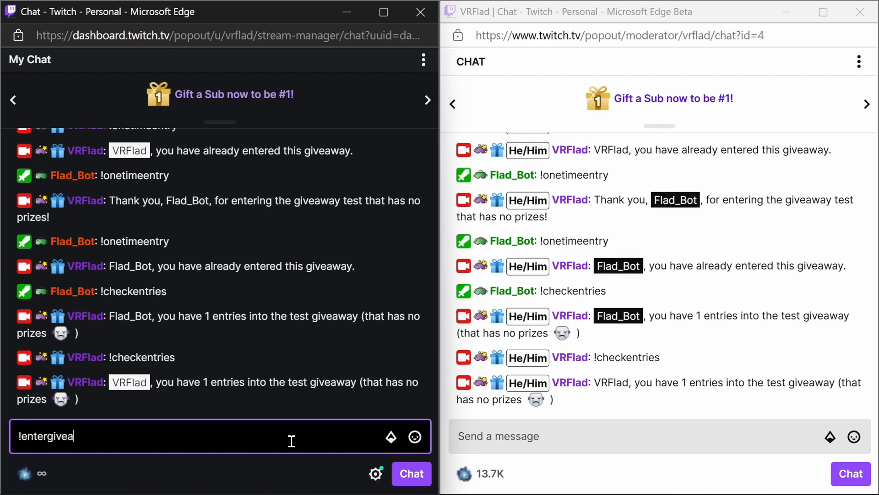
{"action": "type", "text": "way"}
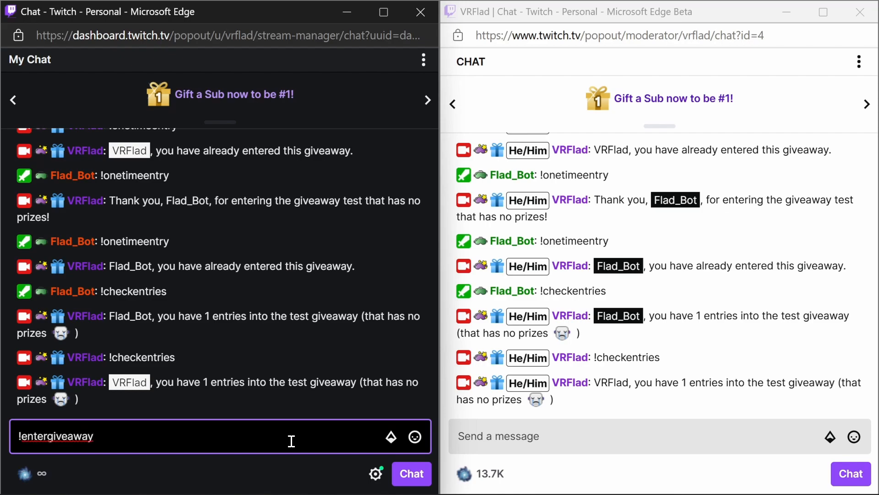
{"action": "key", "text": "Return"}
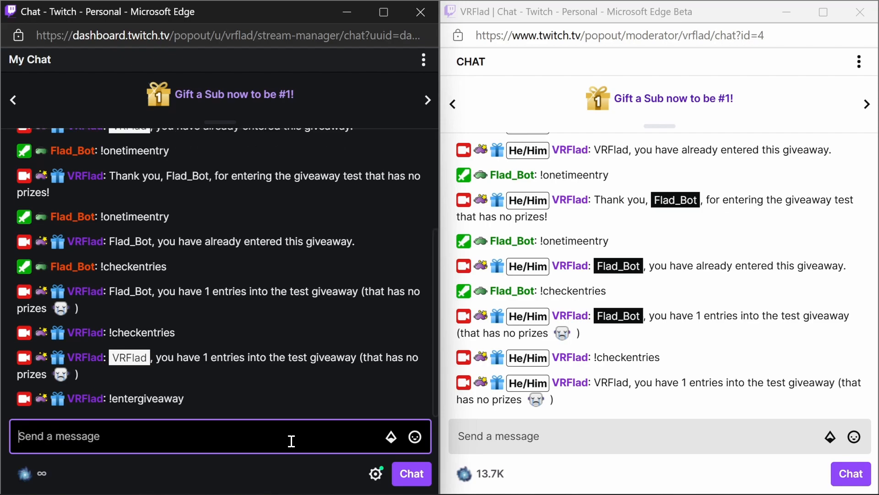
{"action": "type", "text": "!entergiveaway"}
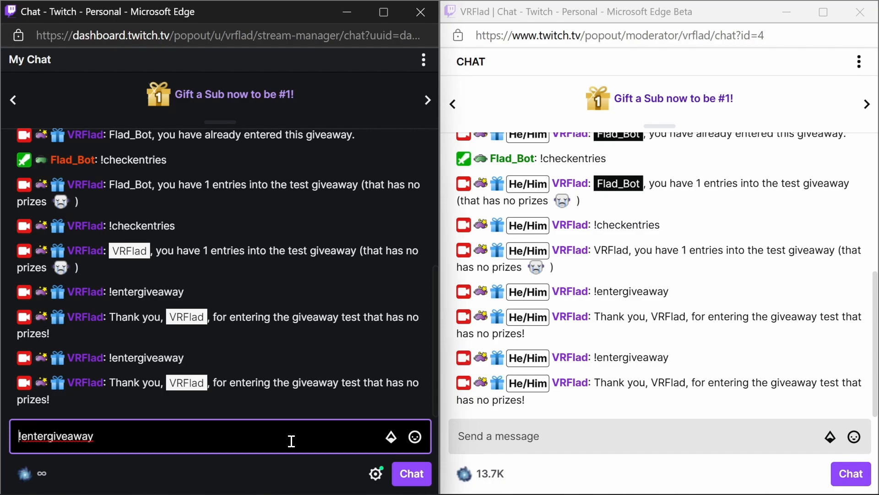
{"action": "key", "text": "Return"}
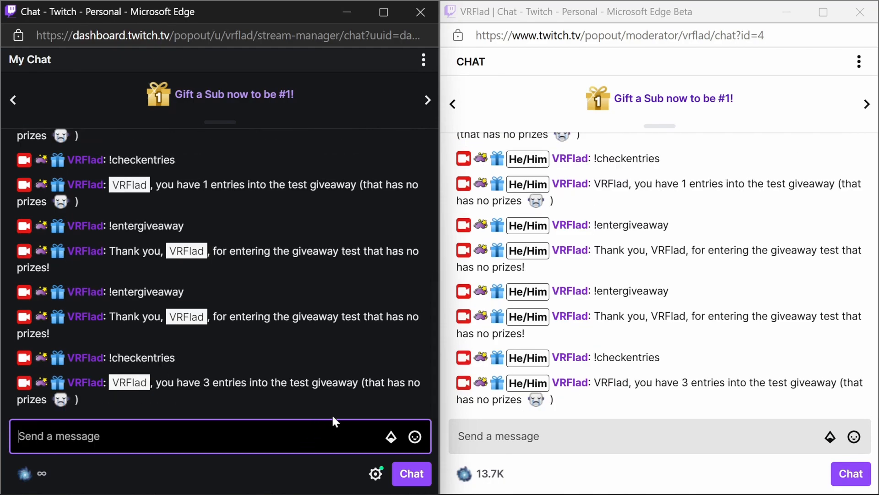
{"action": "type", "text": "!checkentries"}
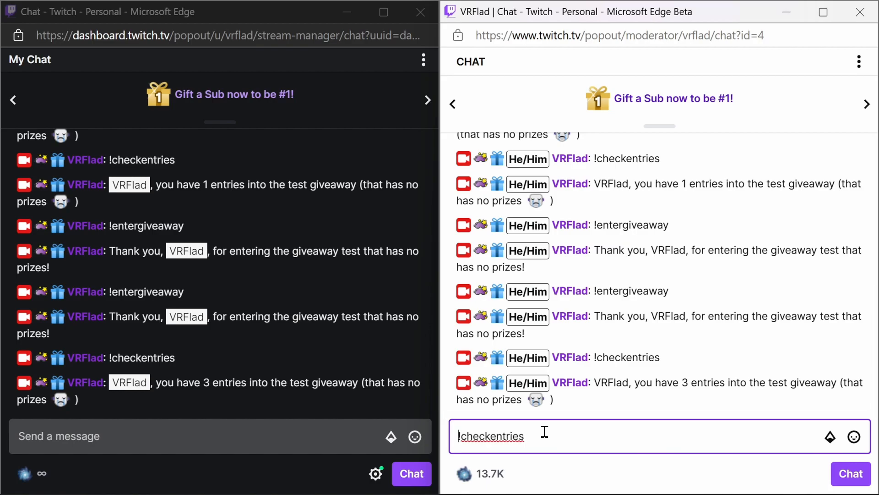
{"action": "key", "text": "Return"}
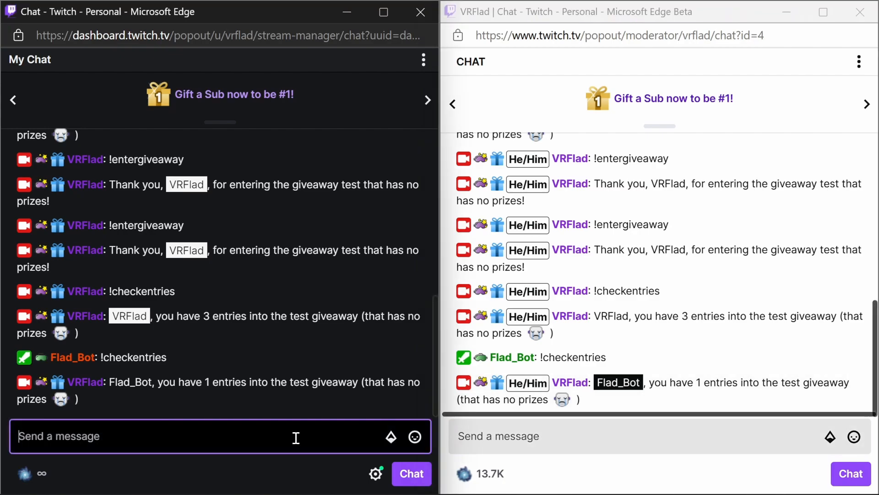
Draw giveaway winners with !giveawaywinner and confirm the winner's entries drop to zero.
{"action": "type", "text": "!give"}
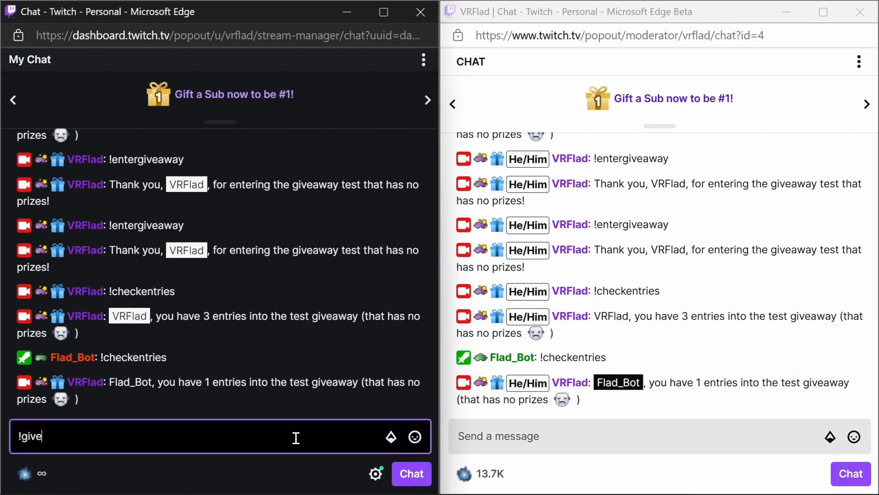
{"action": "type", "text": "awaywinner"}
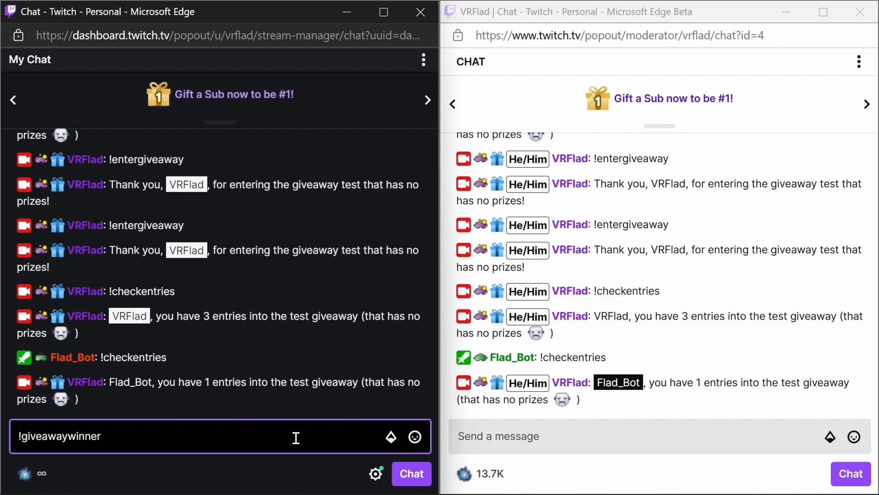
{"action": "key", "text": "Return"}
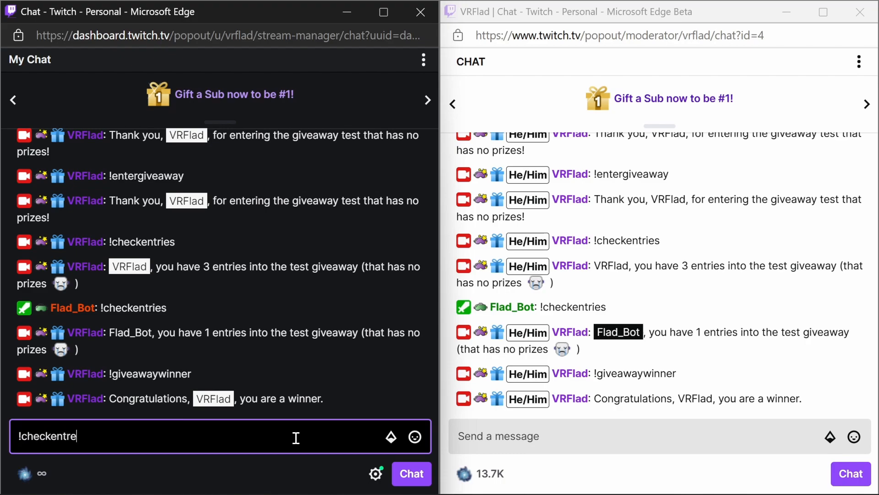
{"action": "key", "text": "Return"}
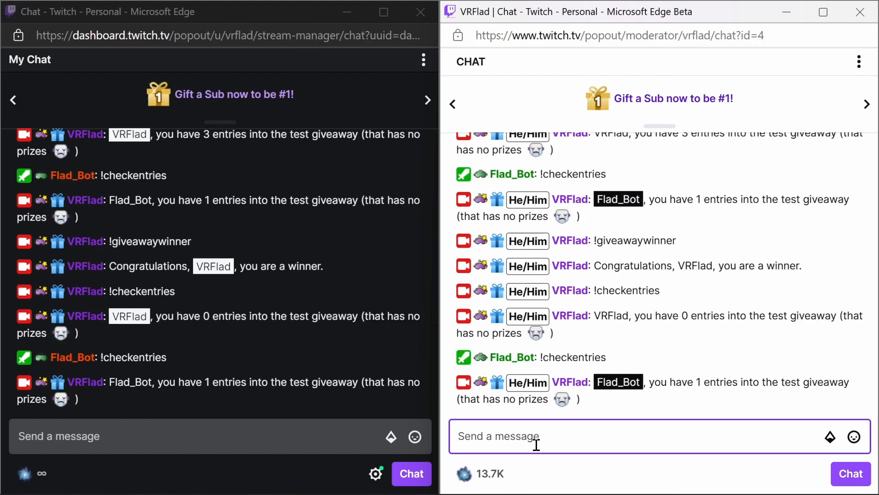
{"action": "type", "text": "!giveawaywinner"}
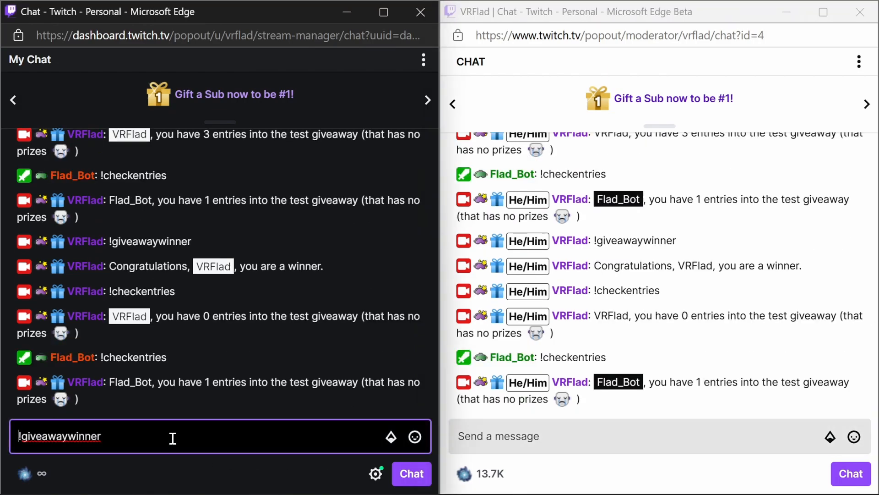
{"action": "key", "text": "Return"}
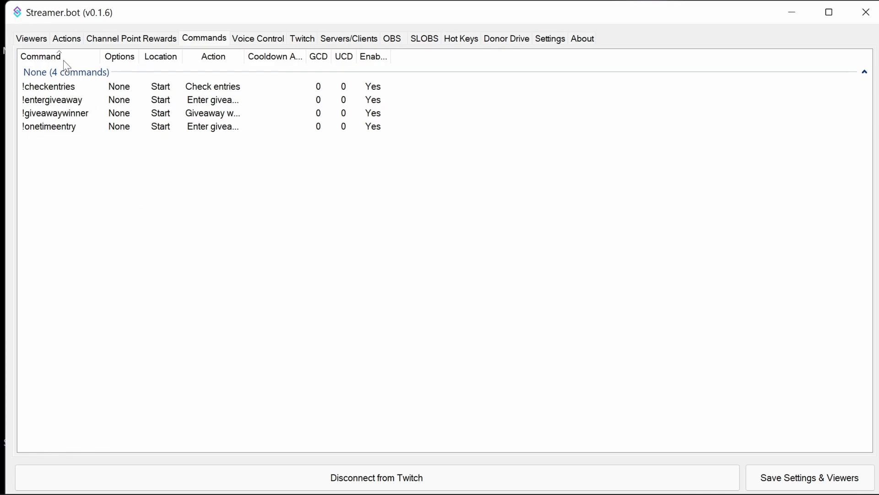
Inspect Enter giveaway's write-to-giveaway.txt and thank-you message sub-actions, closing both unchanged.
{"action": "left_click", "coordinate": [65, 38]}
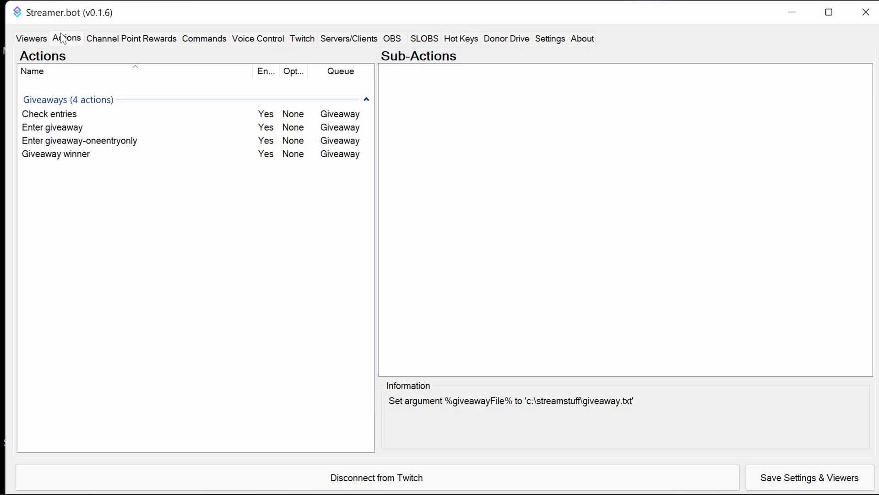
{"action": "left_click", "coordinate": [53, 127]}
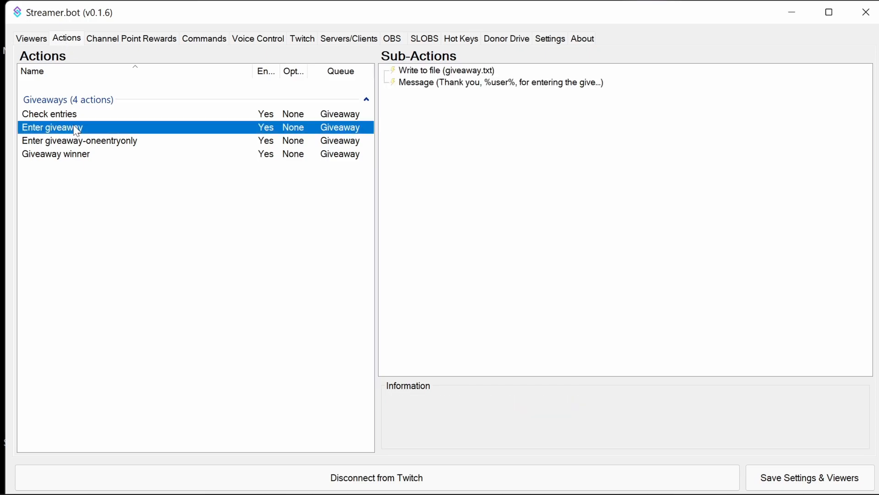
{"action": "mouse_move", "coordinate": [87, 118]}
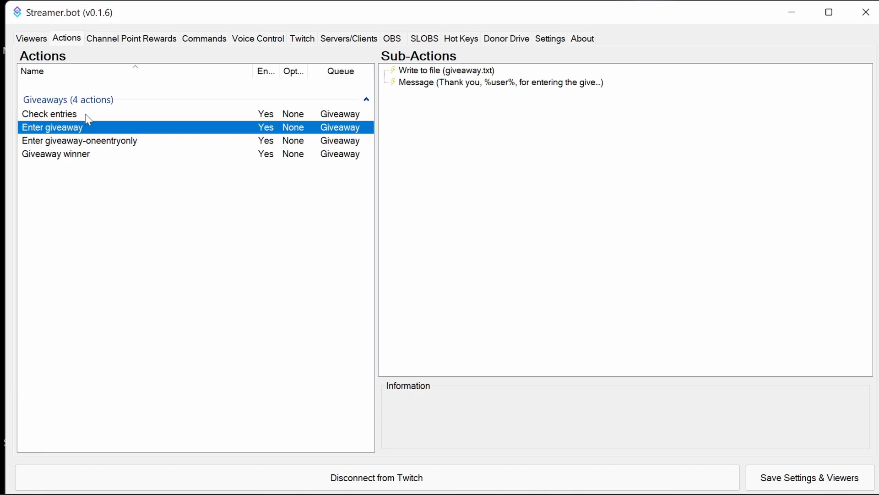
{"action": "left_click", "coordinate": [446, 70]}
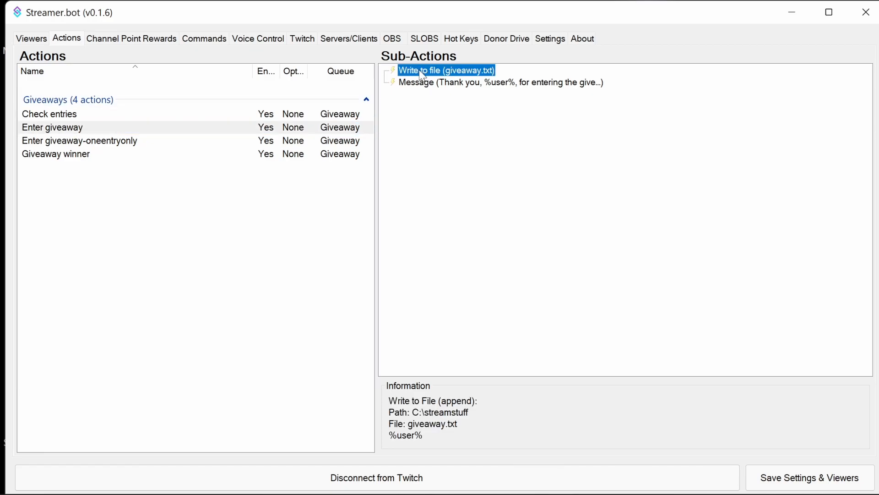
{"action": "double_click", "coordinate": [446, 70]}
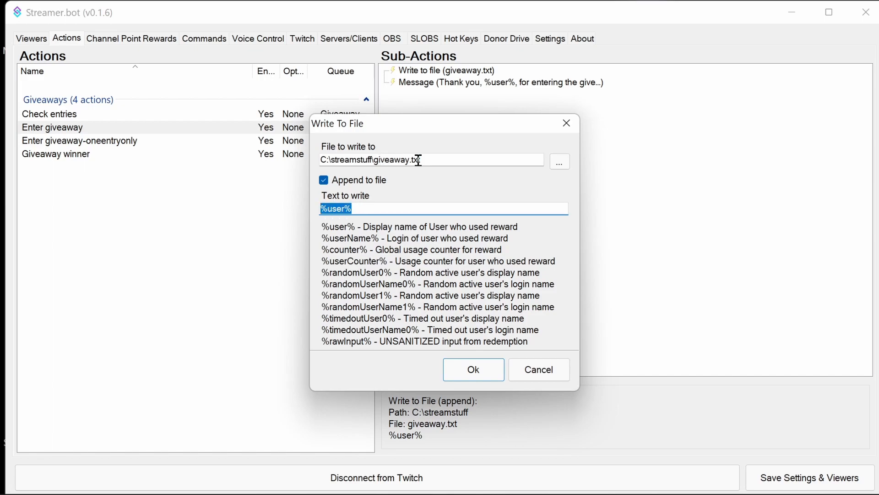
{"action": "left_click", "coordinate": [472, 369]}
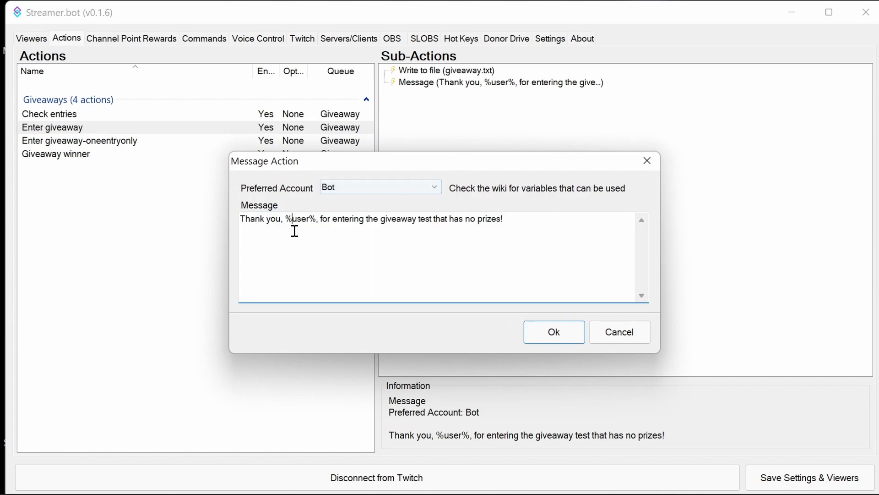
{"action": "mouse_move", "coordinate": [441, 220]}
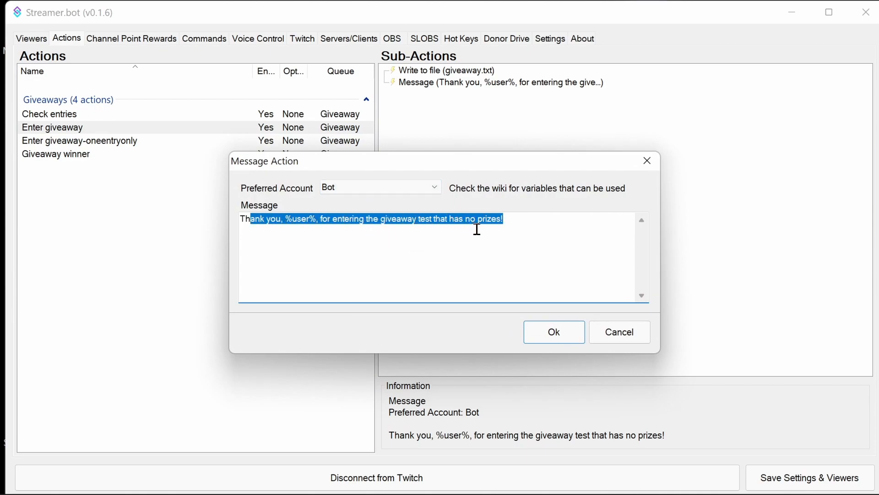
{"action": "left_click", "coordinate": [553, 332]}
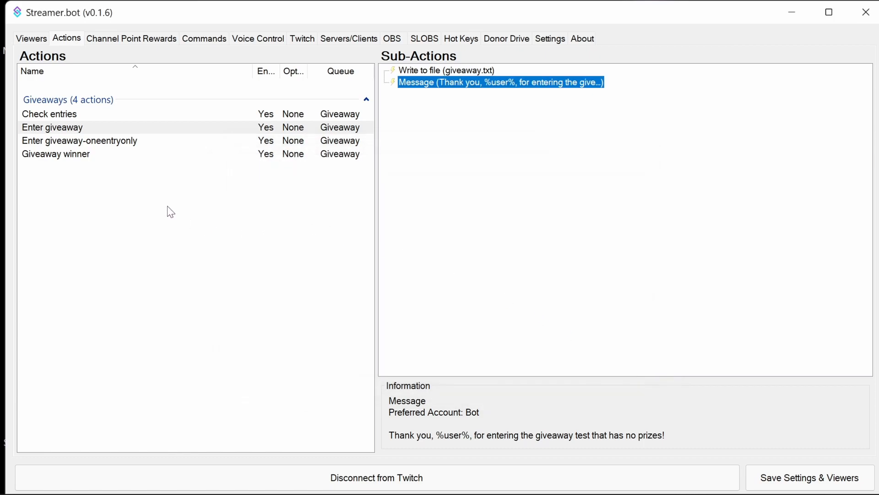
{"action": "mouse_move", "coordinate": [107, 142]}
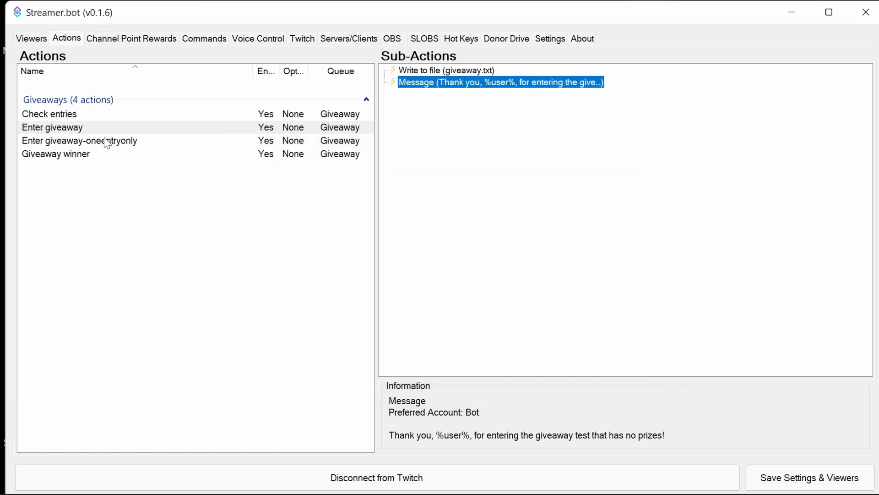
Review Check entries' file path argument, code step and entries message, then open its C# code.
{"action": "left_click", "coordinate": [50, 114]}
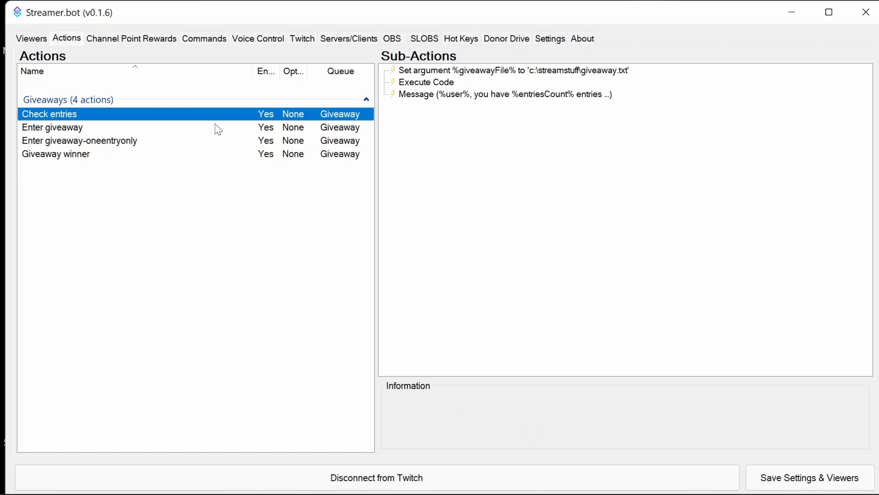
{"action": "left_click", "coordinate": [511, 70]}
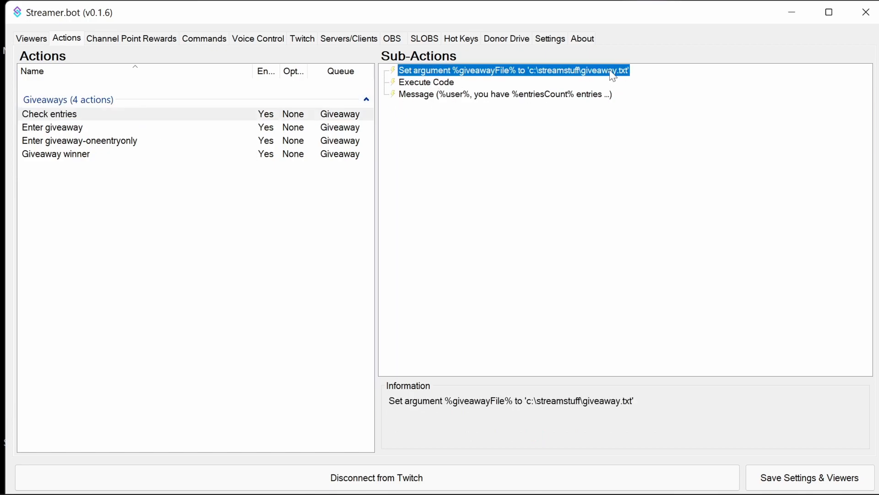
{"action": "left_click", "coordinate": [427, 82]}
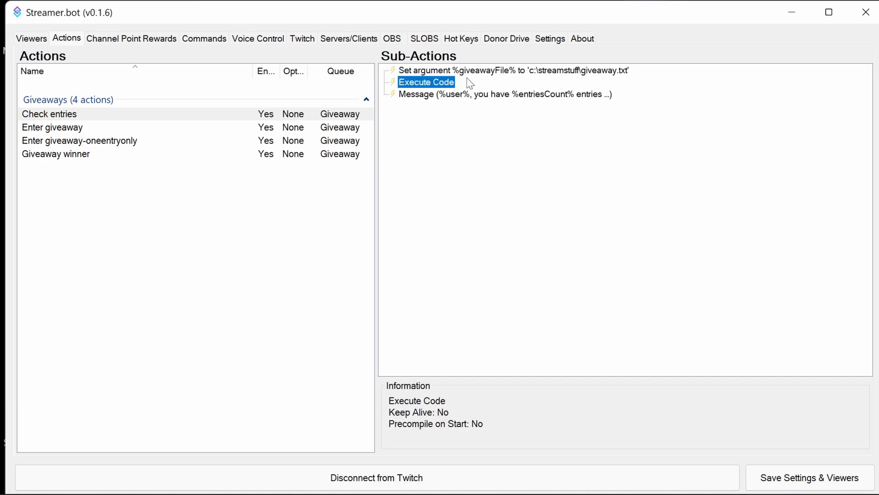
{"action": "left_click", "coordinate": [503, 93]}
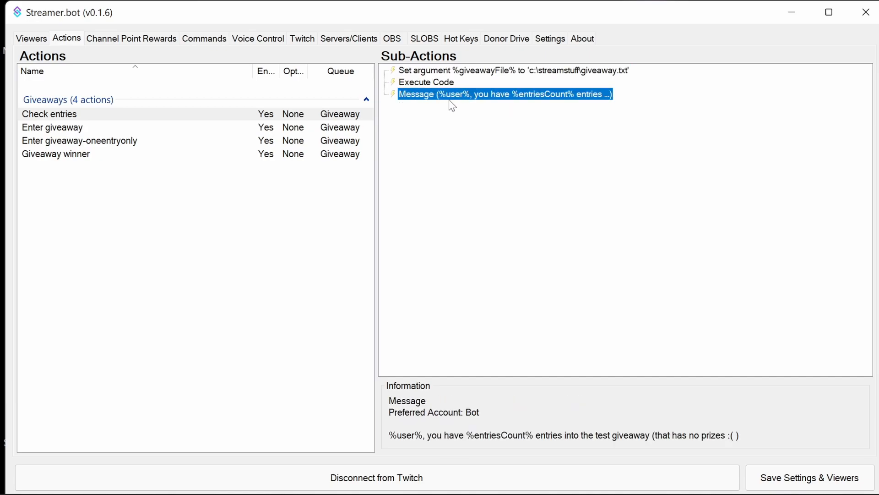
{"action": "left_click", "coordinate": [505, 70]}
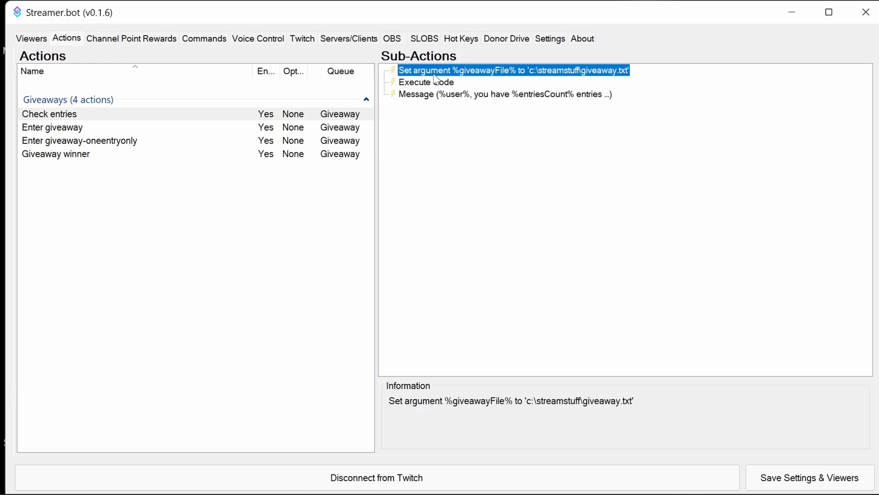
{"action": "double_click", "coordinate": [426, 82]}
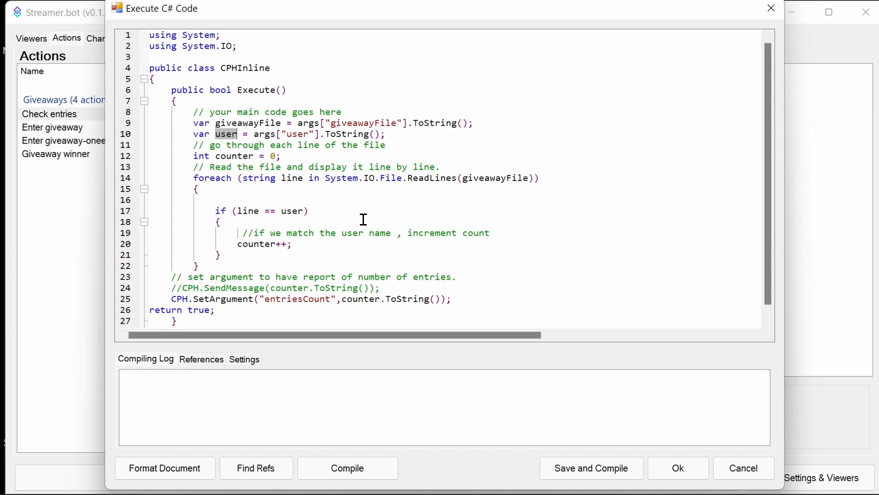
{"action": "mouse_move", "coordinate": [292, 191]}
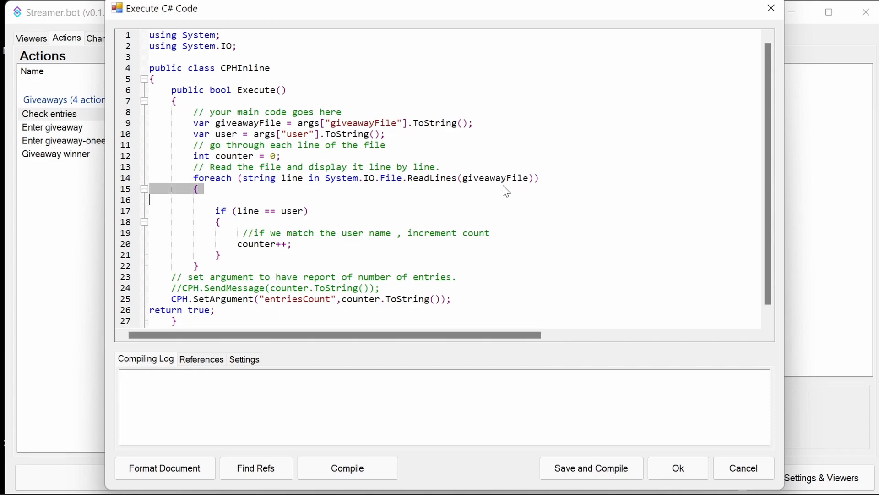
Walk through the code's line loop, user comparison and counter increment, then cancel the editor.
{"action": "left_click", "coordinate": [299, 123]}
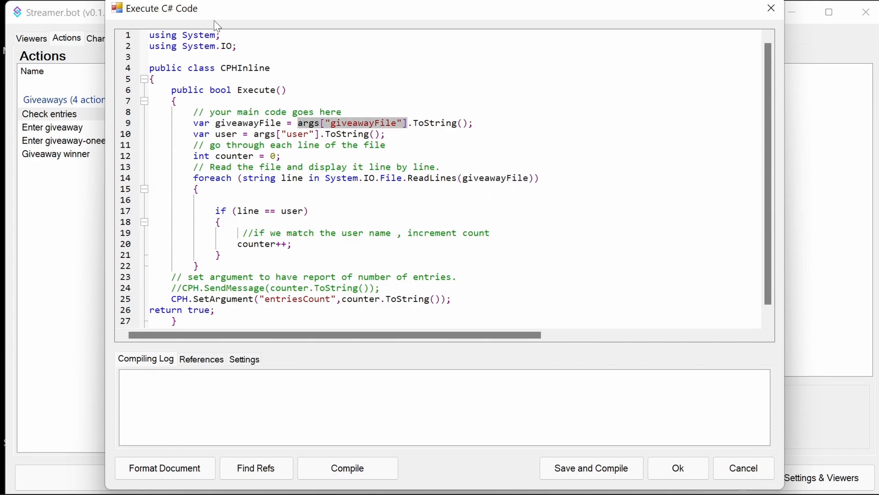
{"action": "mouse_move", "coordinate": [243, 221]}
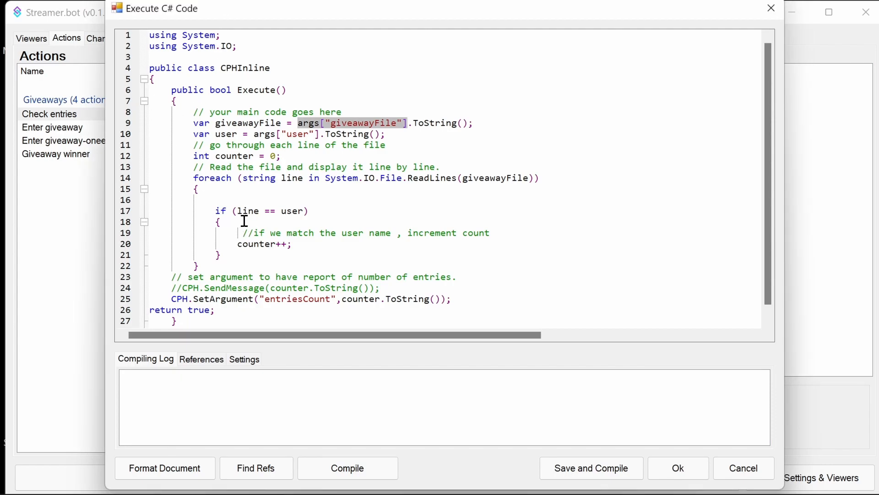
{"action": "double_click", "coordinate": [292, 210]}
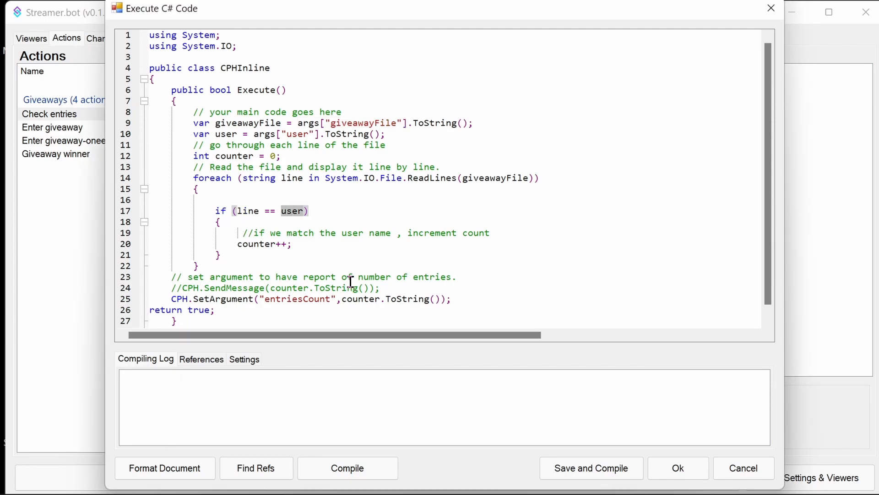
{"action": "double_click", "coordinate": [256, 243]}
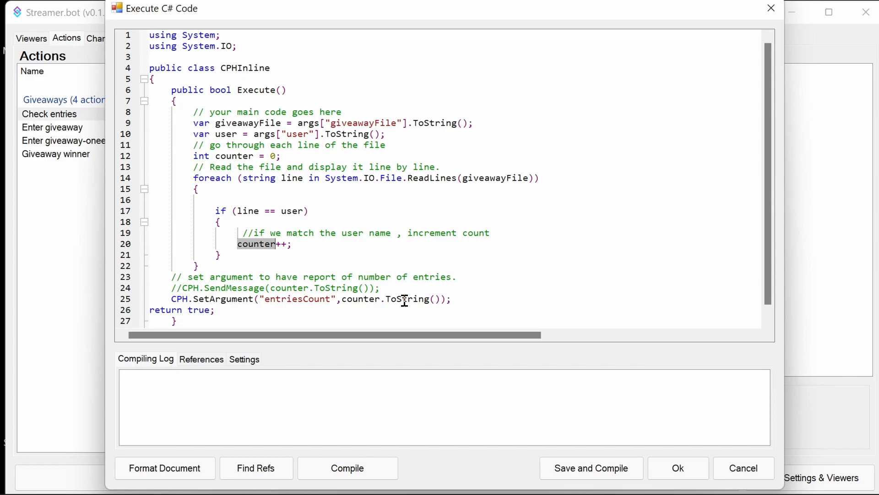
{"action": "mouse_move", "coordinate": [266, 187]}
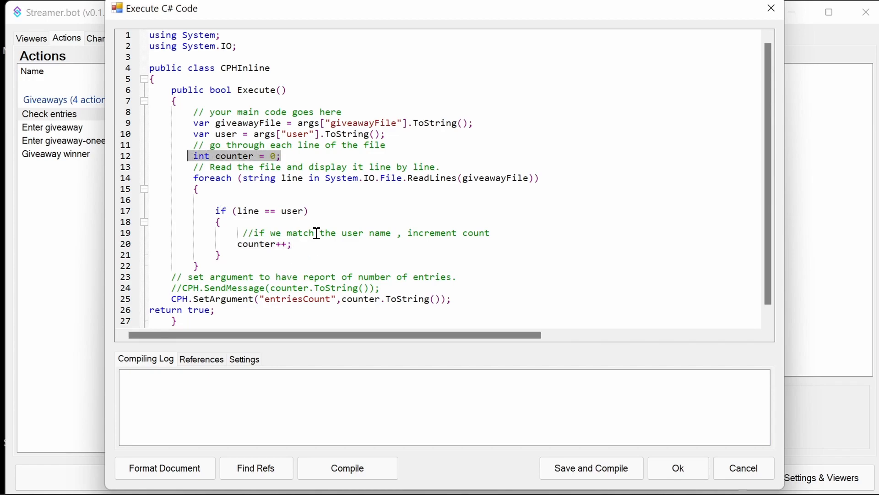
{"action": "scroll", "scroll_direction": "down", "scroll_amount": 3}
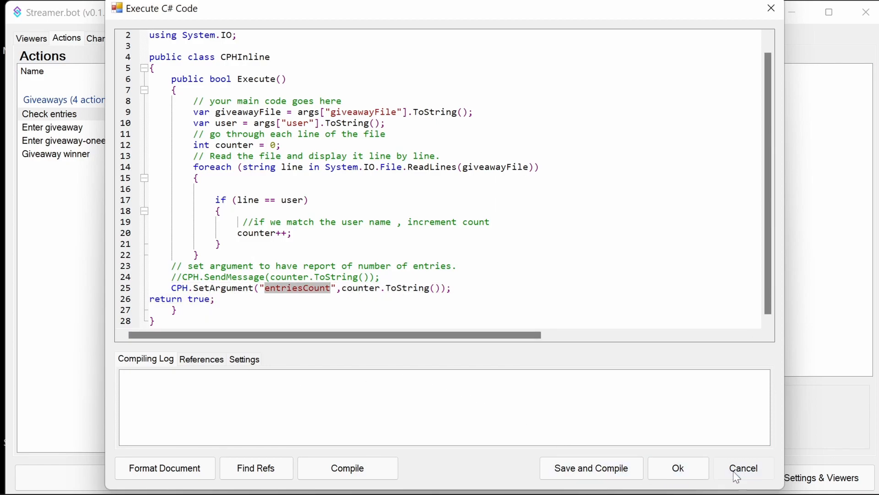
{"action": "left_click", "coordinate": [743, 468]}
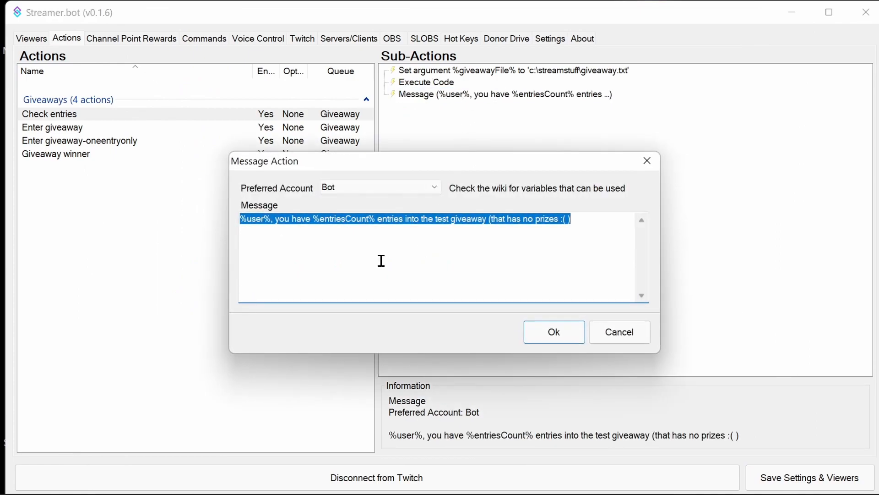
Highlight entriesCount in the entries message, close it unchanged, and select Enter giveaway.
{"action": "double_click", "coordinate": [340, 219]}
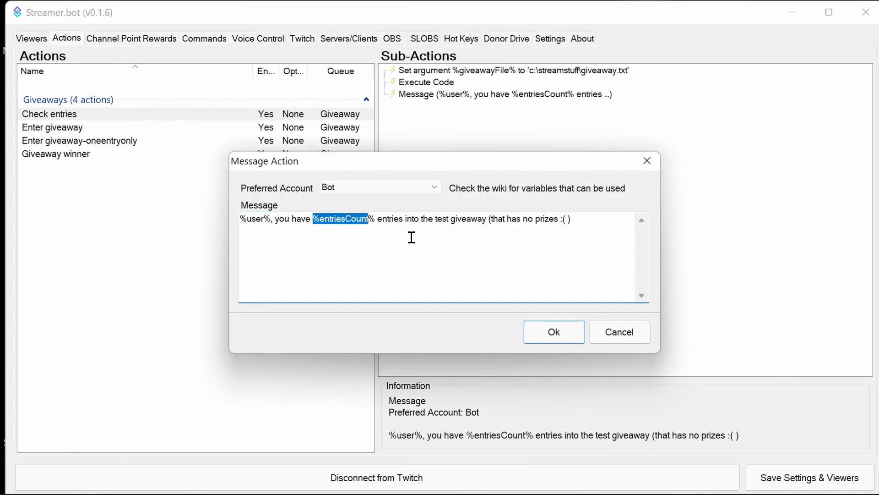
{"action": "double_click", "coordinate": [391, 219]}
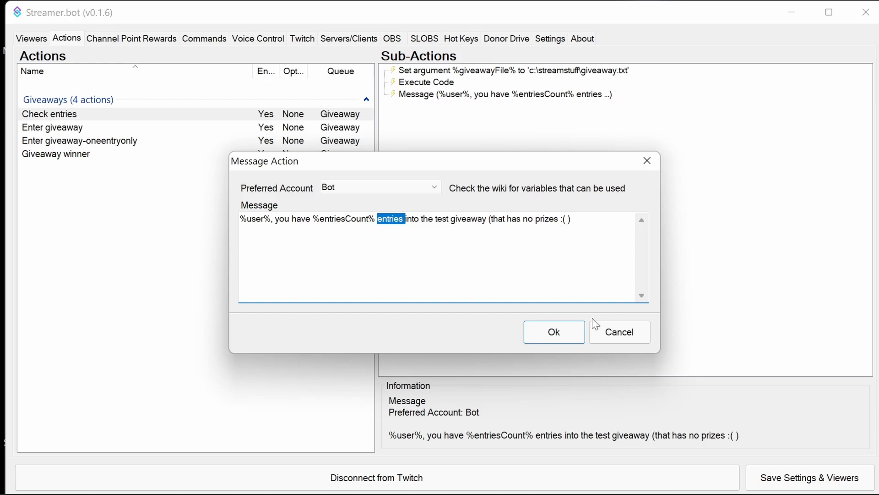
{"action": "left_click", "coordinate": [552, 331]}
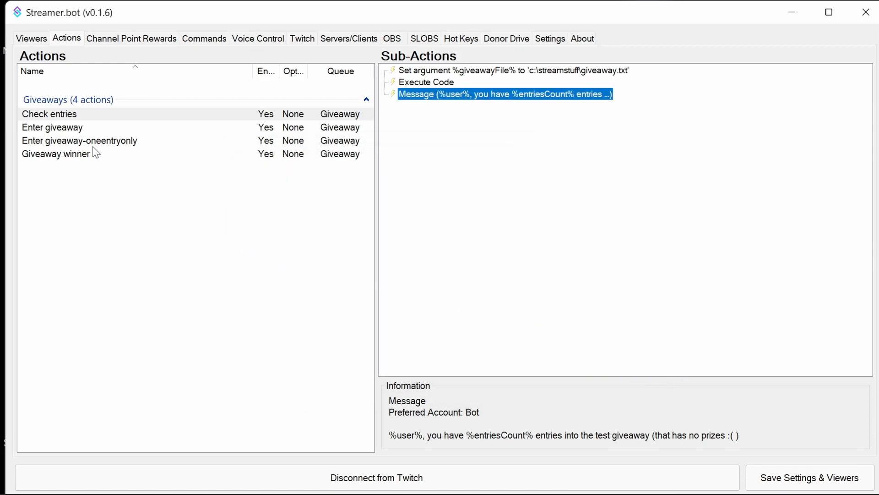
{"action": "left_click", "coordinate": [52, 127]}
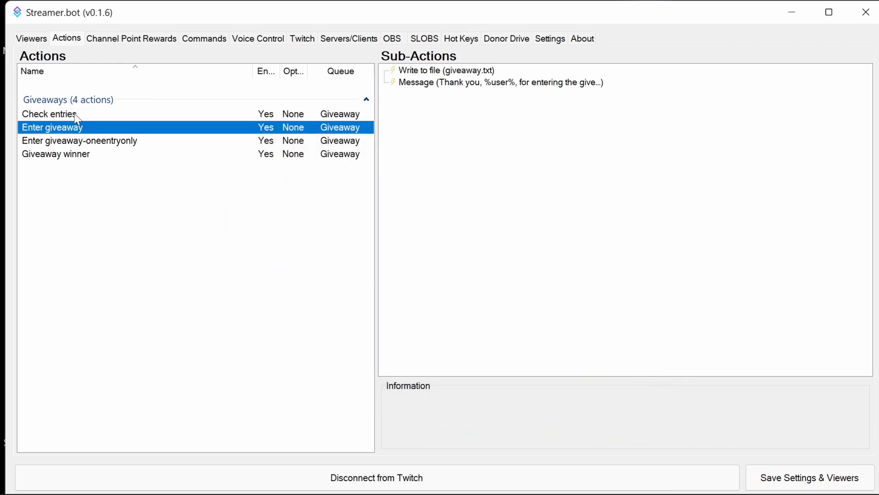
Open Enter giveaway-oneentryonly's duplicate-entry check code, review the return false line, and cancel.
{"action": "left_click", "coordinate": [78, 140]}
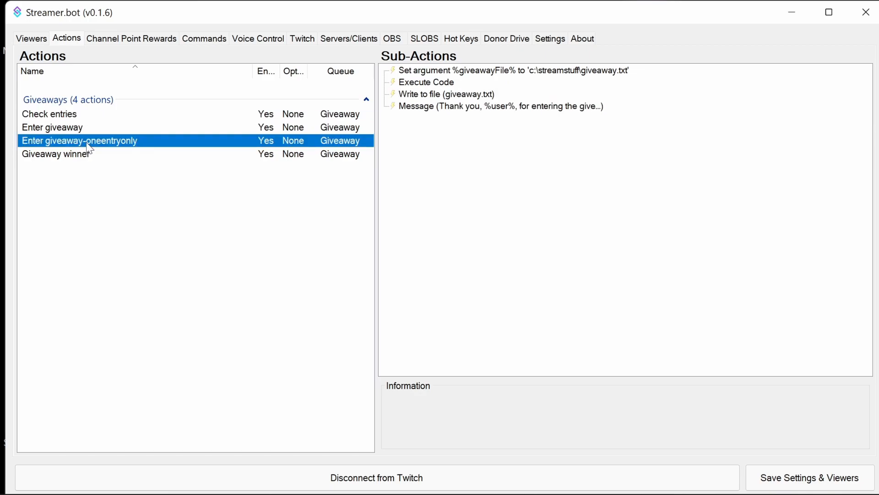
{"action": "mouse_move", "coordinate": [196, 159]}
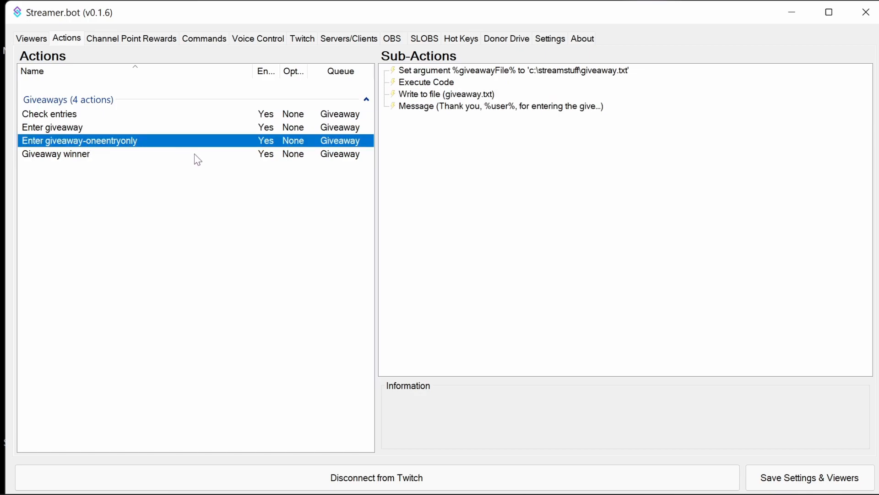
{"action": "mouse_move", "coordinate": [200, 161]}
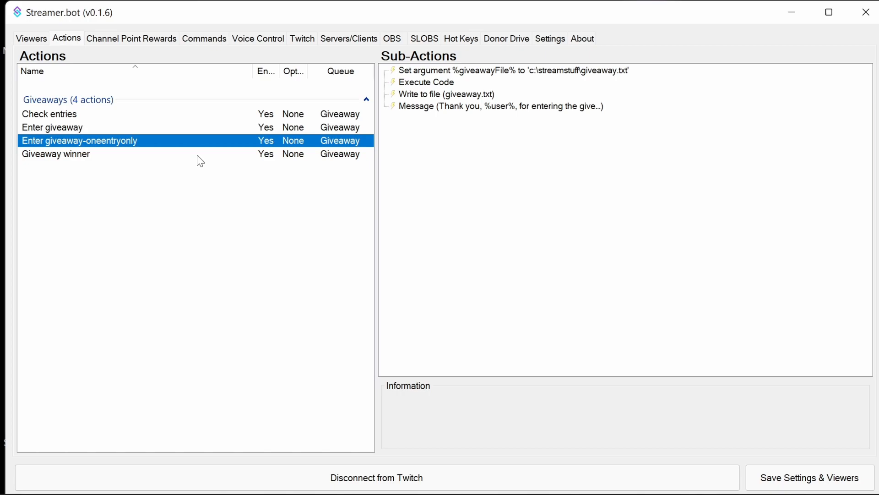
{"action": "mouse_move", "coordinate": [231, 156]}
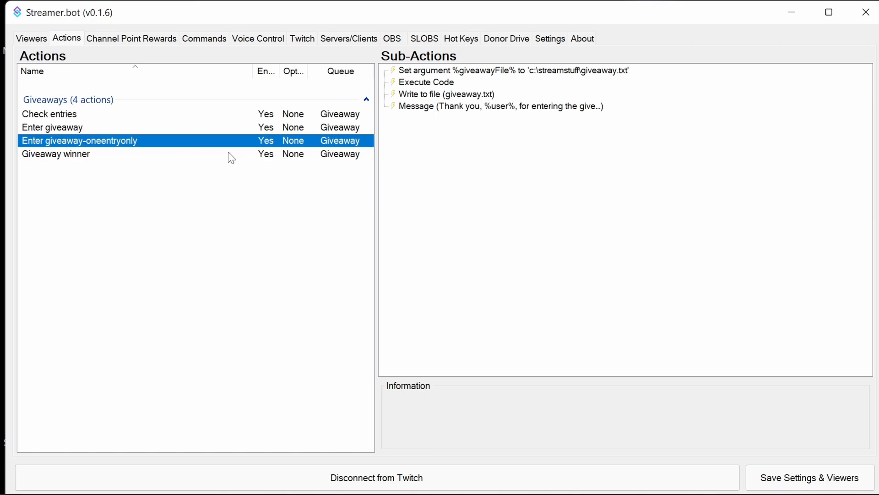
{"action": "left_click", "coordinate": [427, 82]}
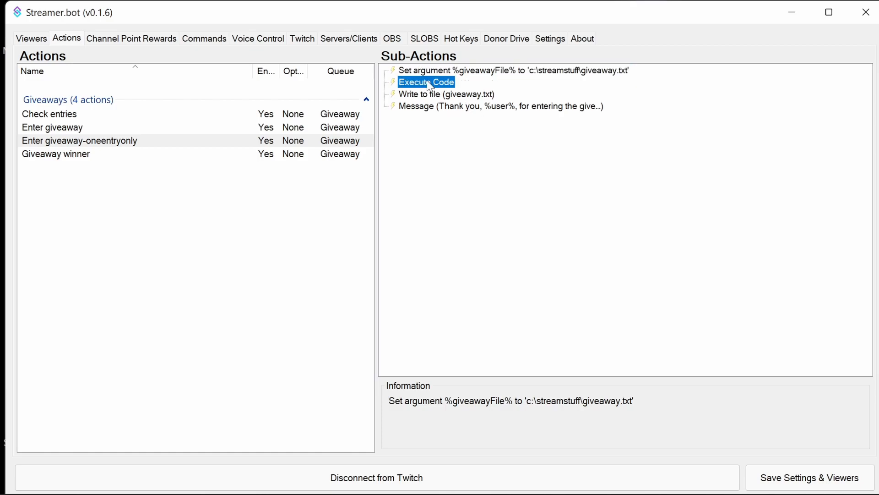
{"action": "double_click", "coordinate": [426, 82]}
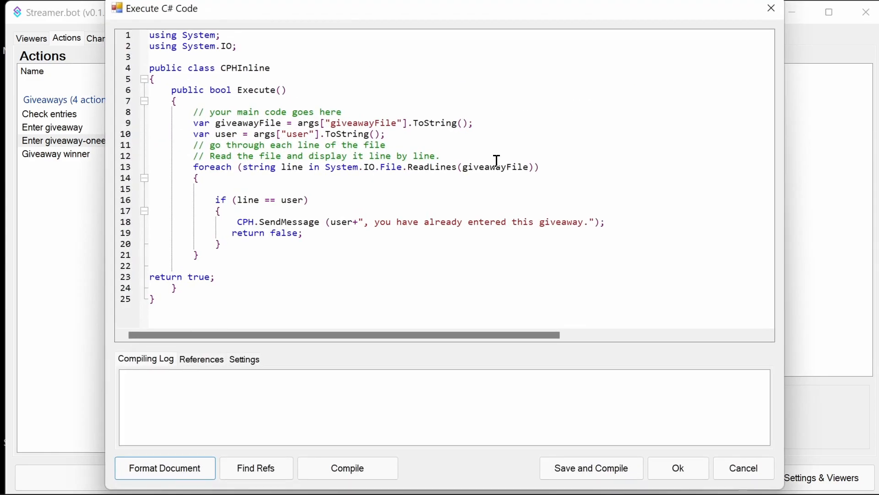
{"action": "mouse_move", "coordinate": [346, 217]}
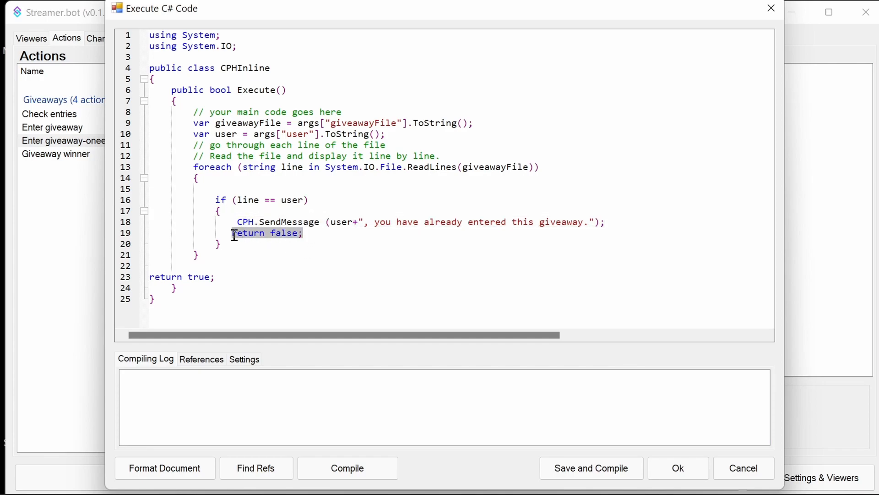
{"action": "mouse_move", "coordinate": [235, 238]}
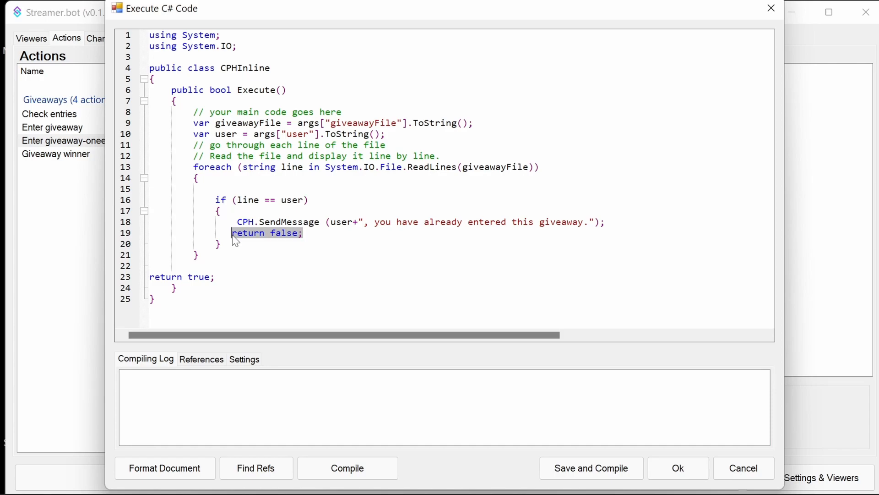
{"action": "left_click", "coordinate": [678, 467]}
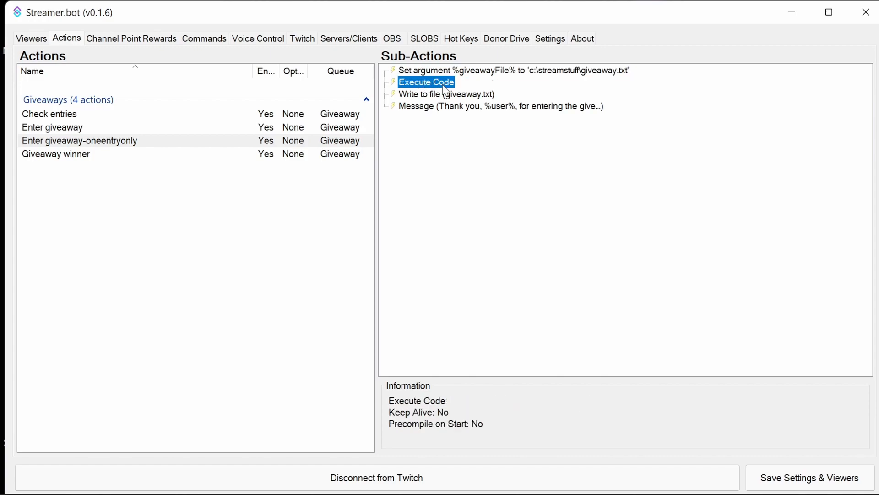
{"action": "mouse_move", "coordinate": [457, 87]}
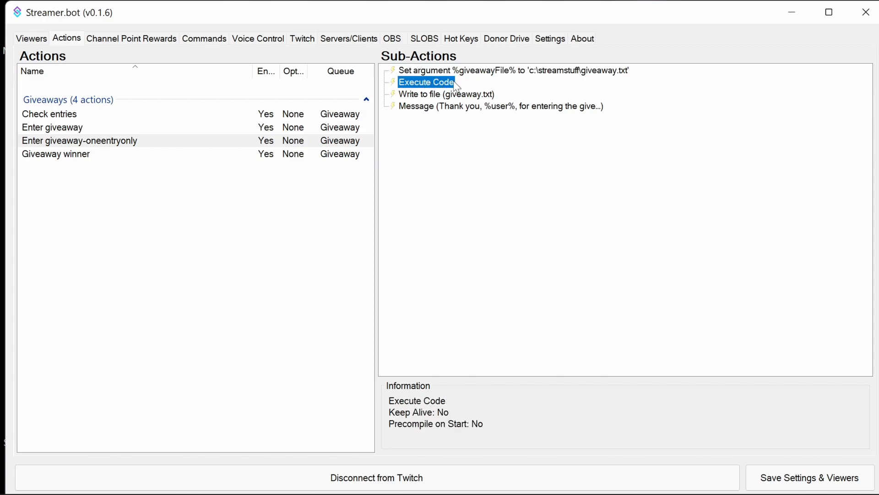
Inspect one-entry-only's write-to-file and thank-you message steps, then select Giveaway winner.
{"action": "left_click", "coordinate": [446, 94]}
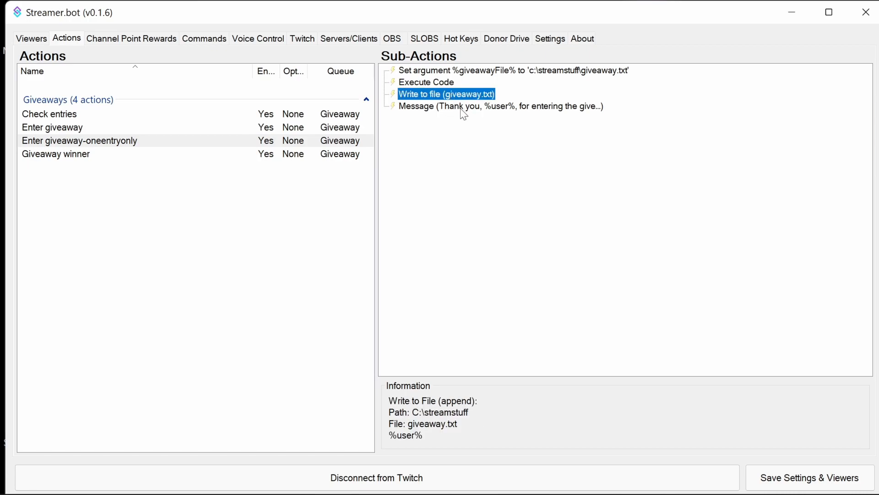
{"action": "mouse_move", "coordinate": [484, 114]}
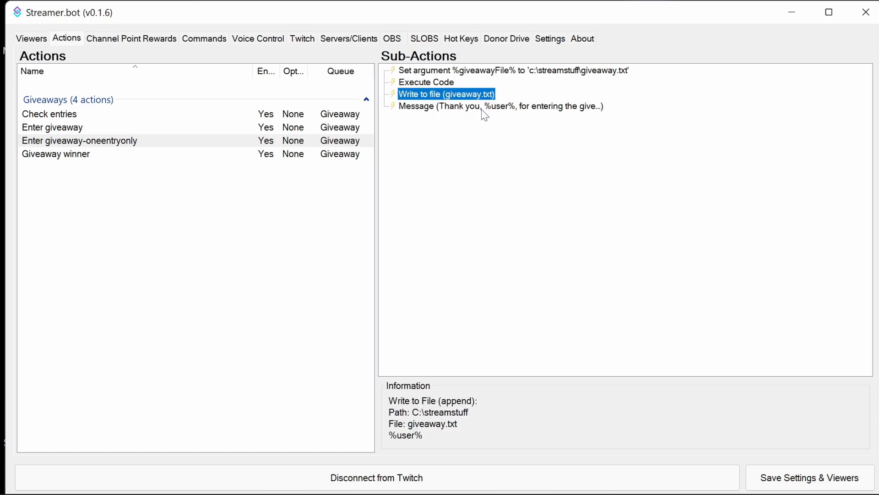
{"action": "left_click", "coordinate": [499, 106]}
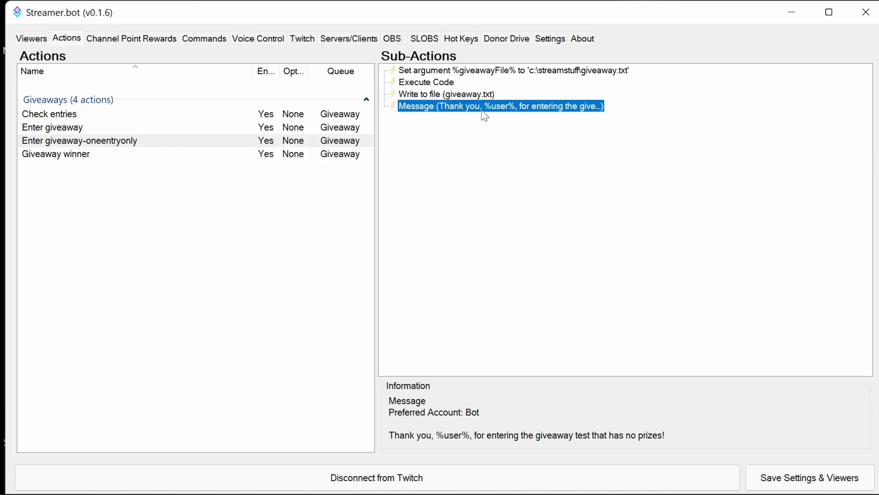
{"action": "mouse_move", "coordinate": [94, 167]}
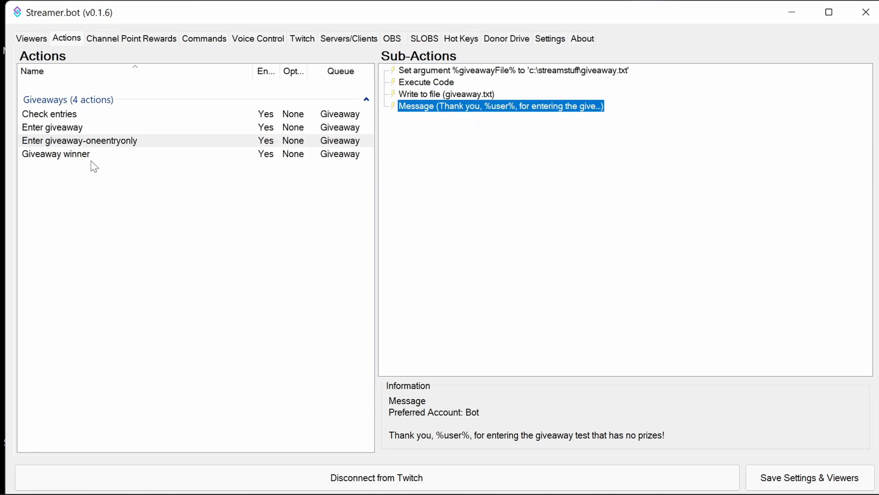
{"action": "left_click", "coordinate": [56, 154]}
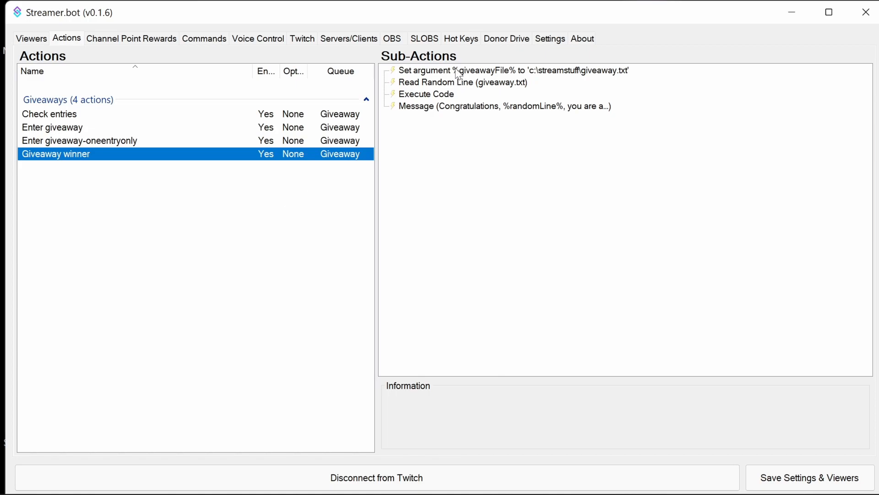
{"action": "left_click", "coordinate": [510, 70]}
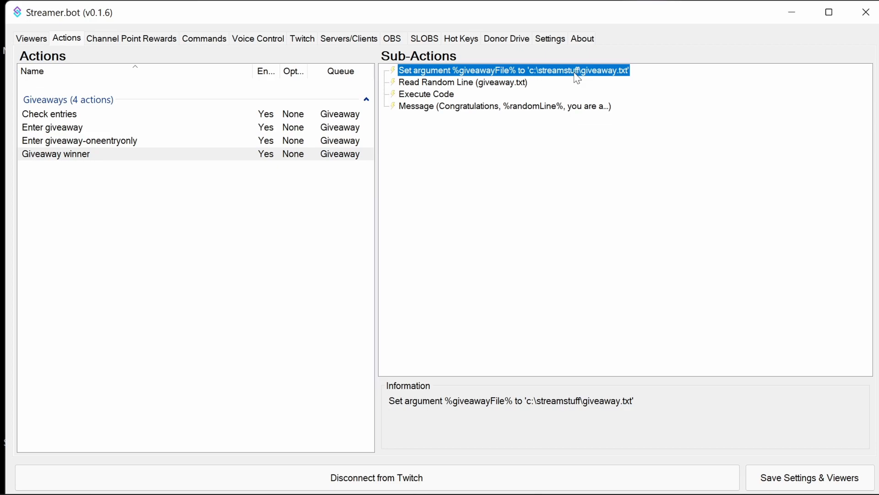
{"action": "mouse_move", "coordinate": [616, 79]}
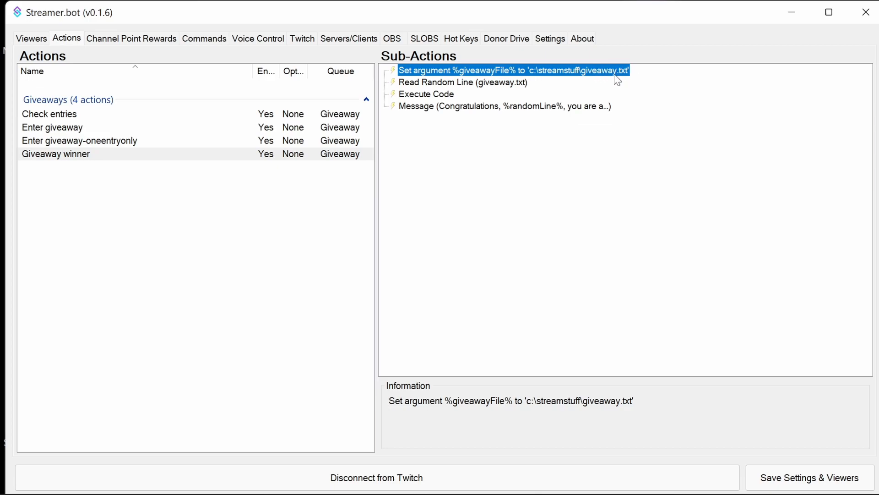
{"action": "left_click", "coordinate": [462, 82]}
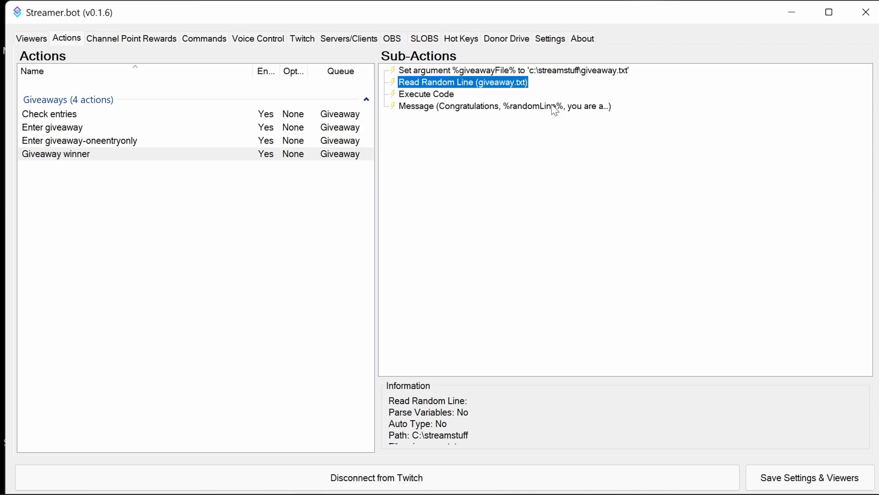
{"action": "left_click", "coordinate": [425, 94]}
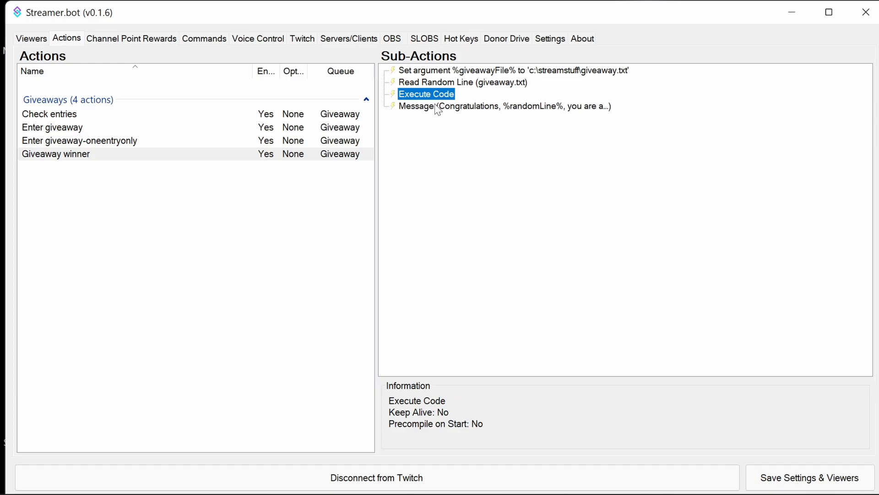
{"action": "left_click", "coordinate": [504, 106]}
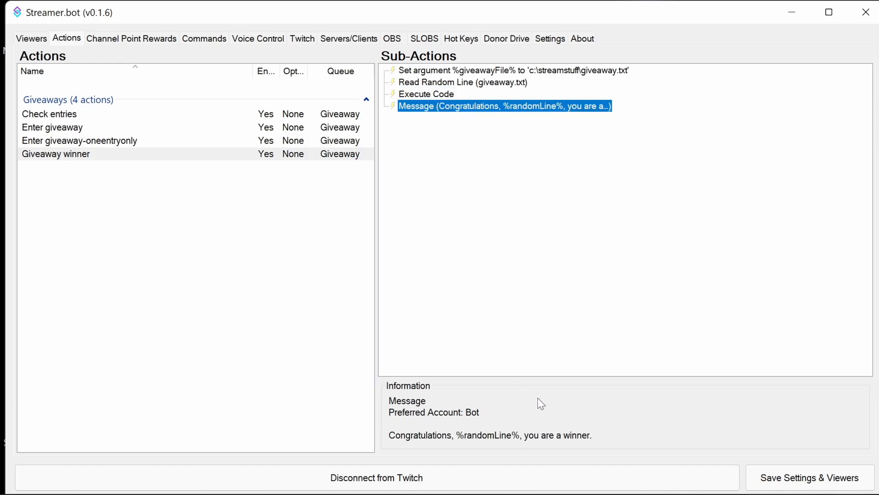
{"action": "mouse_move", "coordinate": [420, 95]}
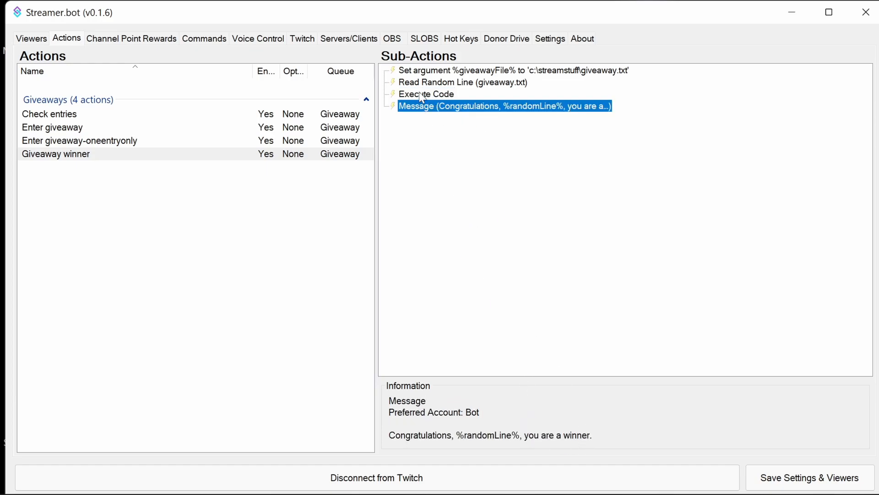
{"action": "double_click", "coordinate": [425, 93]}
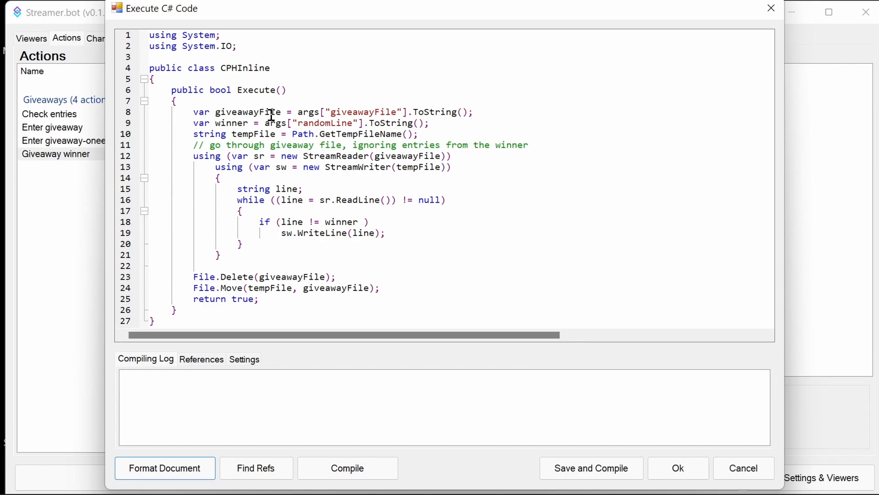
{"action": "mouse_move", "coordinate": [314, 112]}
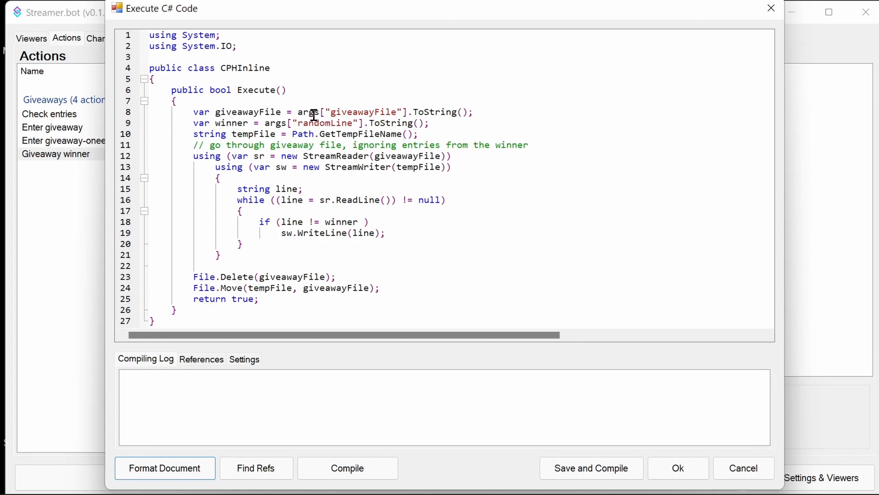
{"action": "mouse_move", "coordinate": [314, 135]}
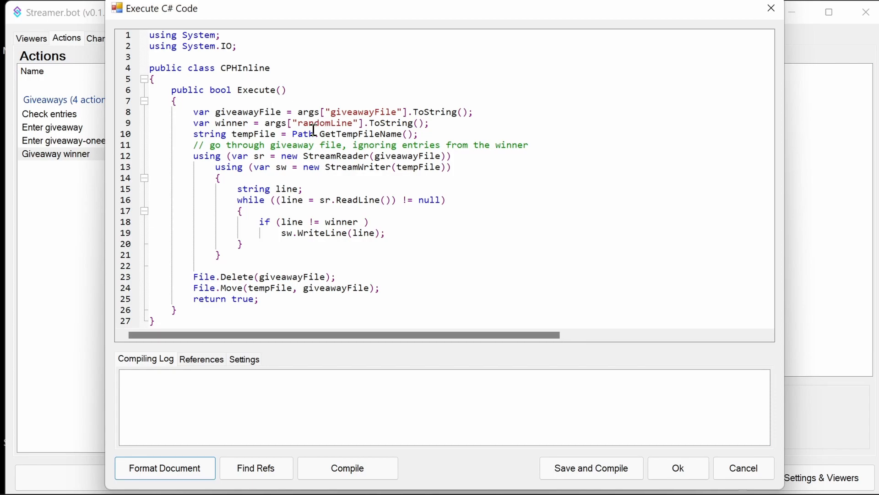
{"action": "mouse_move", "coordinate": [433, 116]}
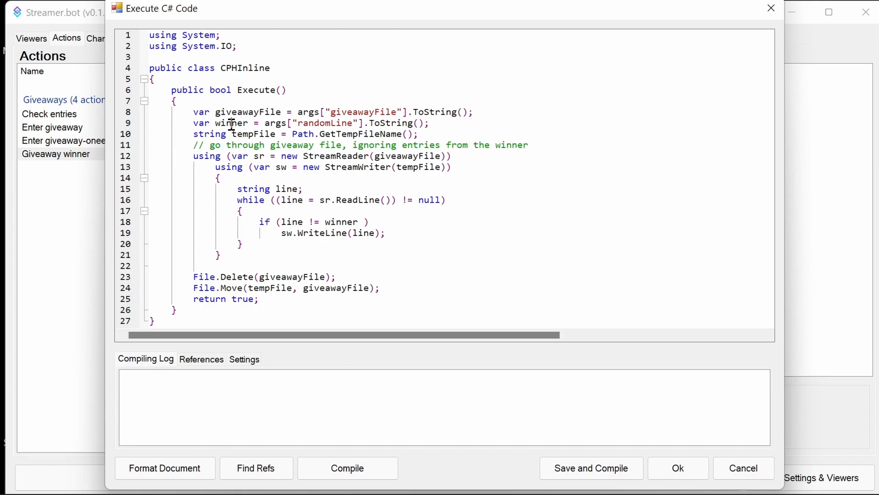
{"action": "double_click", "coordinate": [325, 123]}
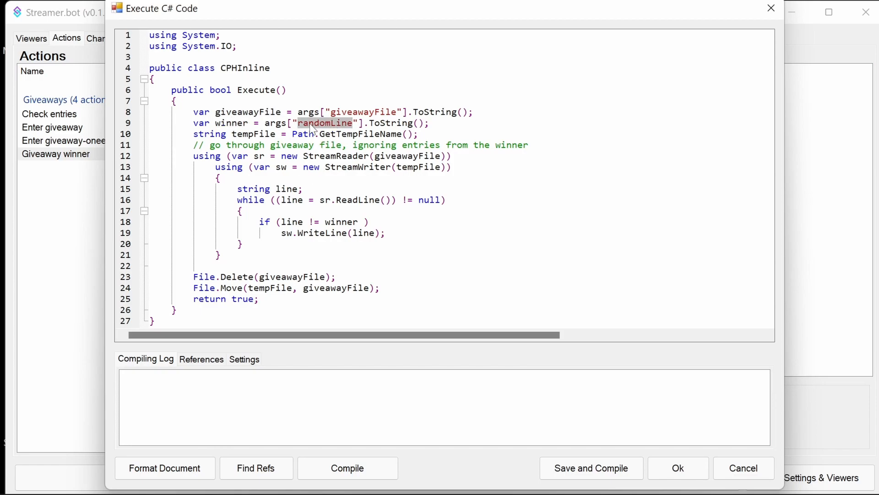
{"action": "mouse_move", "coordinate": [327, 144]}
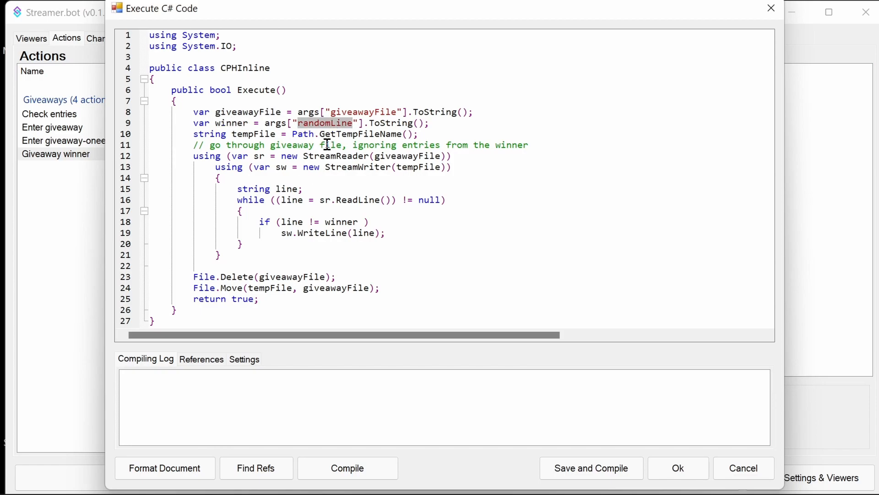
{"action": "mouse_move", "coordinate": [328, 222]}
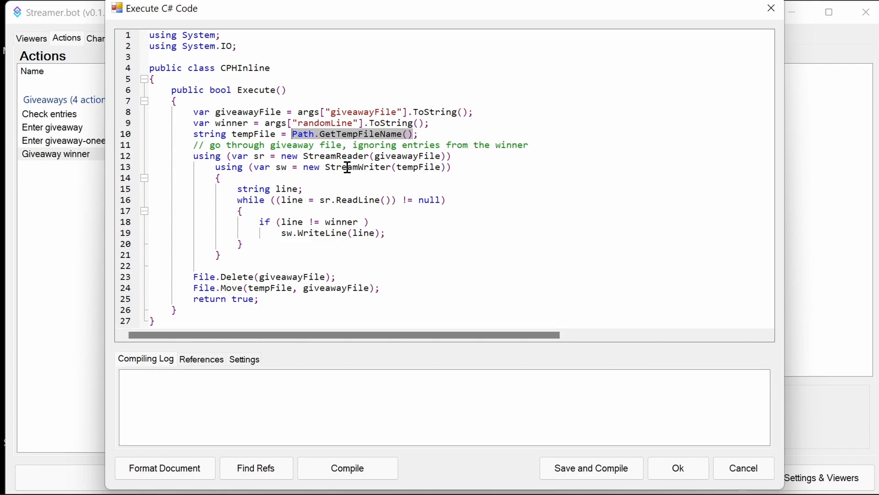
{"action": "mouse_move", "coordinate": [414, 156]}
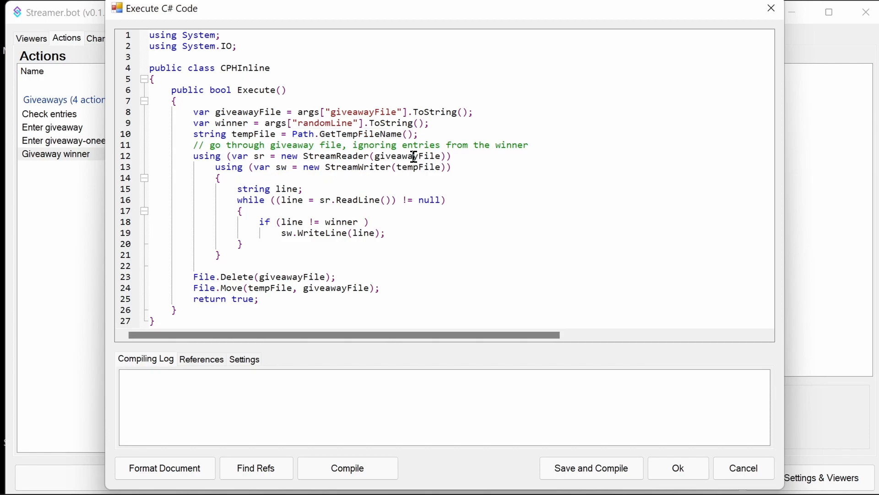
{"action": "double_click", "coordinate": [417, 167]}
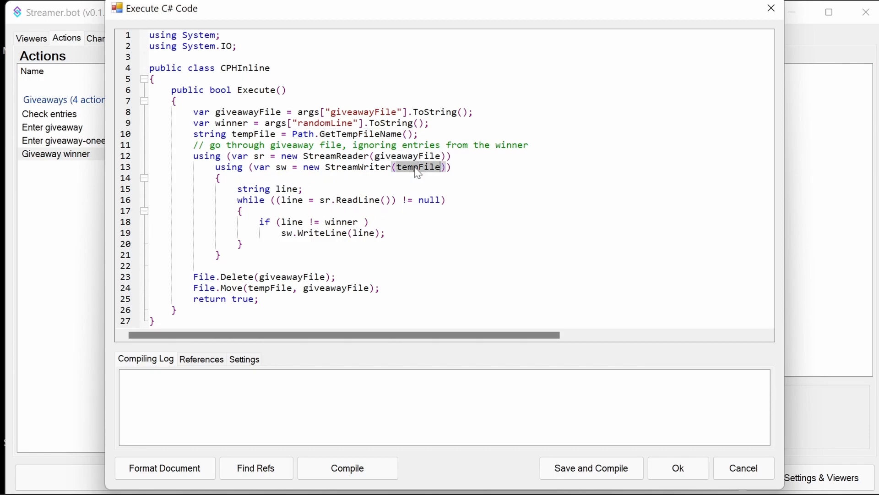
{"action": "mouse_move", "coordinate": [470, 213]}
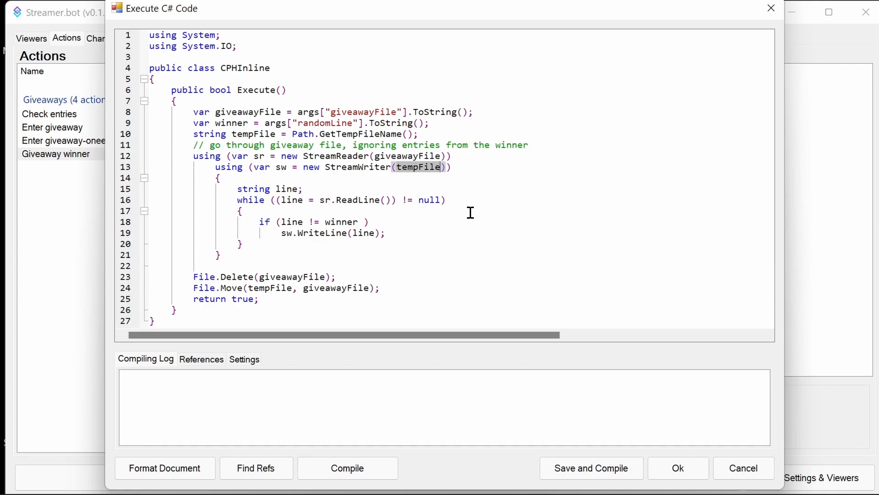
{"action": "double_click", "coordinate": [291, 221]}
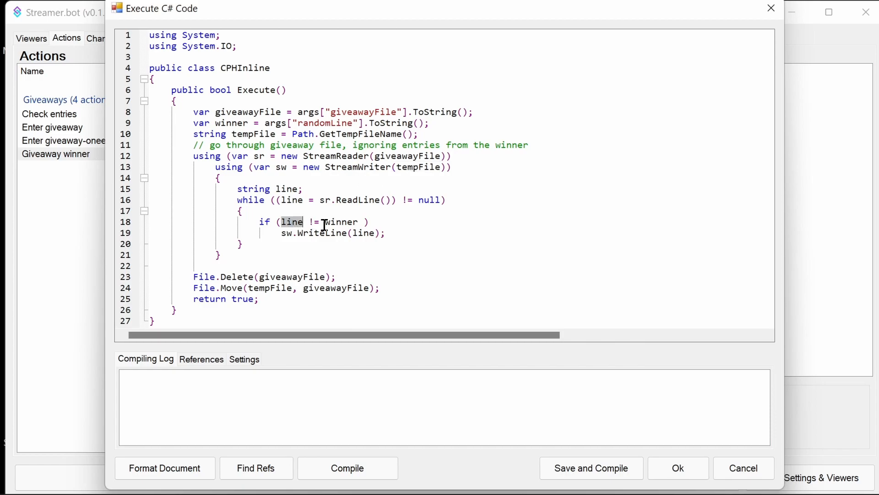
{"action": "double_click", "coordinate": [341, 222]}
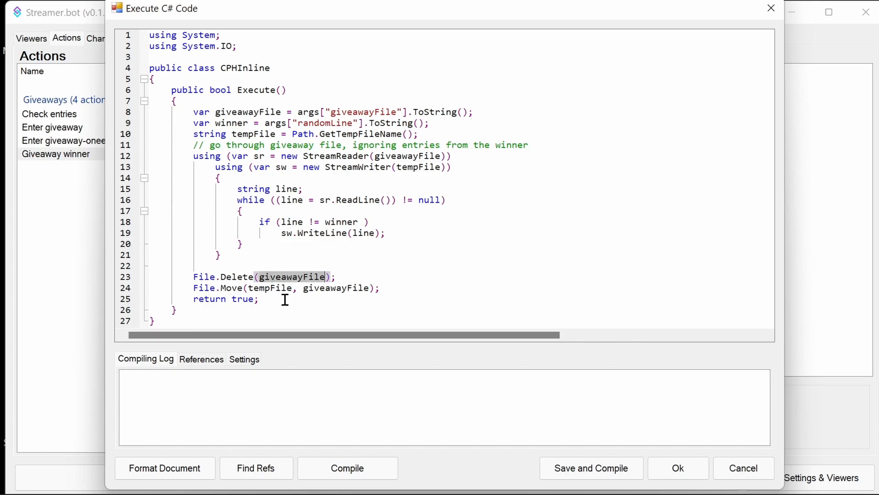
{"action": "double_click", "coordinate": [268, 287]}
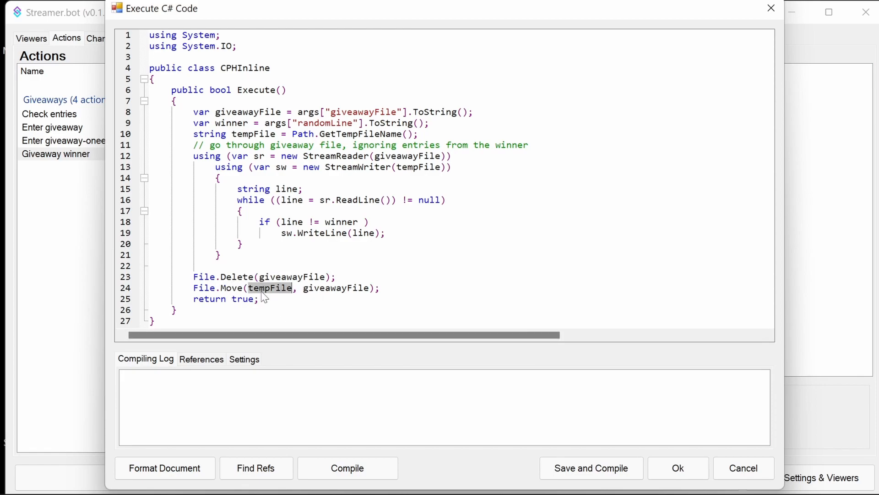
{"action": "double_click", "coordinate": [337, 287]}
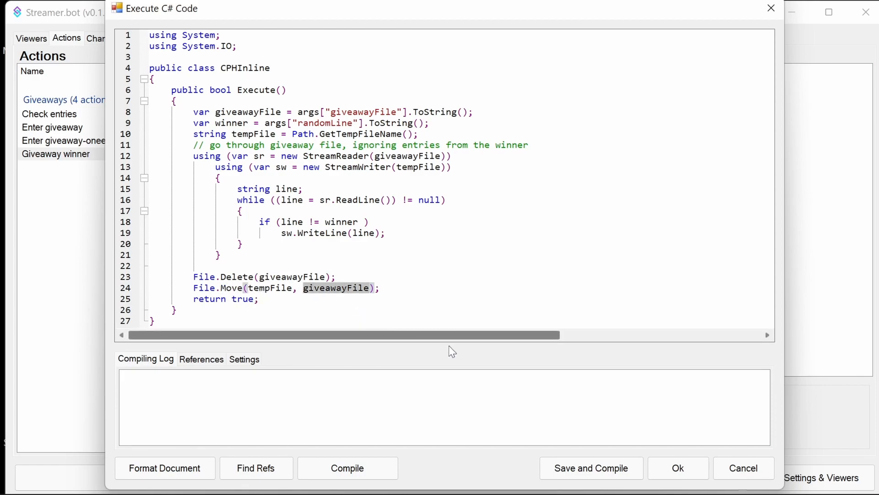
{"action": "left_click", "coordinate": [677, 467]}
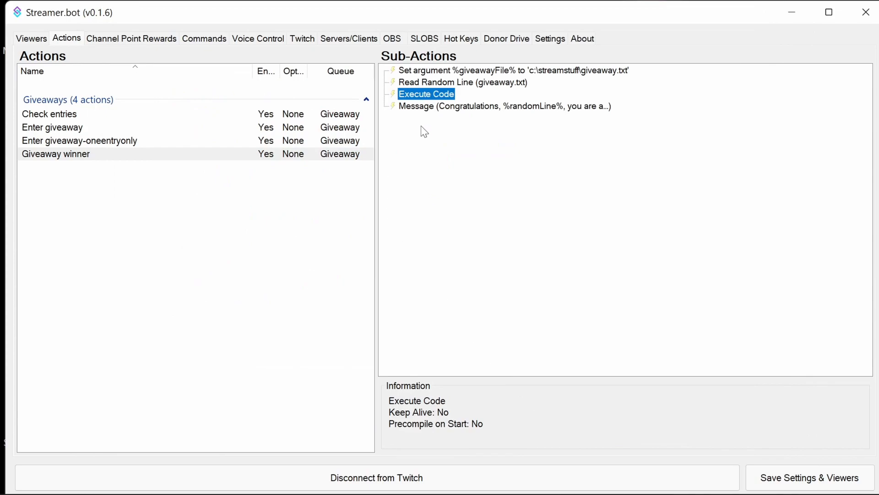
{"action": "left_click", "coordinate": [504, 106]}
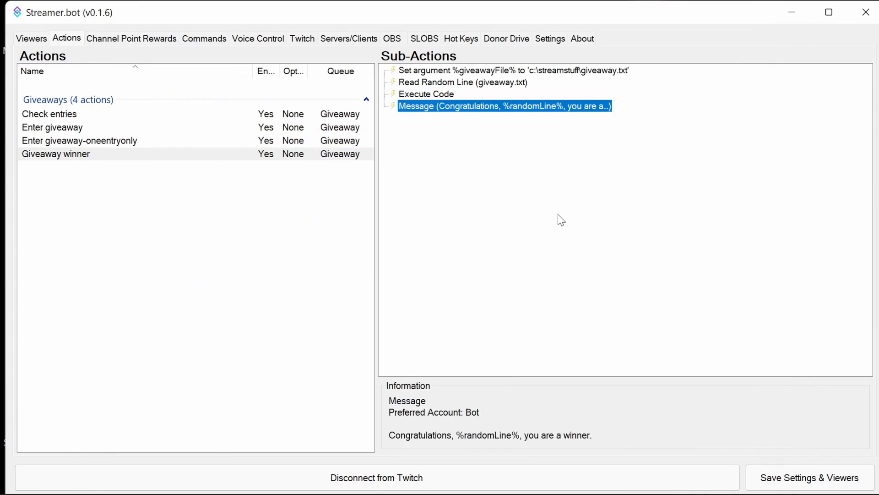